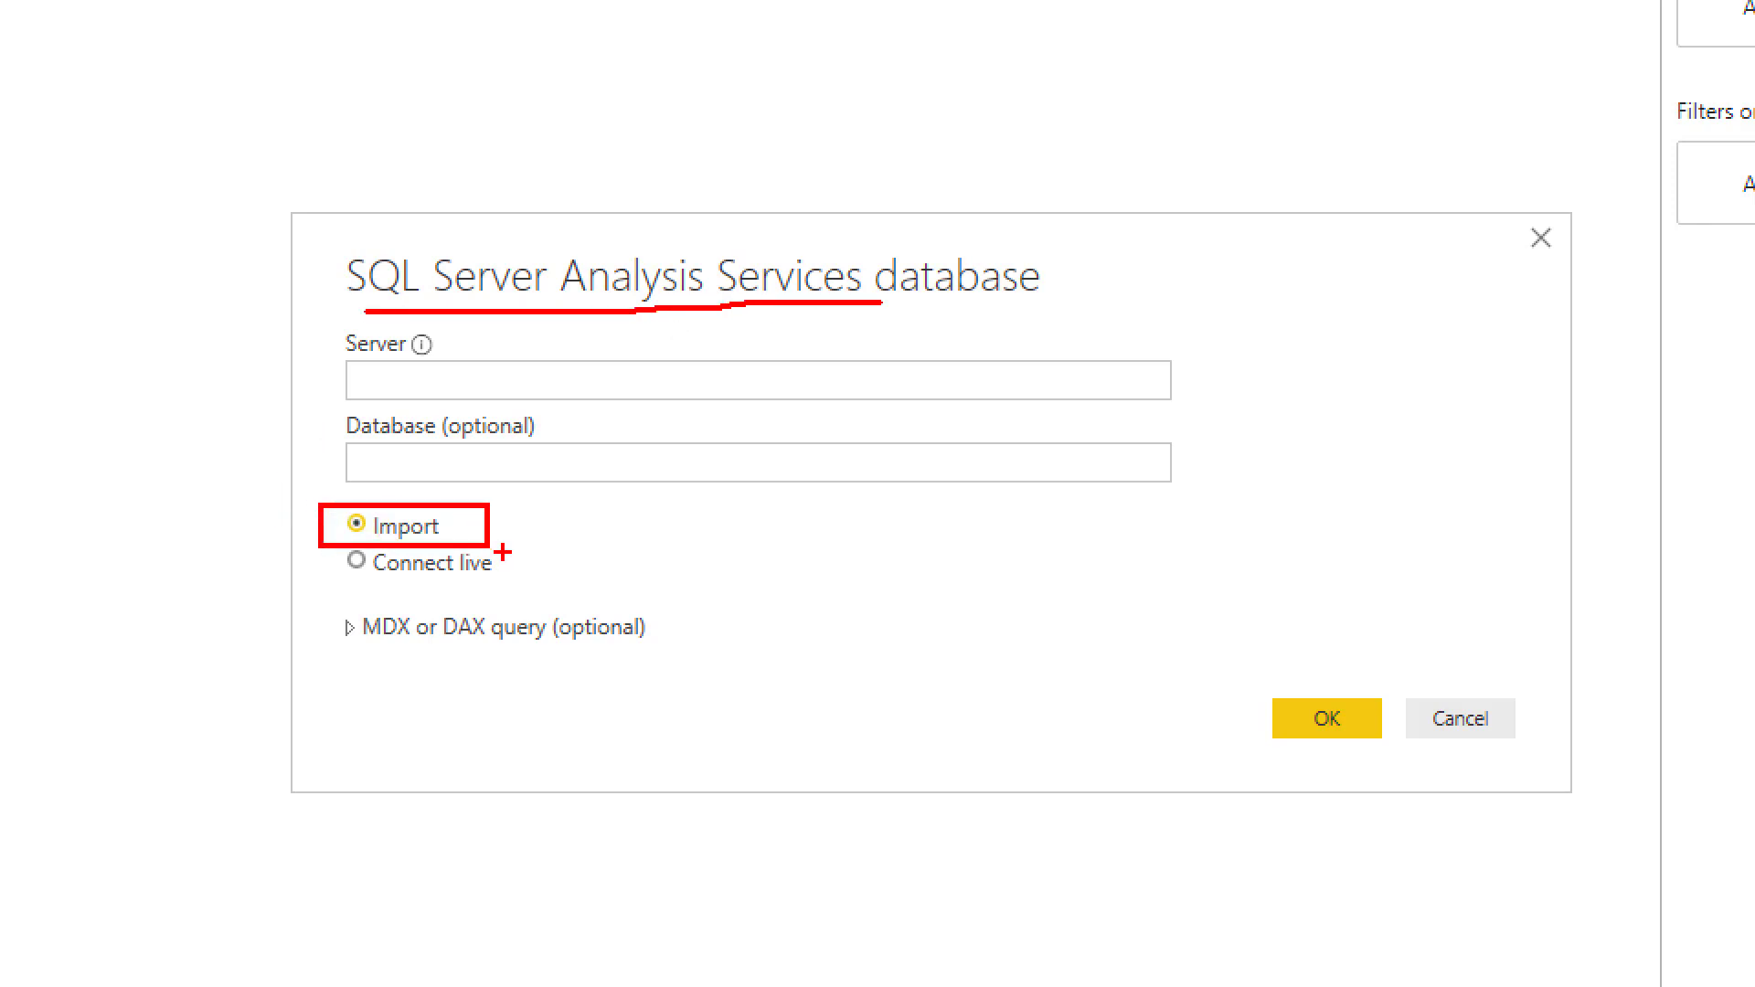
mouse_move(548, 550)
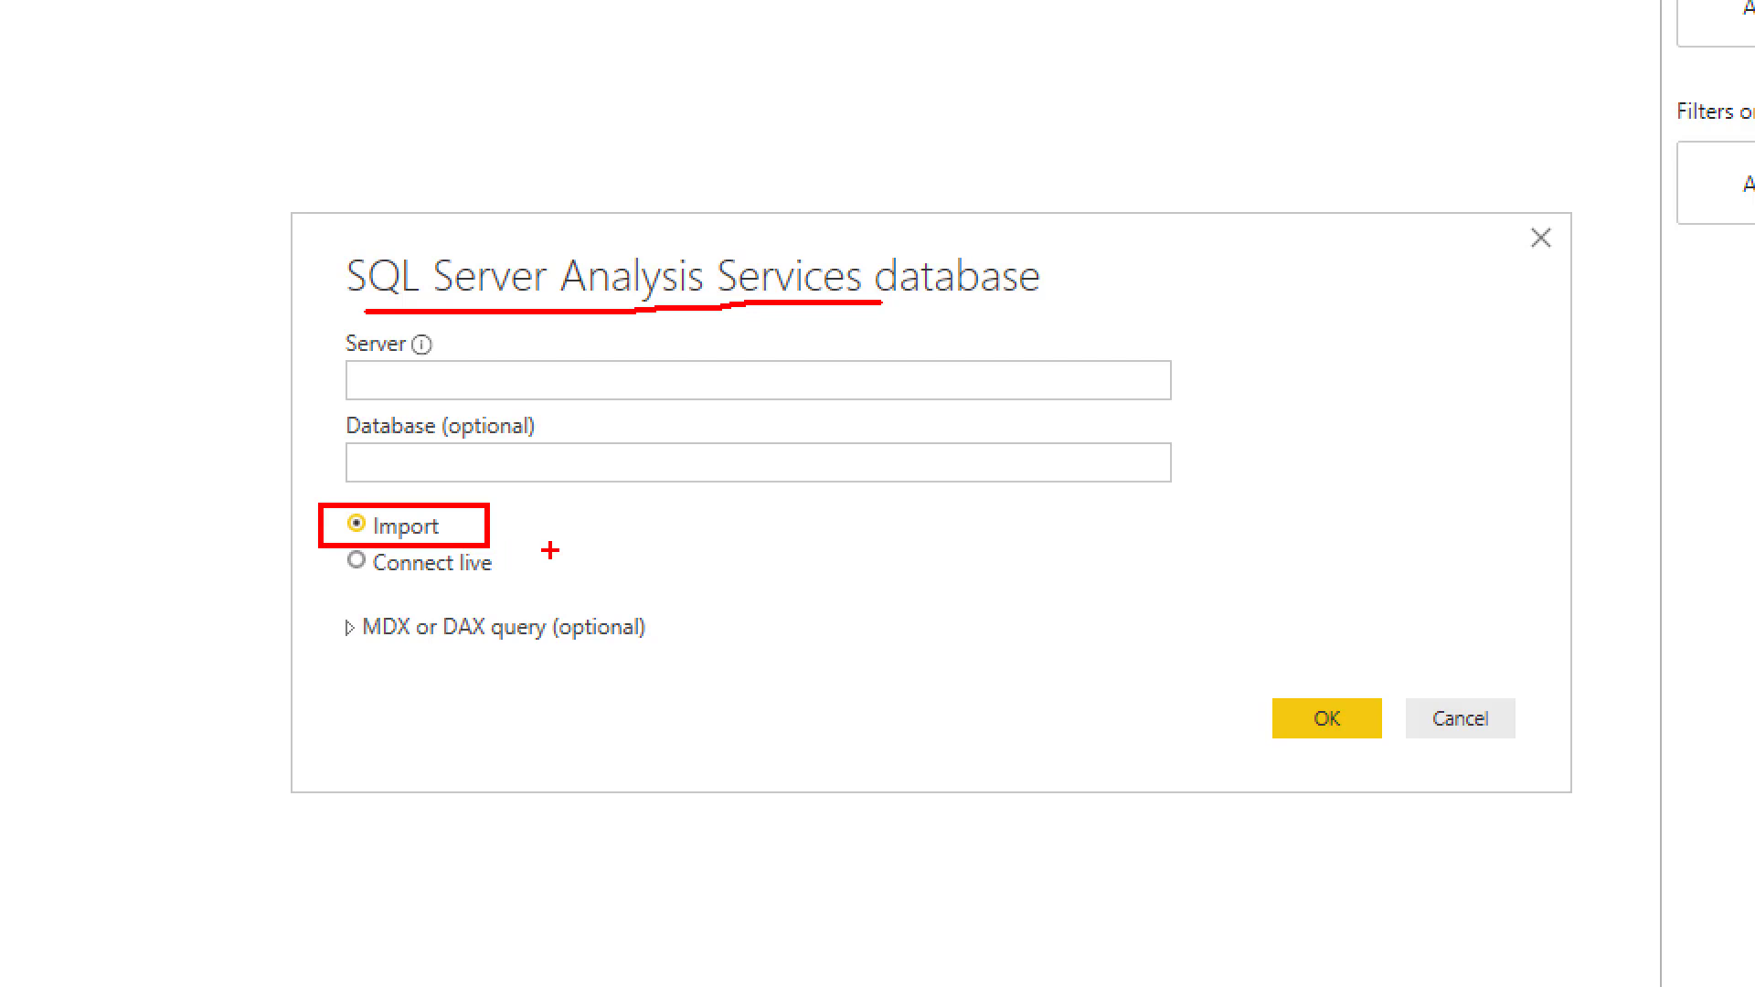
mouse_move(928, 480)
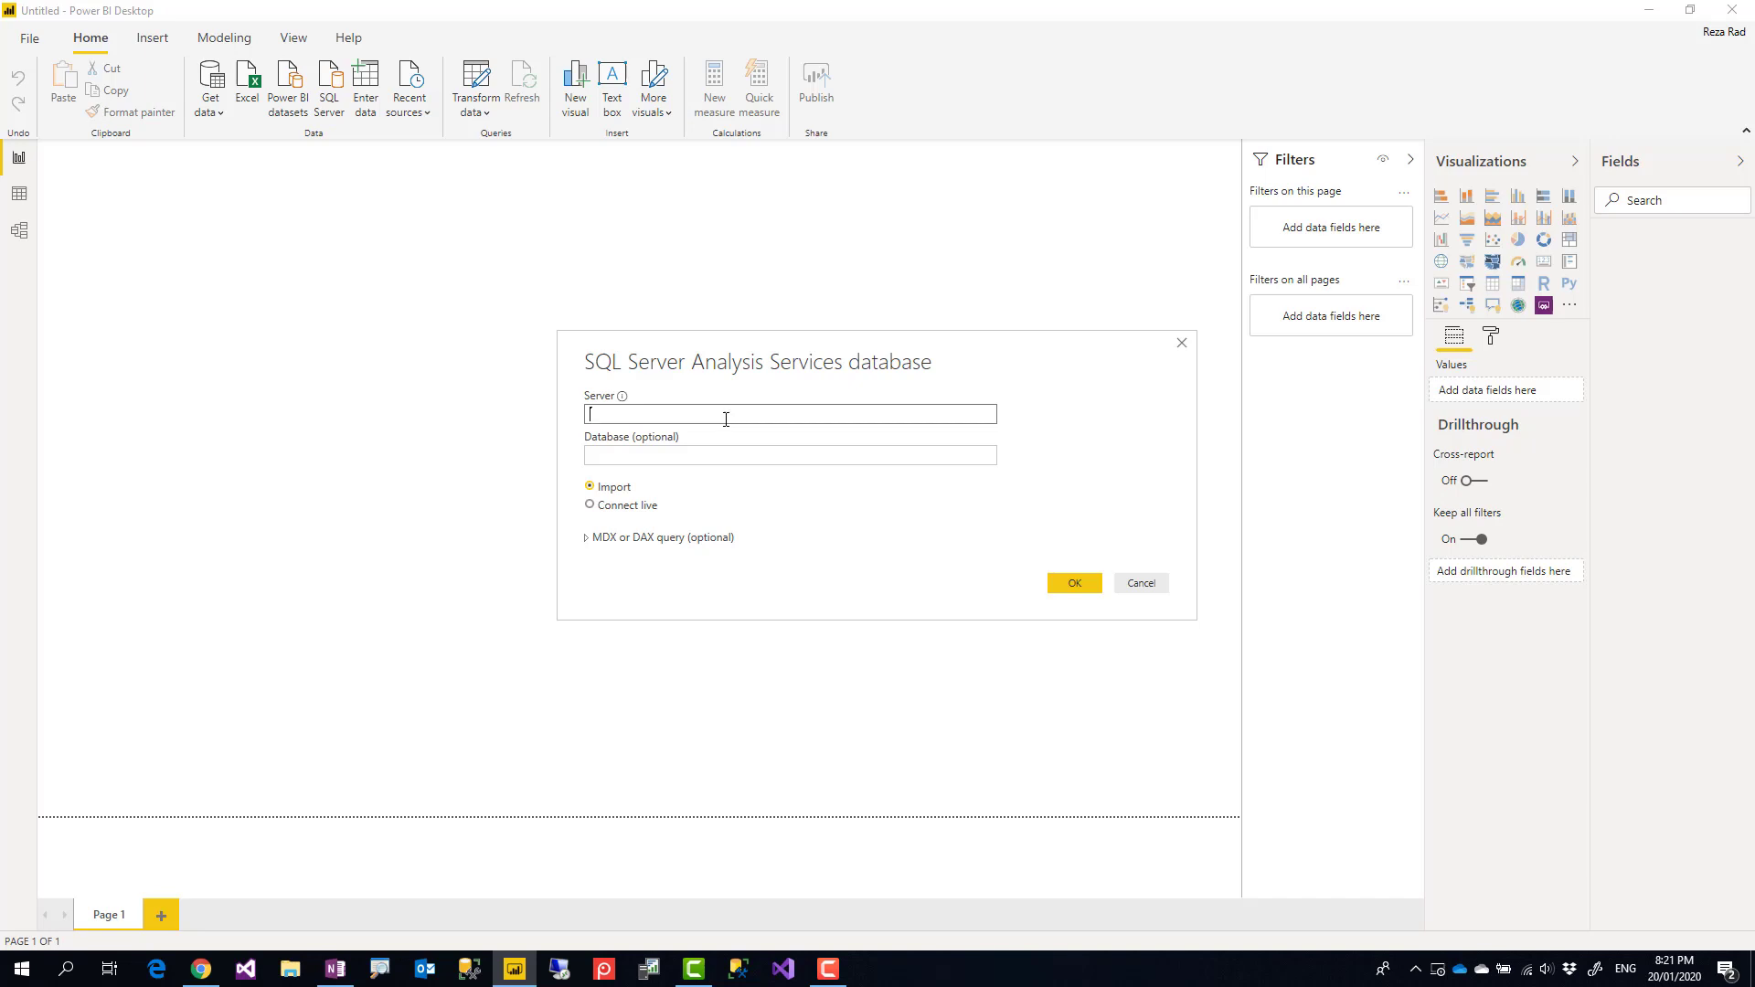
mouse_move(713, 409)
type(".")
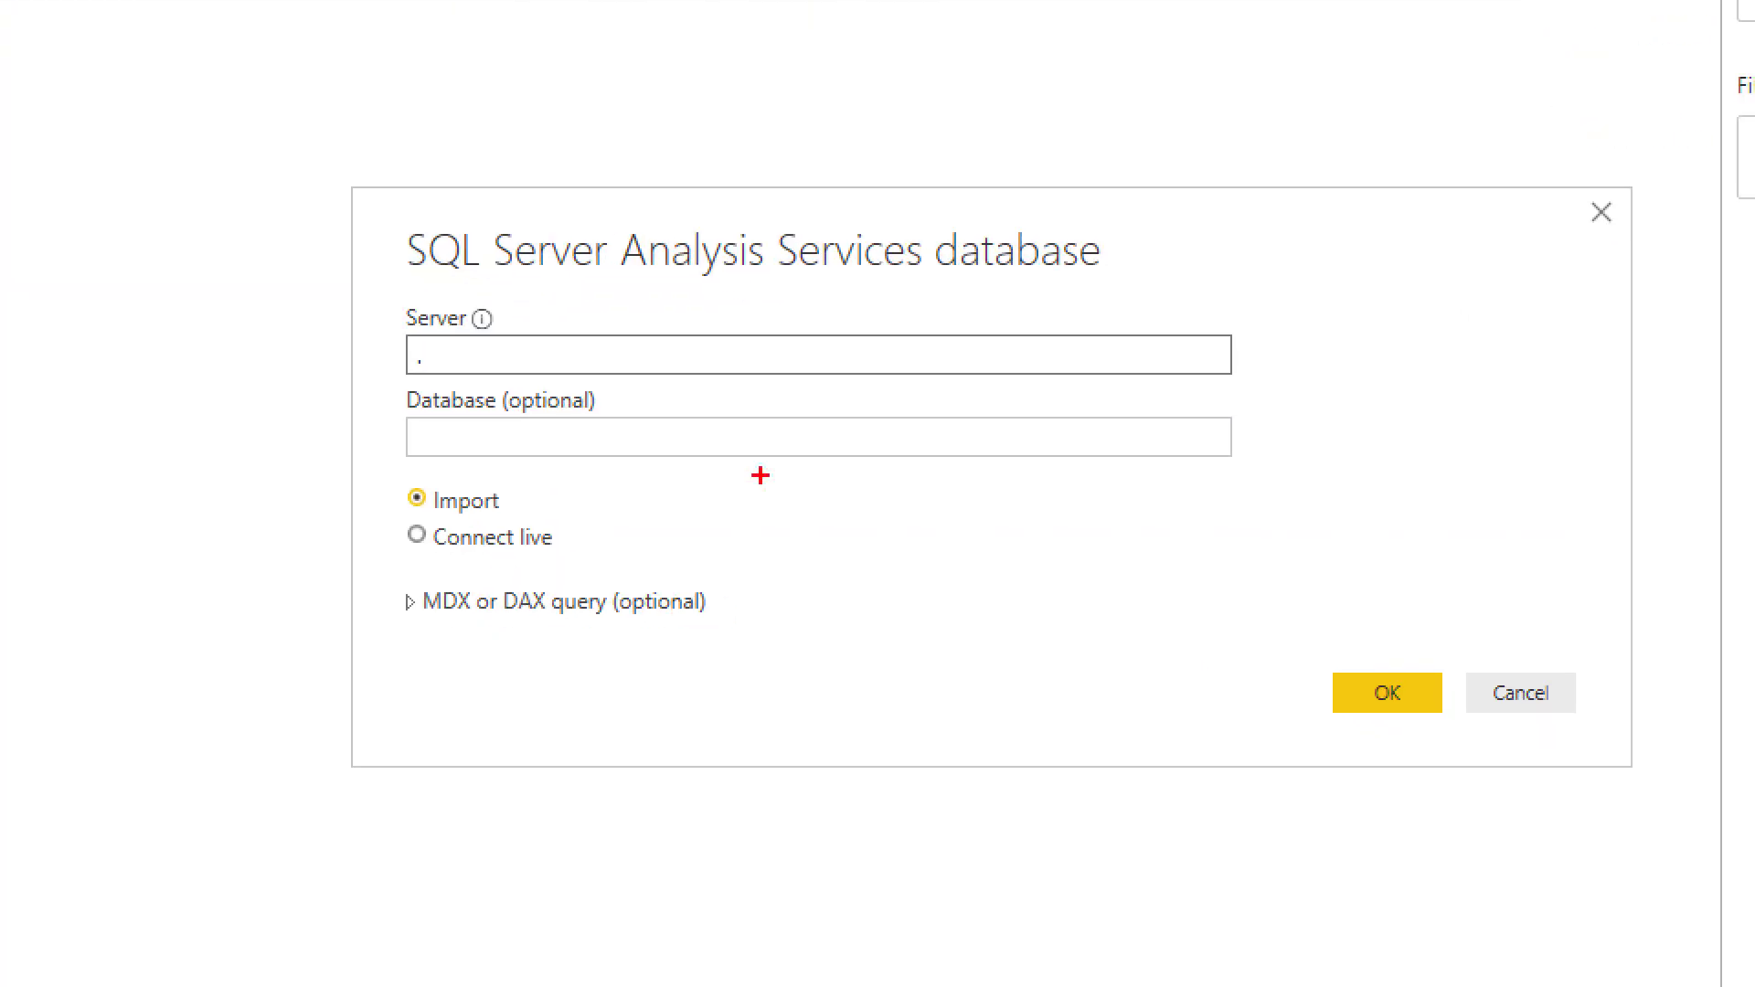
mouse_move(583, 533)
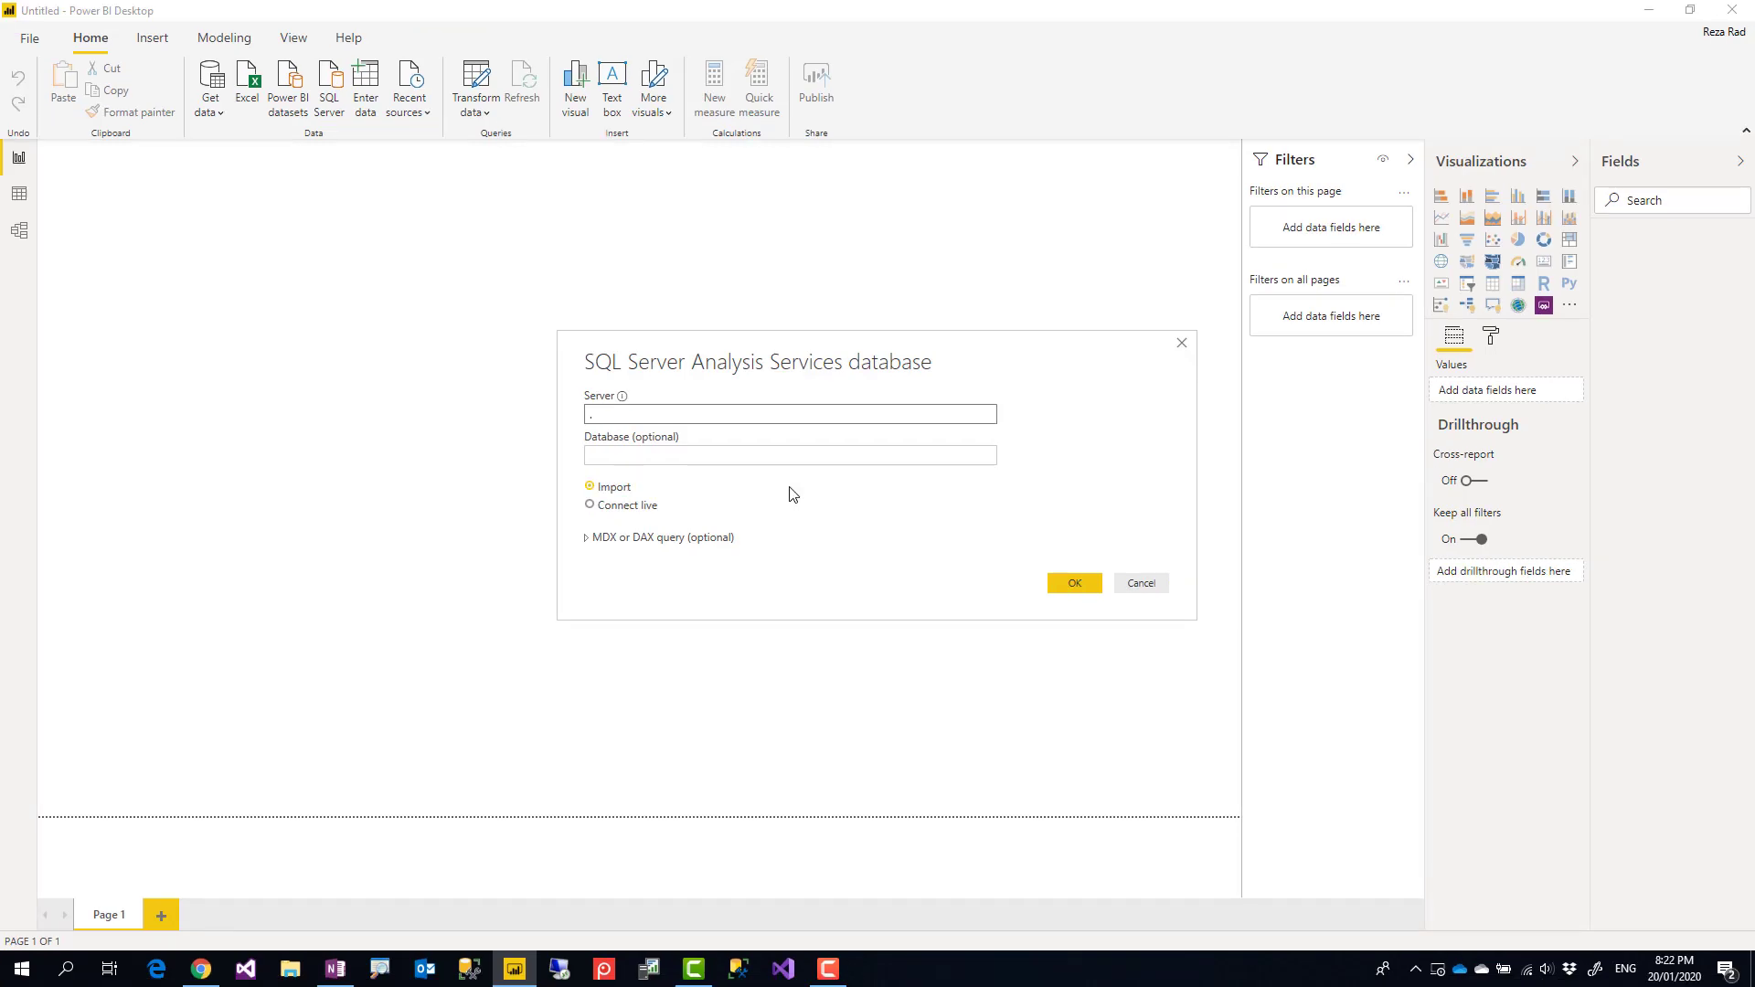
mouse_move(632, 504)
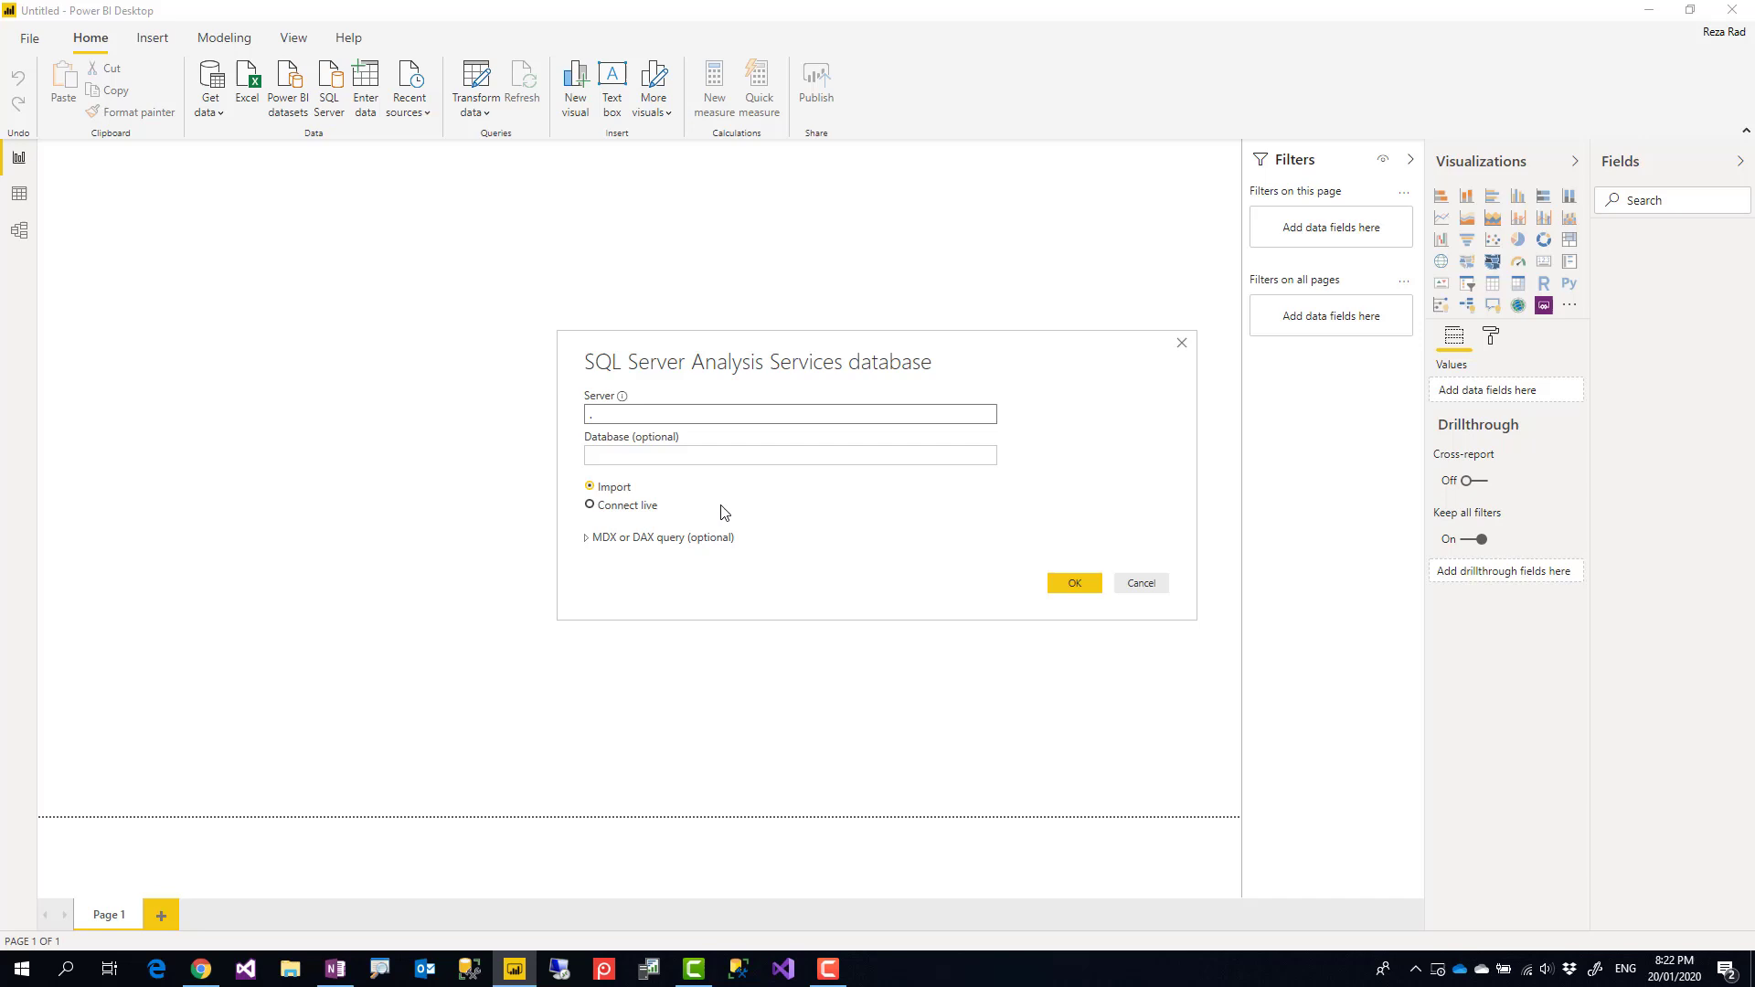
mouse_move(814, 517)
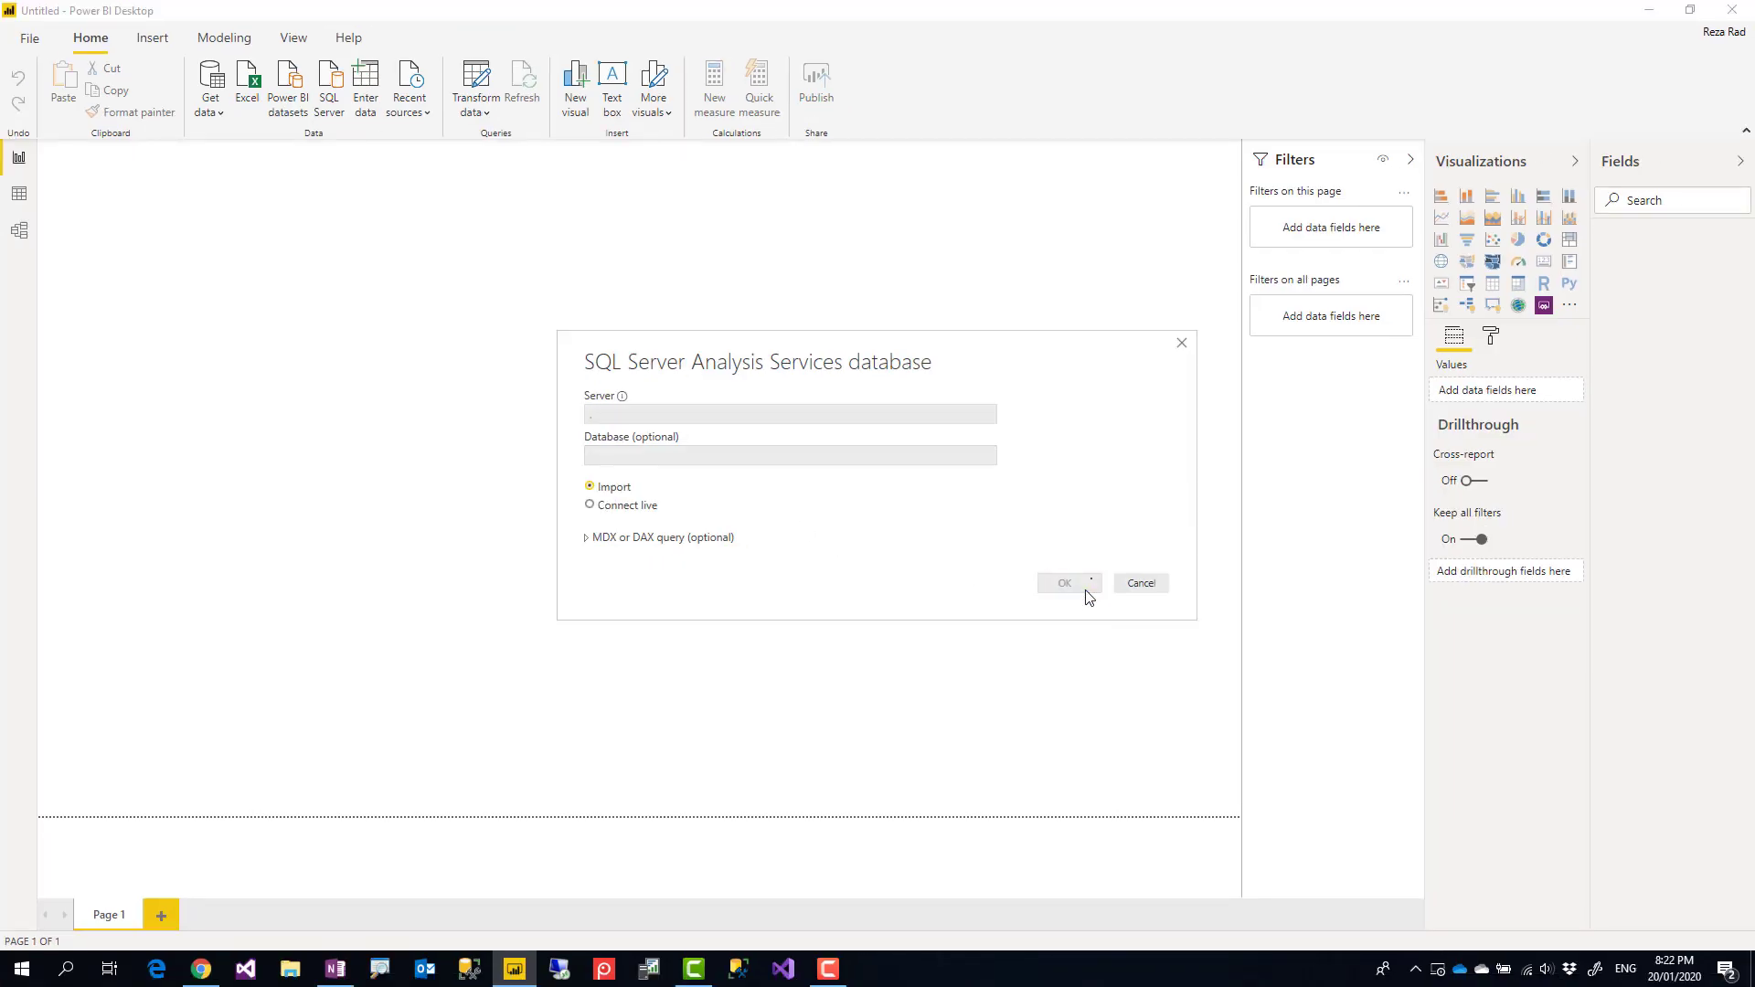
Step: Connect to the local server, then select Product Category Name and the Internet Total Sales measure
left_click(1139, 582)
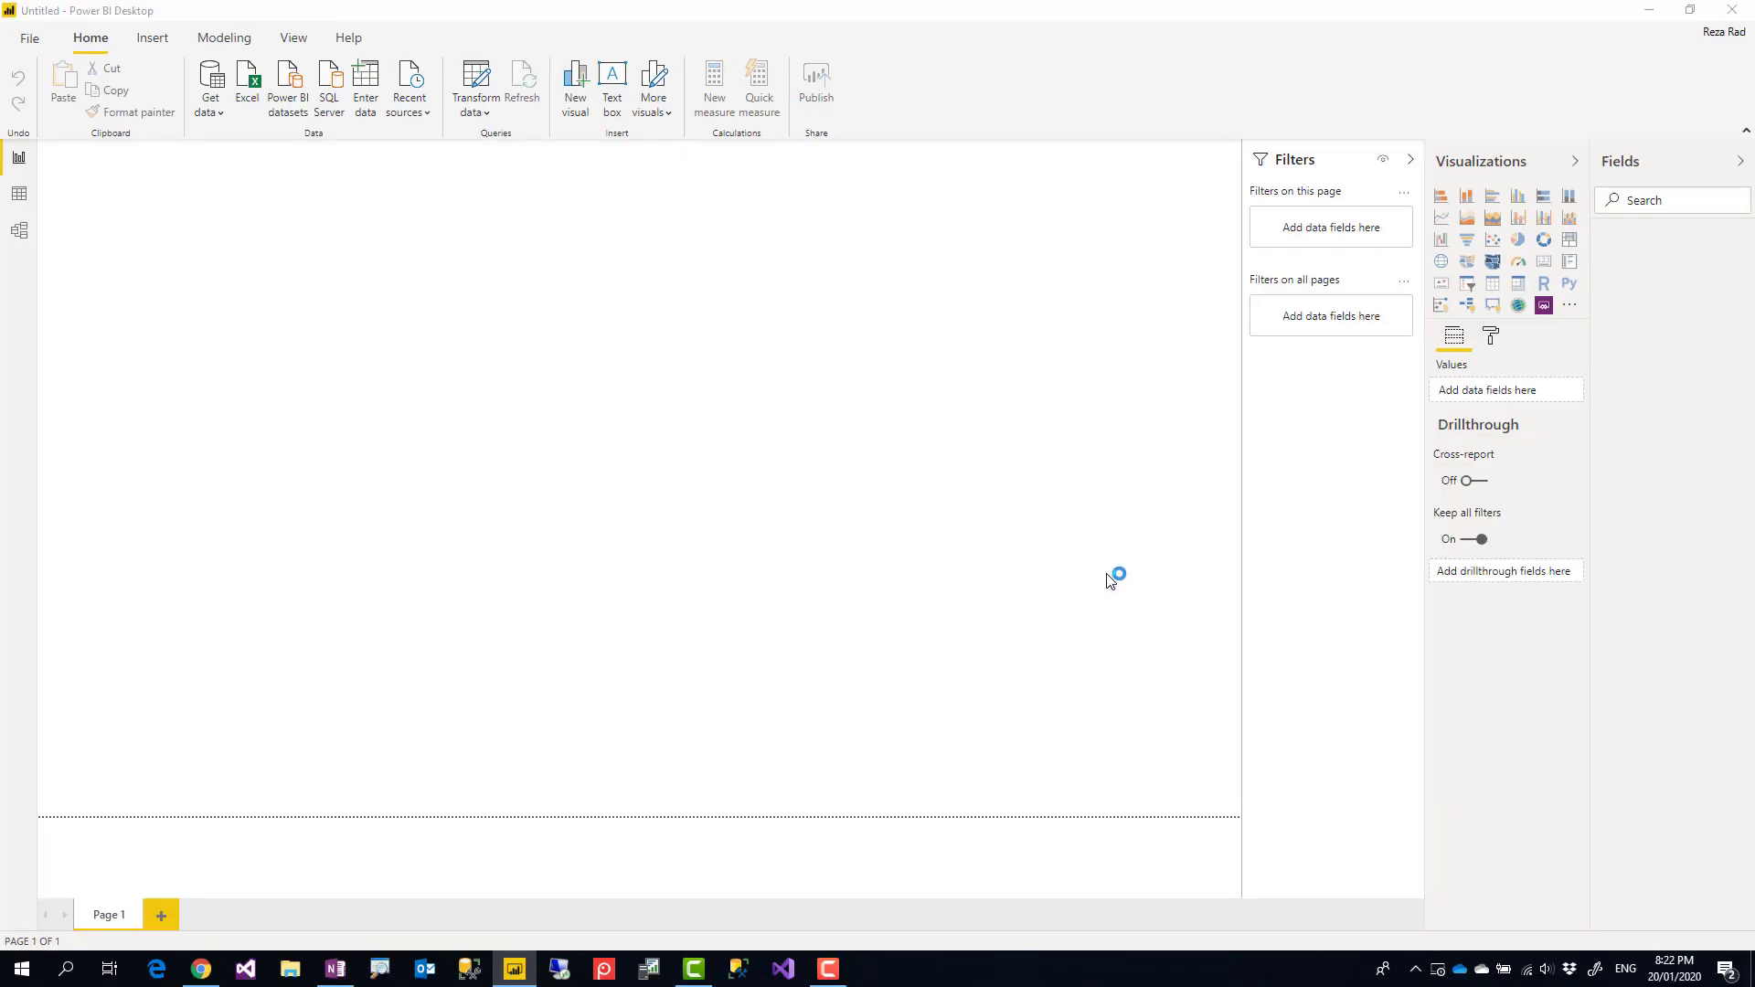
mouse_move(999, 496)
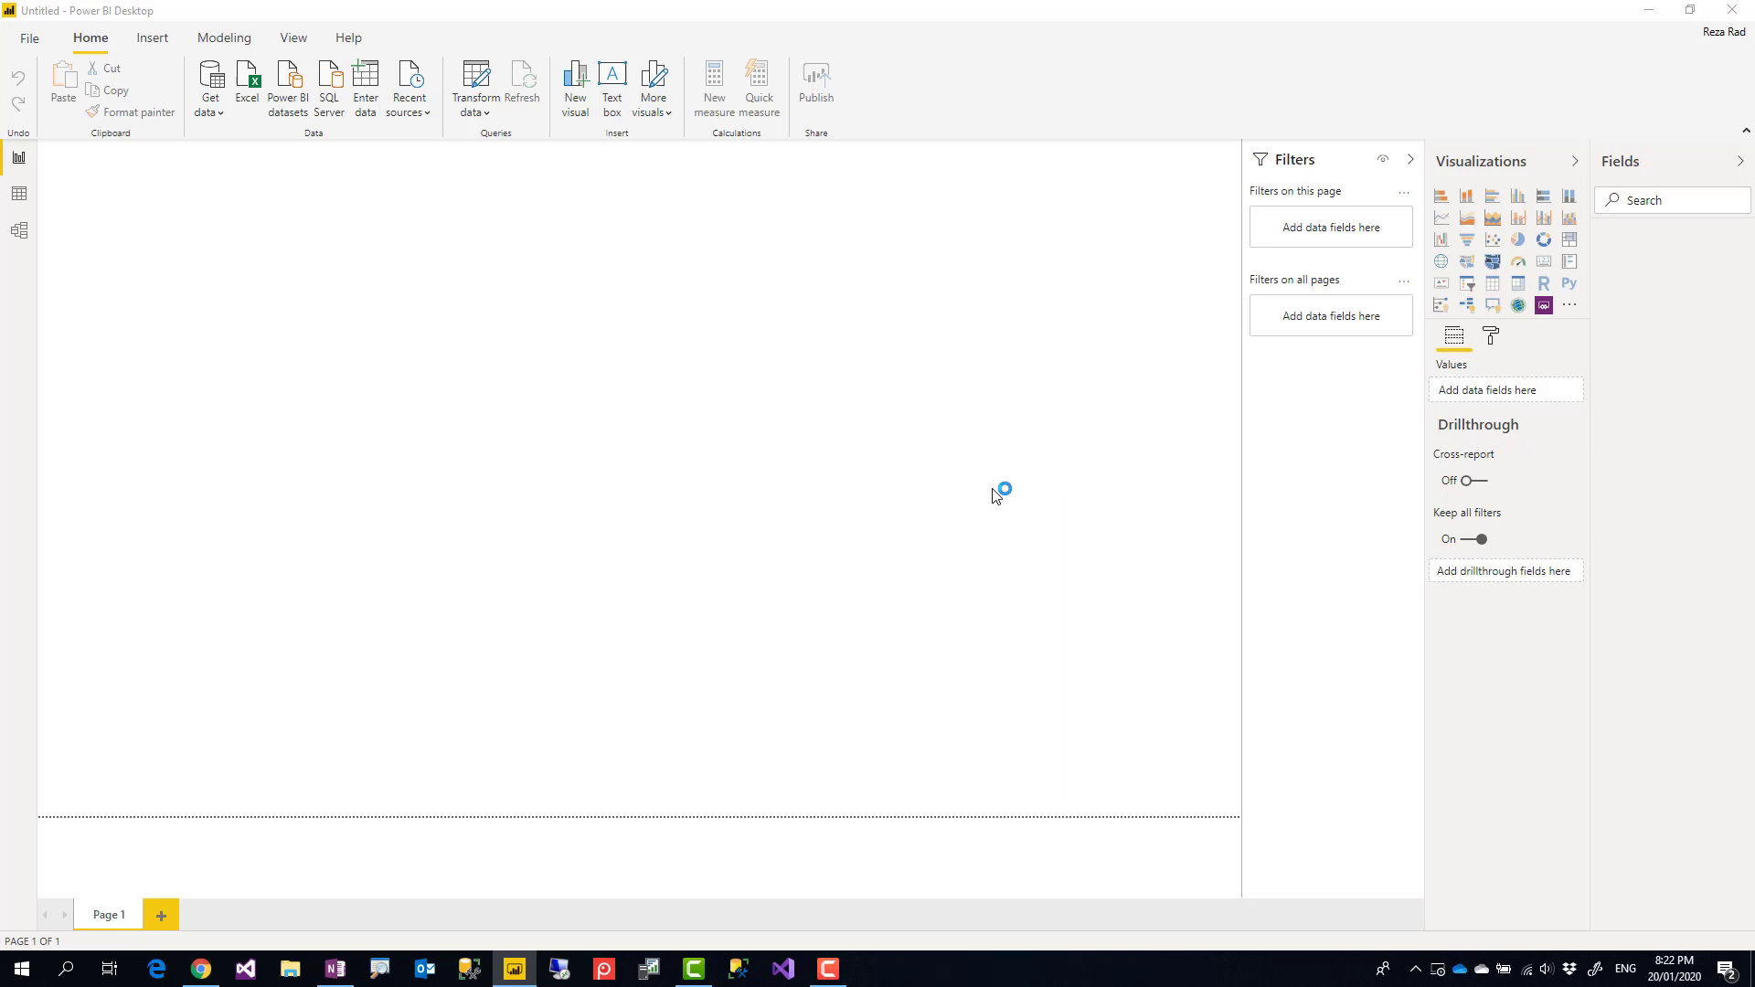
left_click(328, 89)
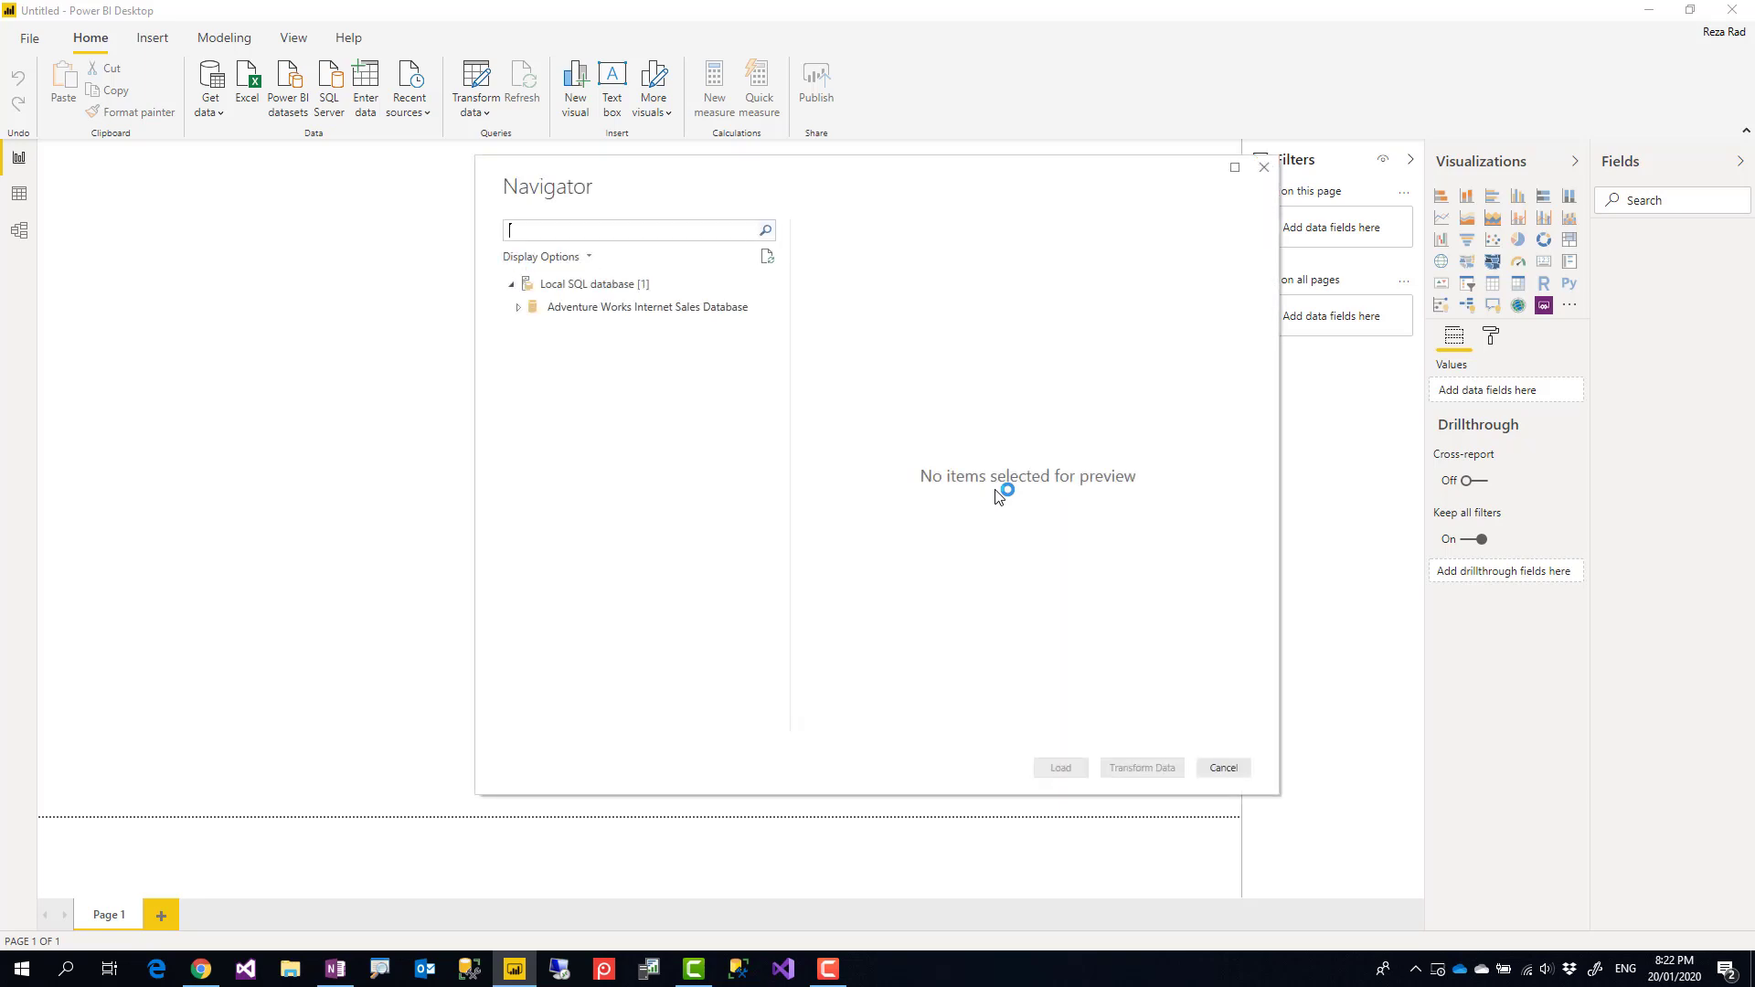
left_click(518, 307)
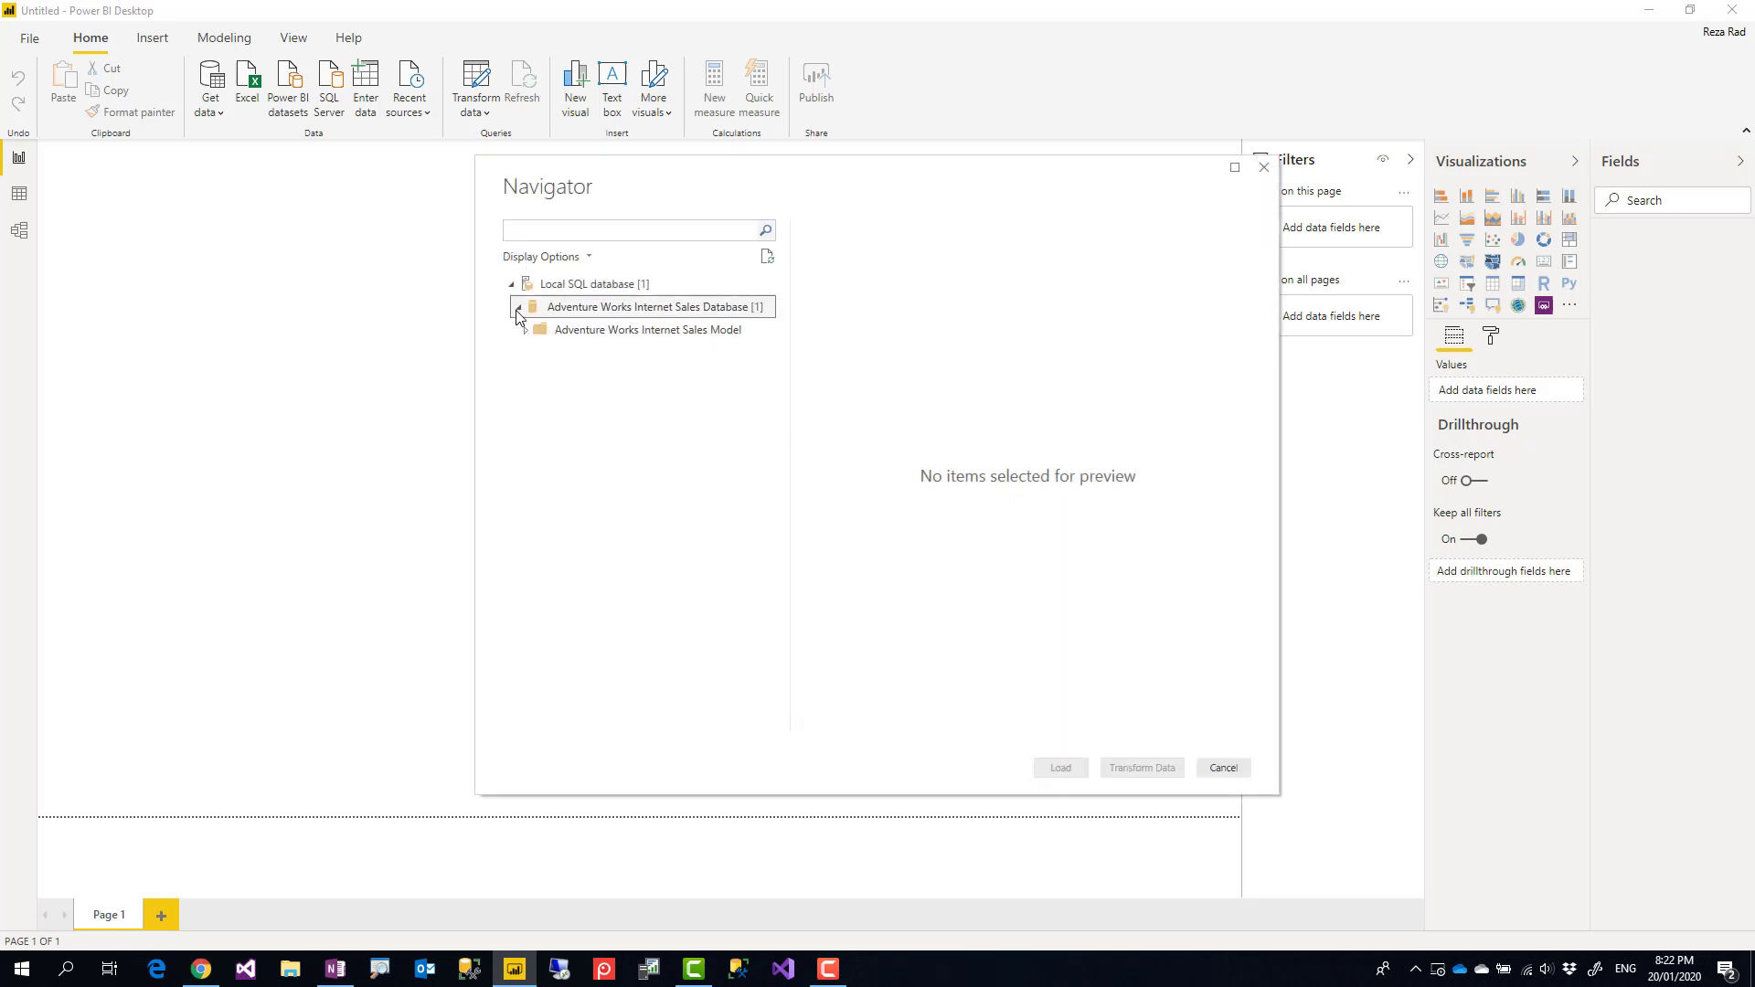
left_click(521, 329)
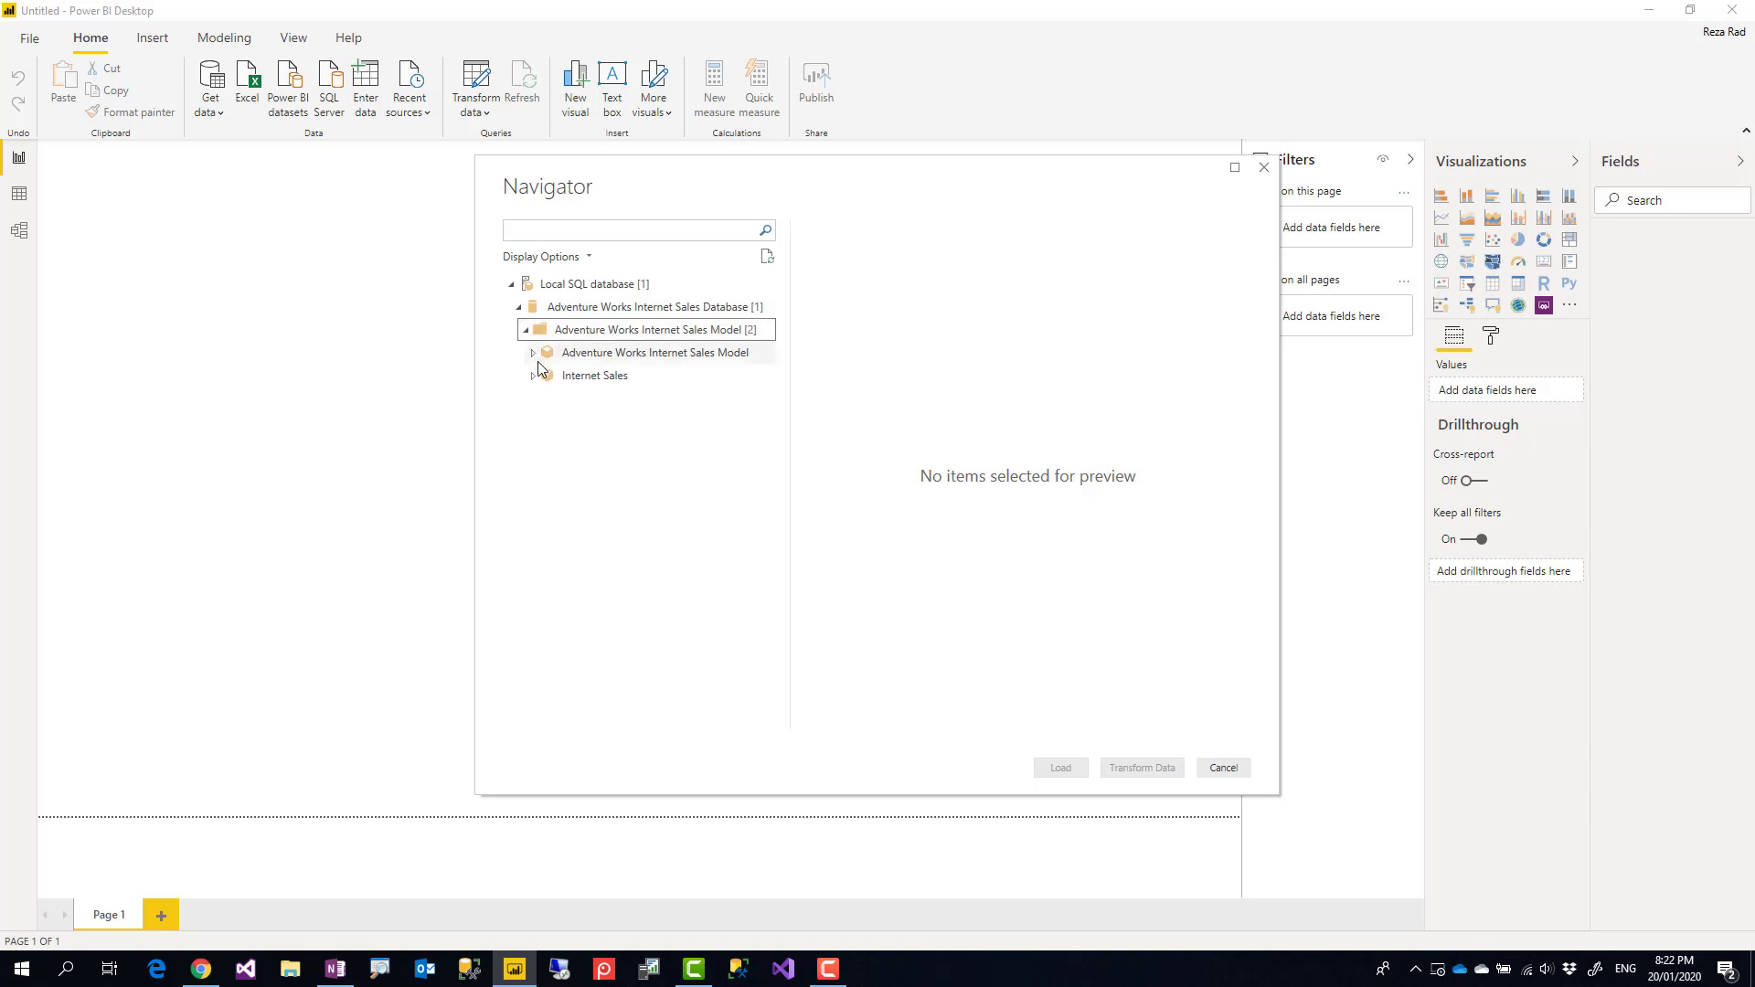
left_click(536, 375)
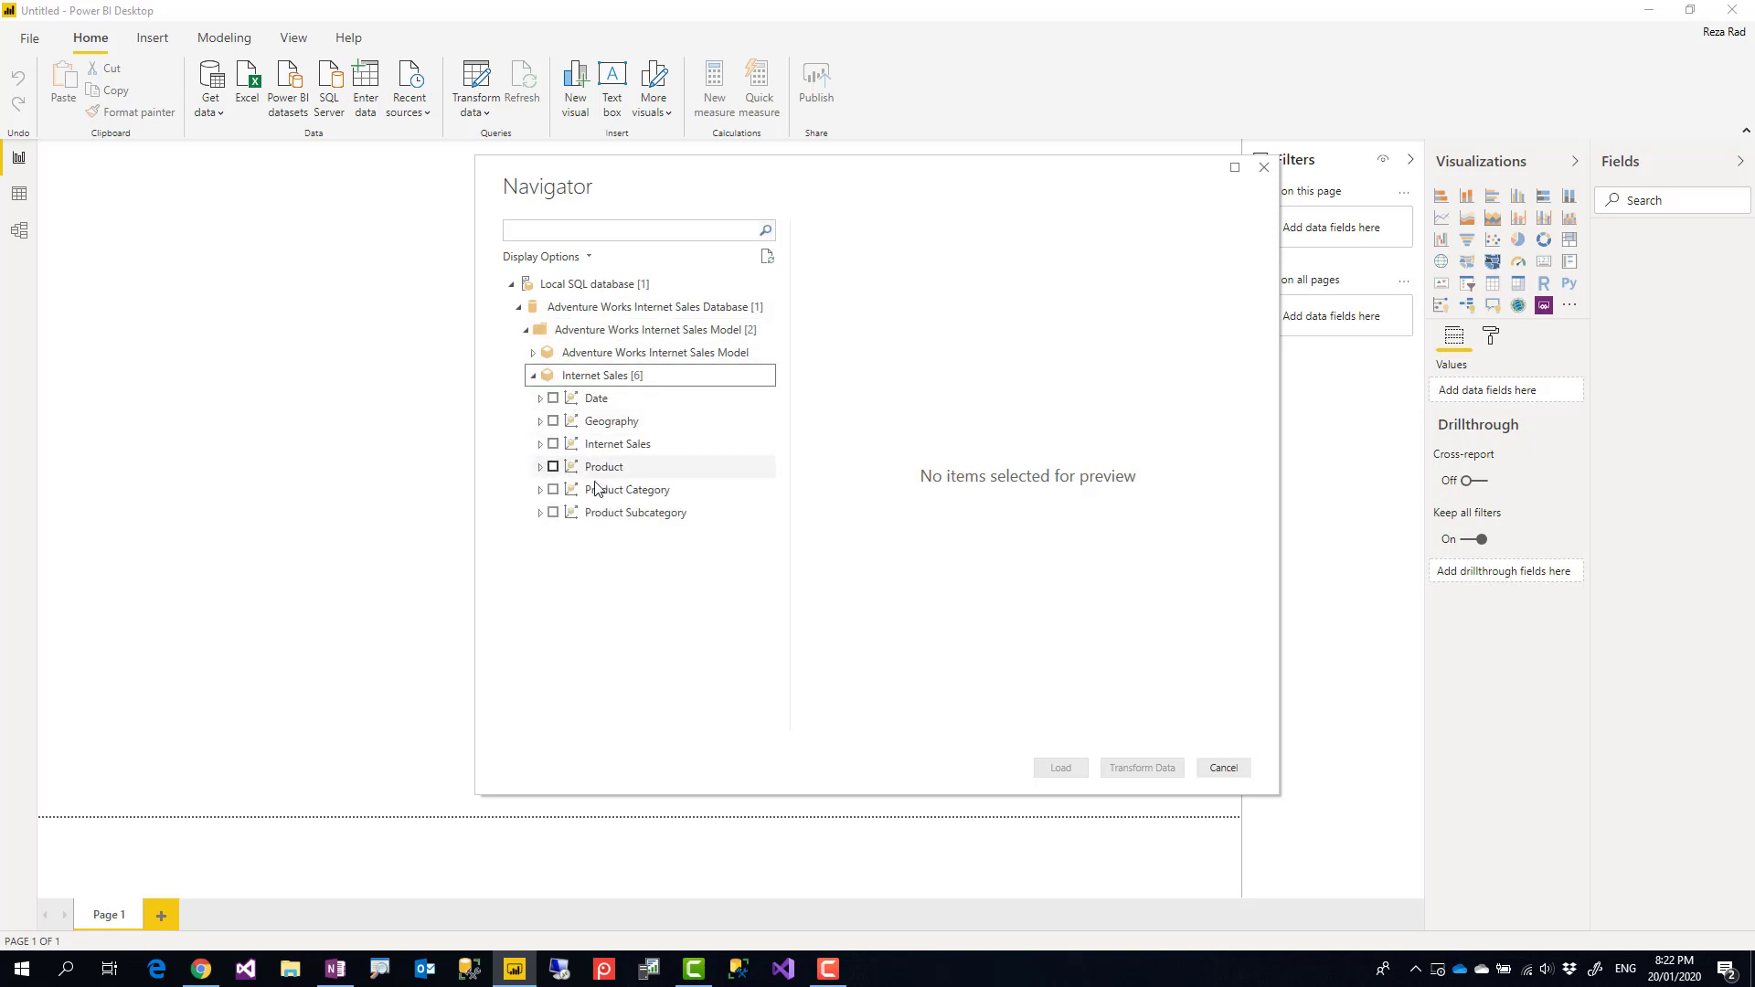
mouse_move(586, 515)
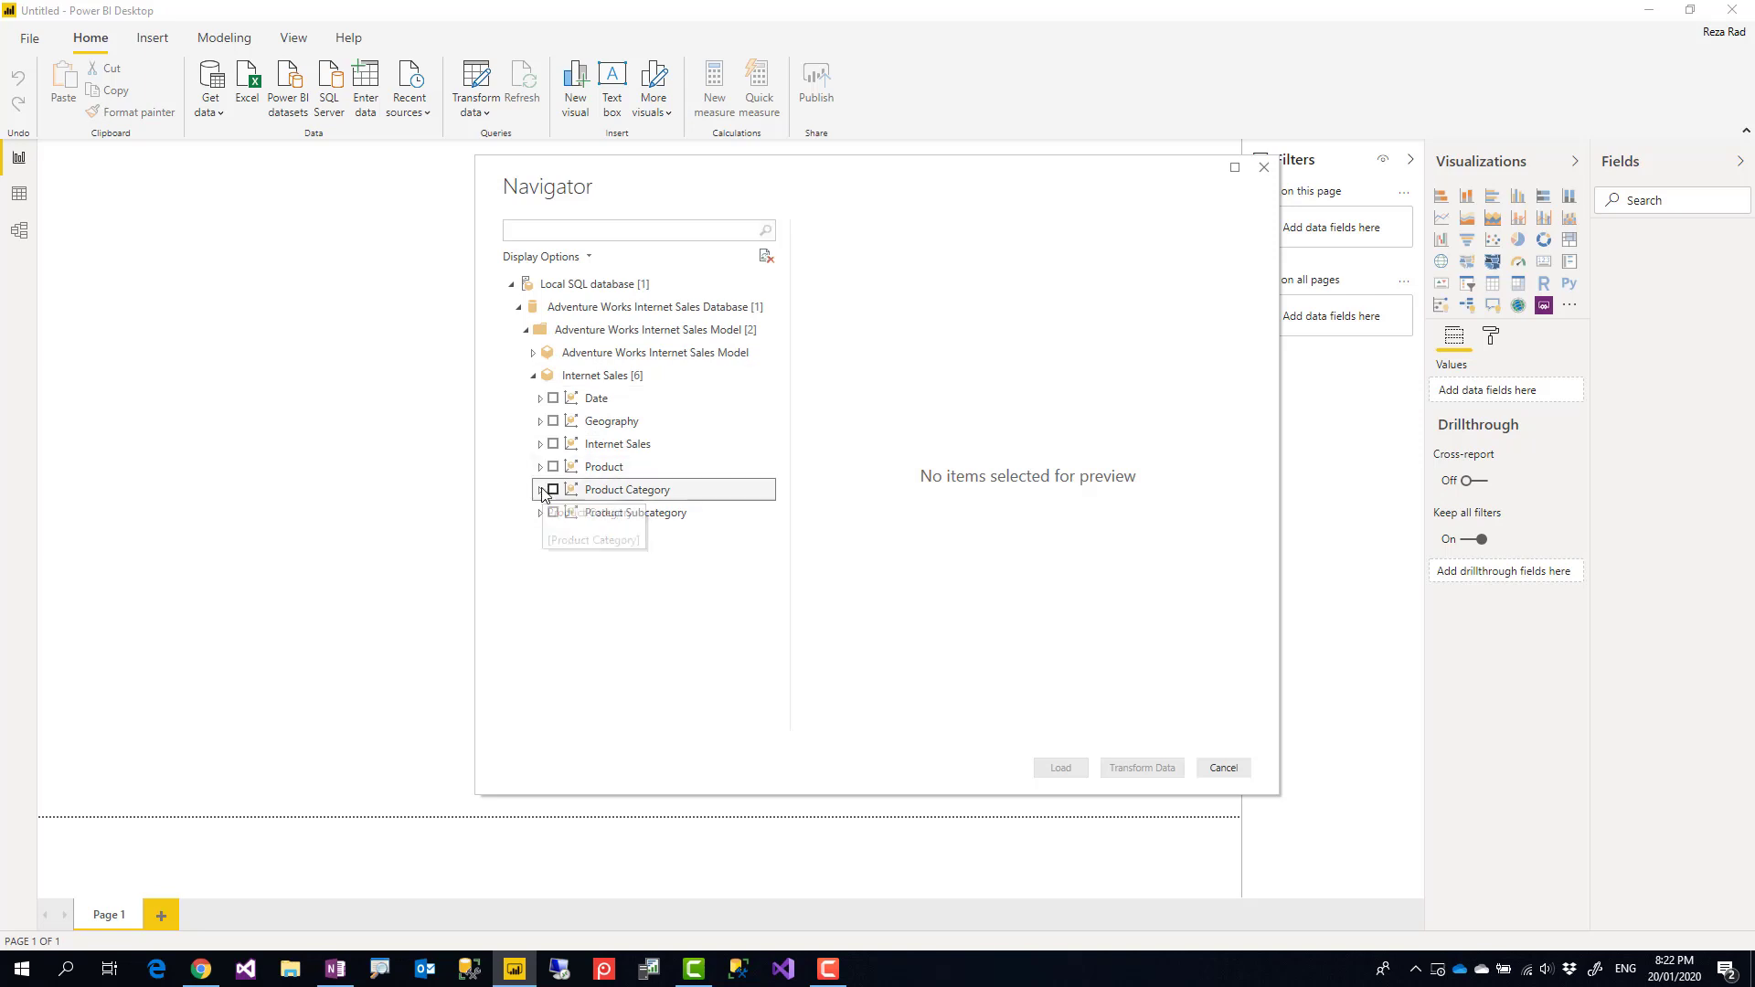
left_click(558, 489)
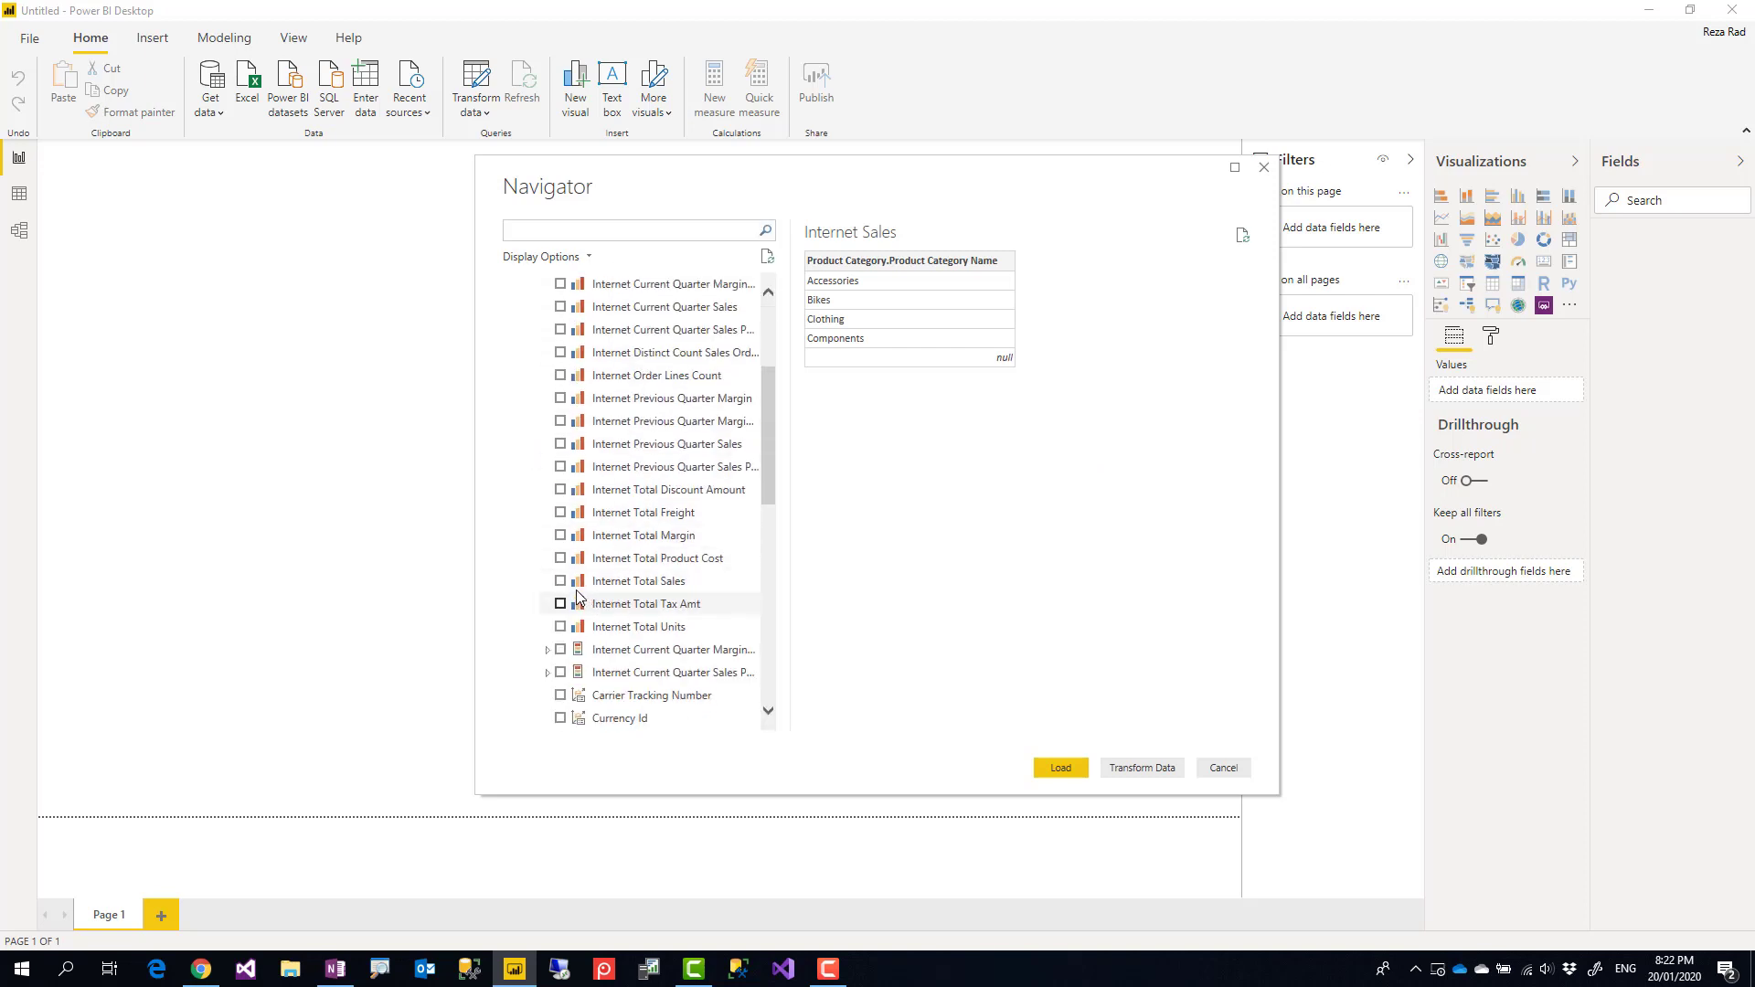
left_click(559, 581)
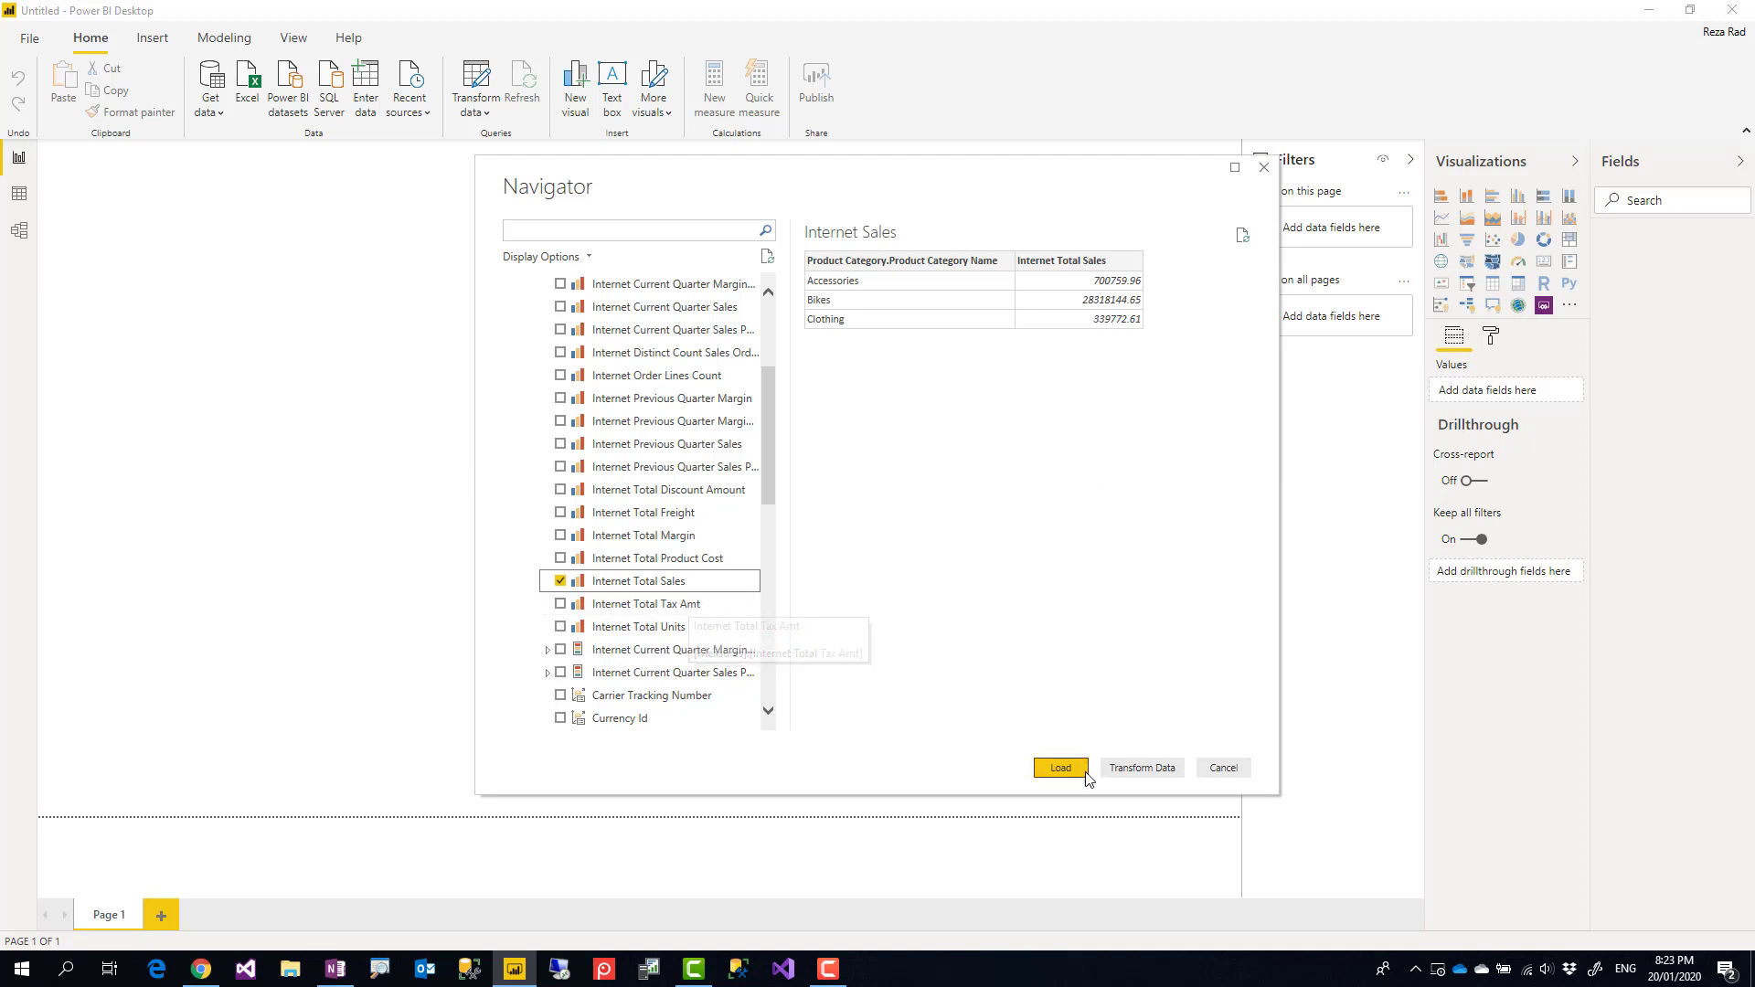
Step: Load the selected Internet Sales category and sales data from the Navigator
left_click(1058, 767)
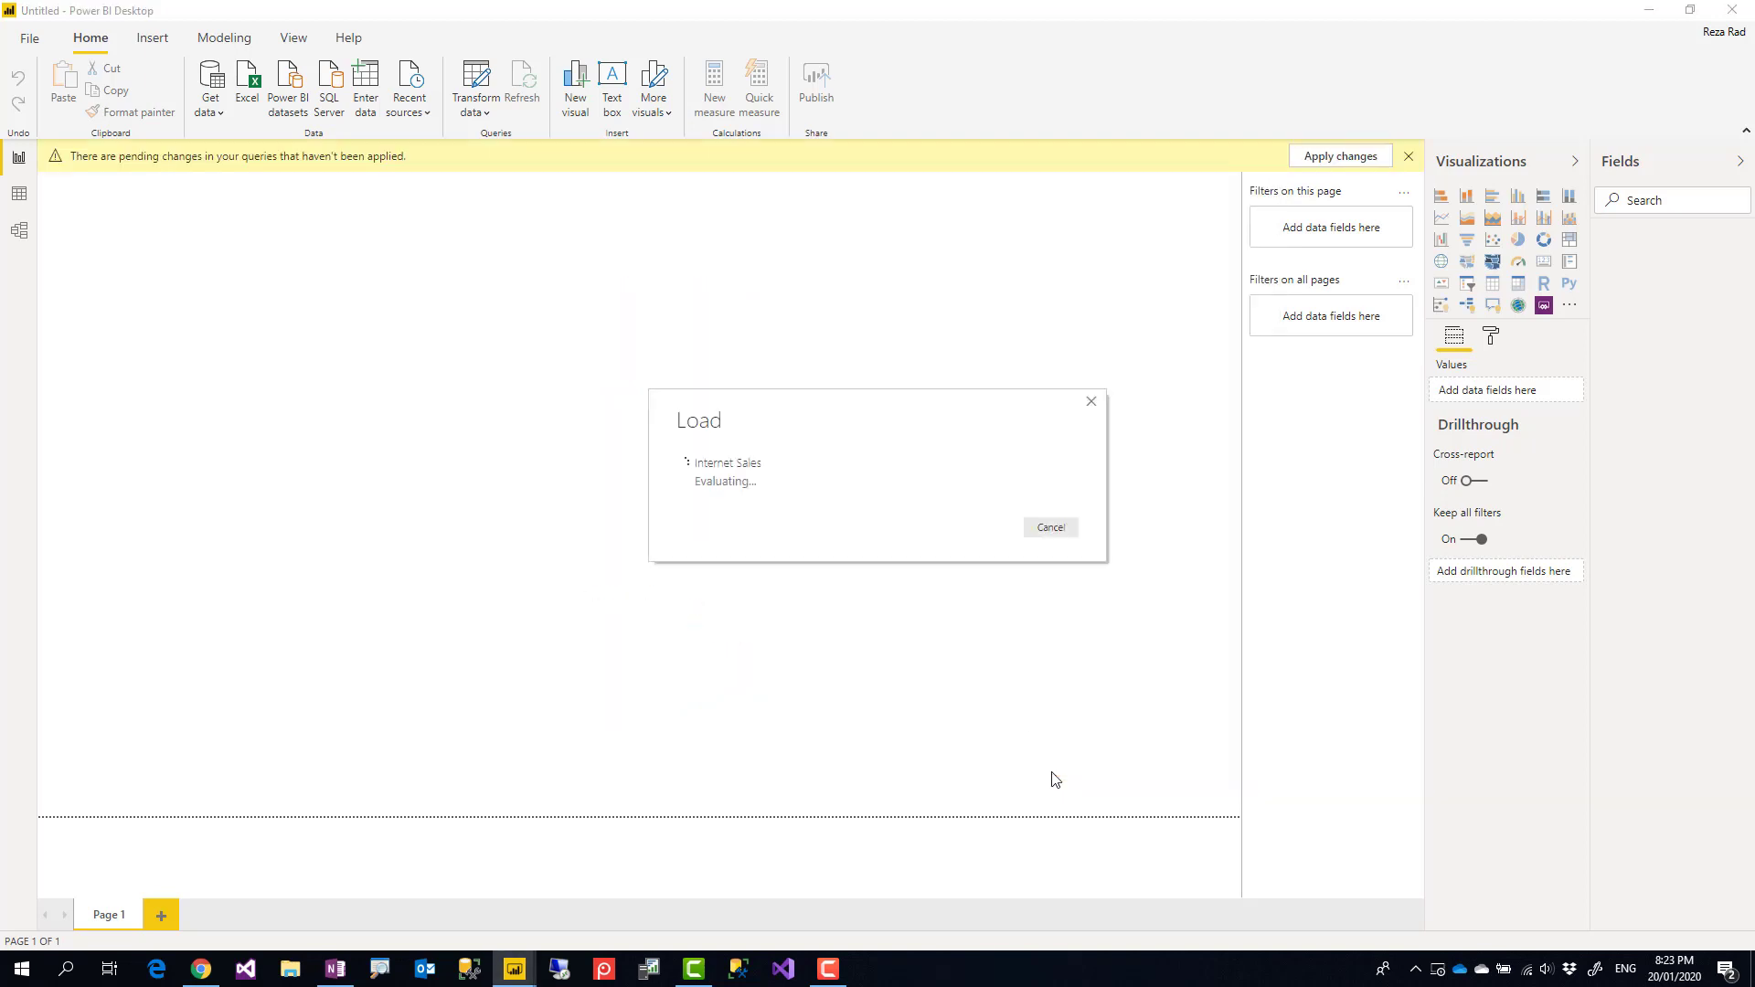
mouse_move(1116, 713)
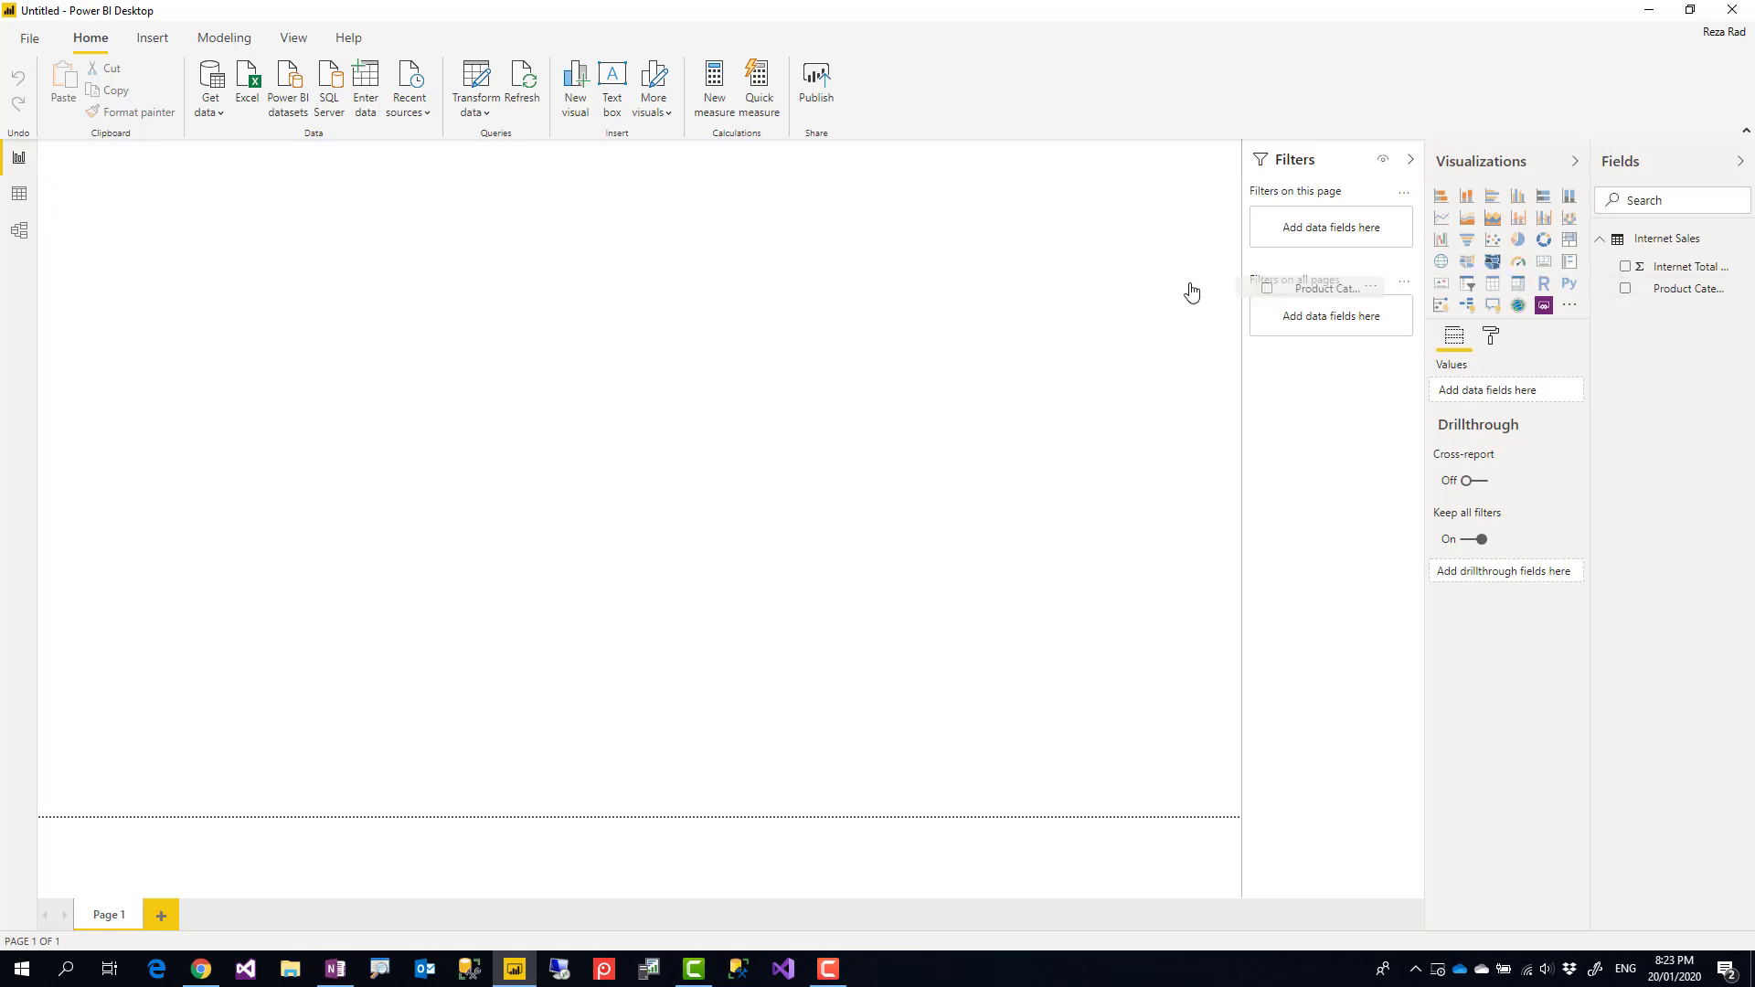
Step: Create a visual of Internet Total Sales by Product Category Name
left_click(1626, 289)
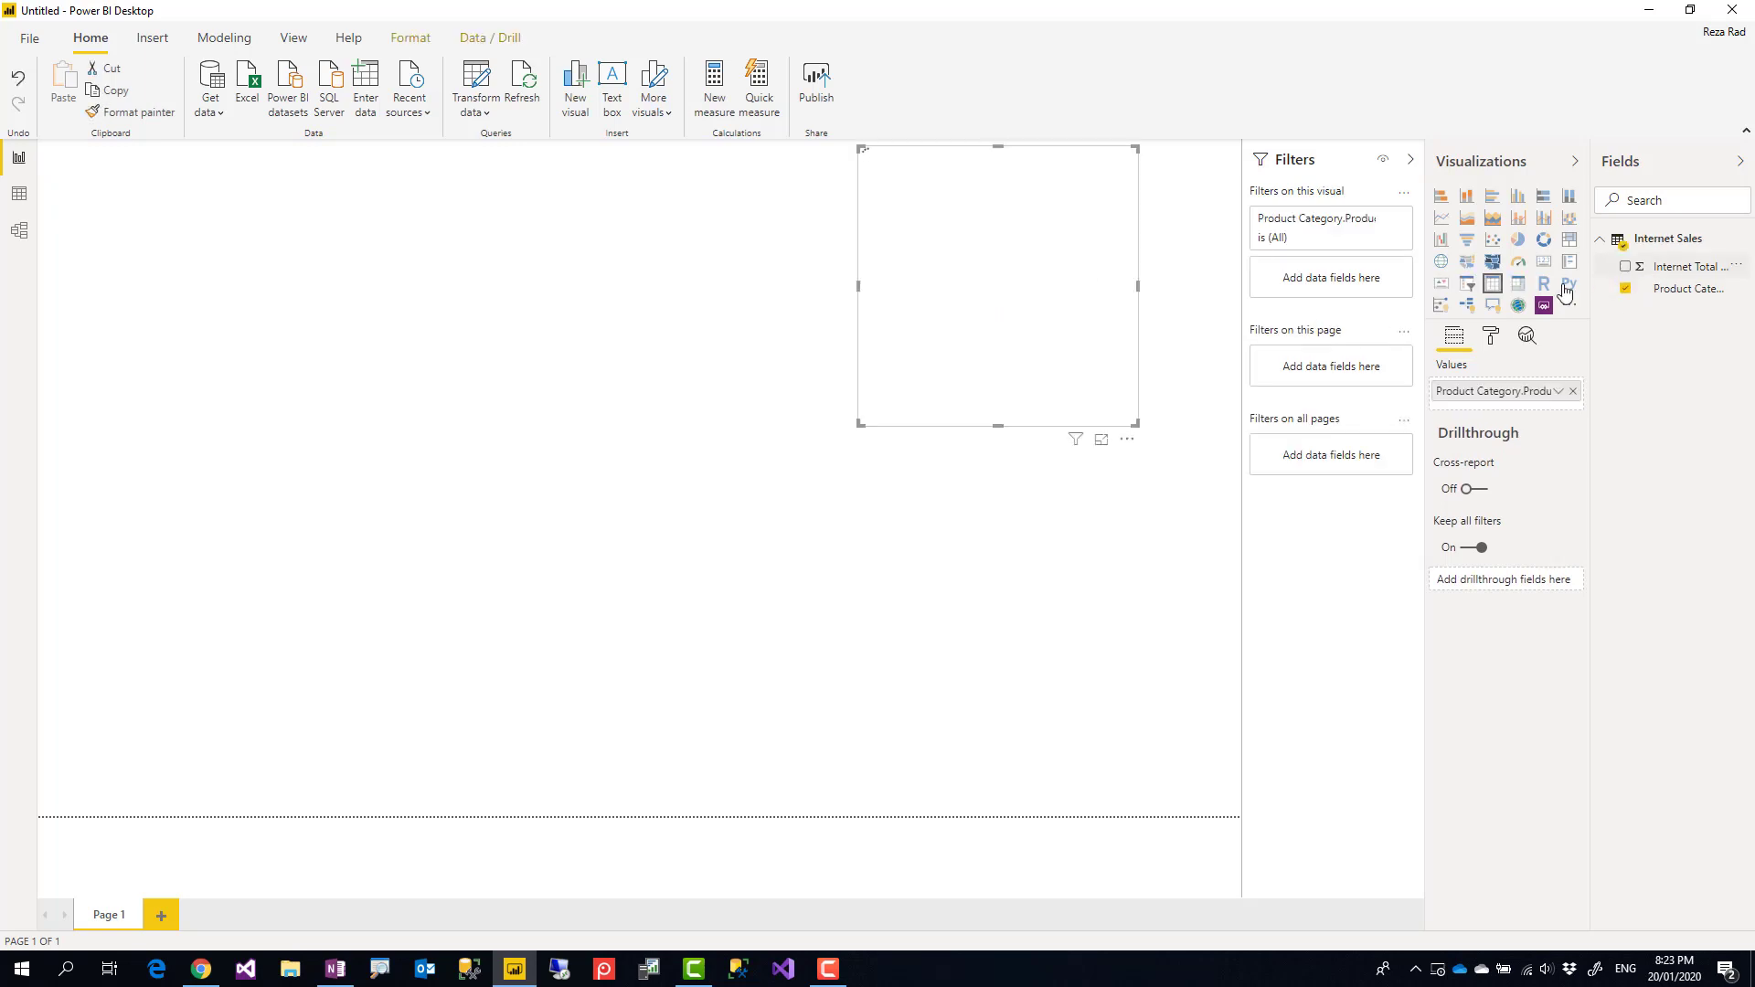
left_click(1626, 265)
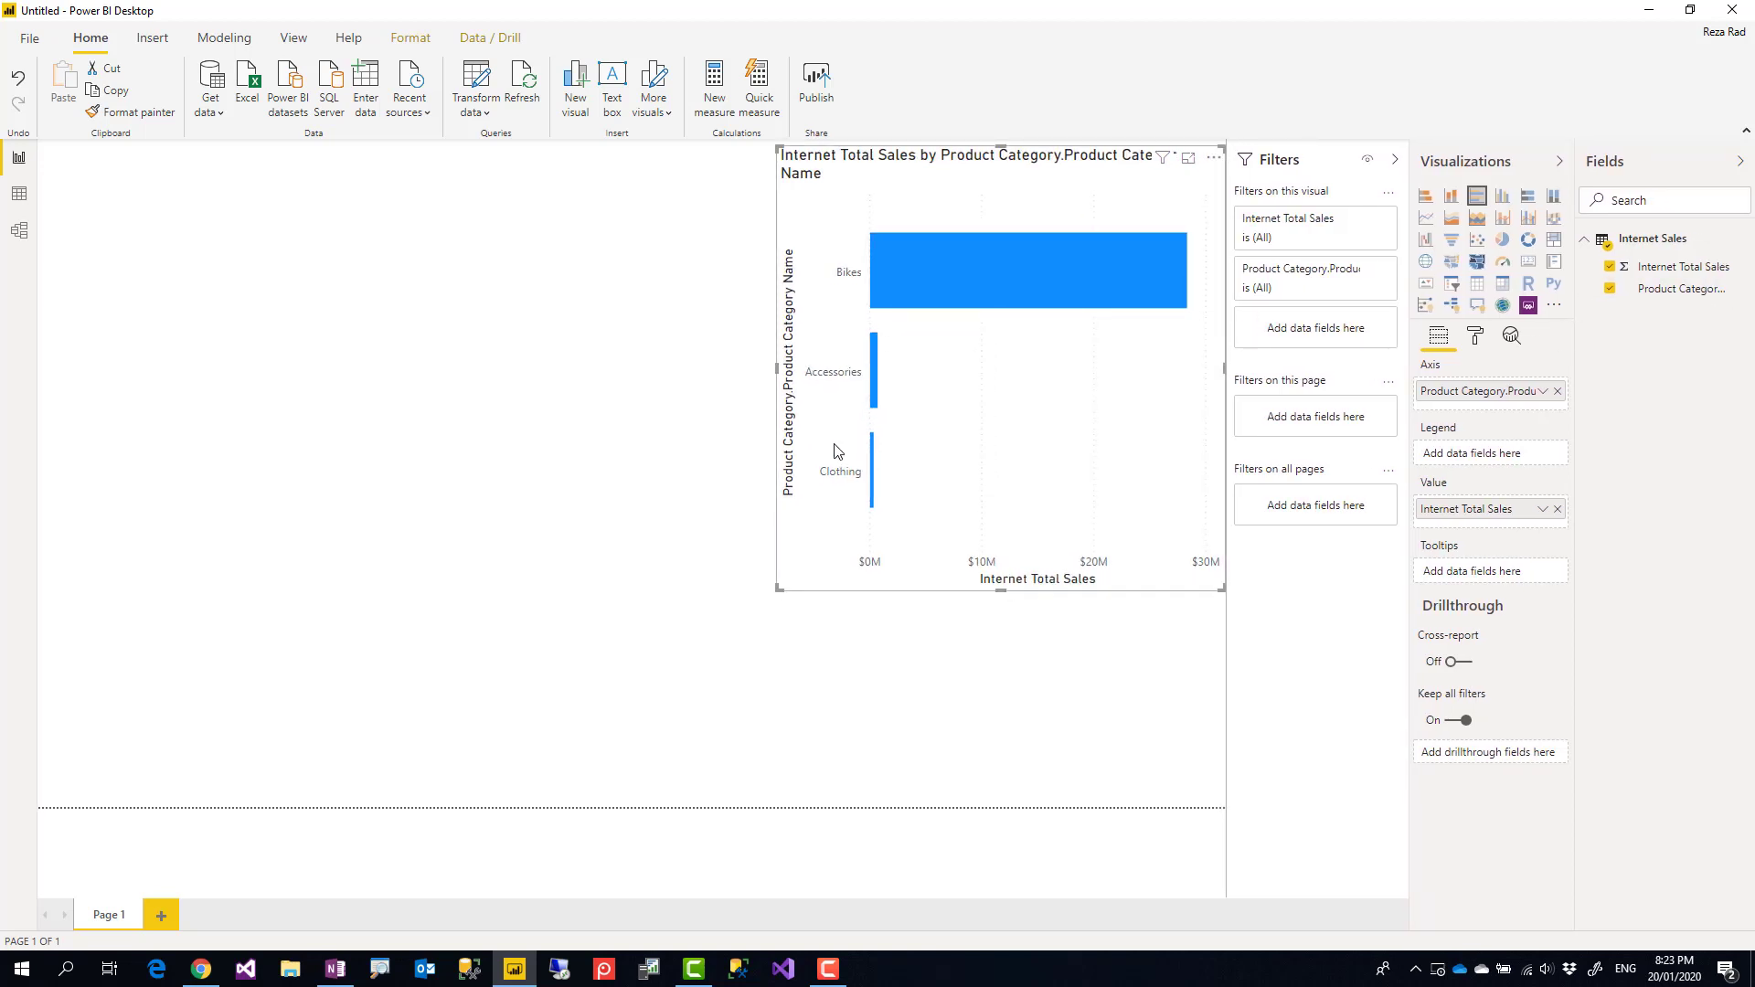
mouse_move(764, 377)
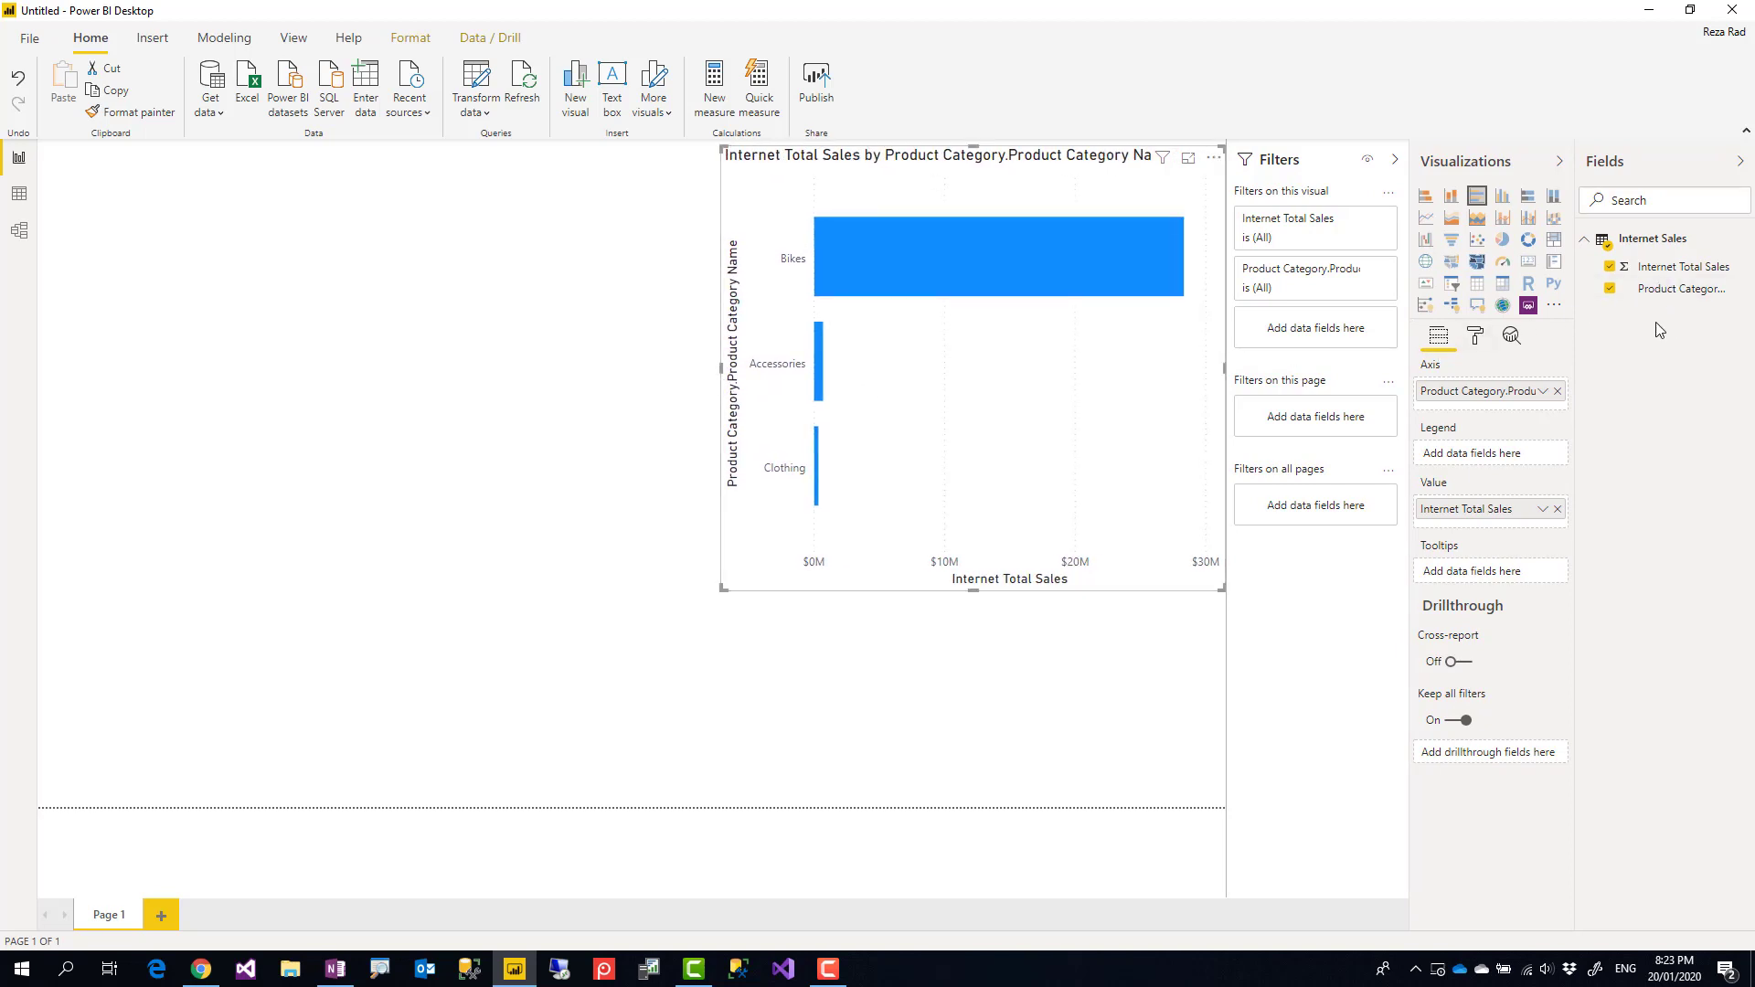
mouse_move(1675, 315)
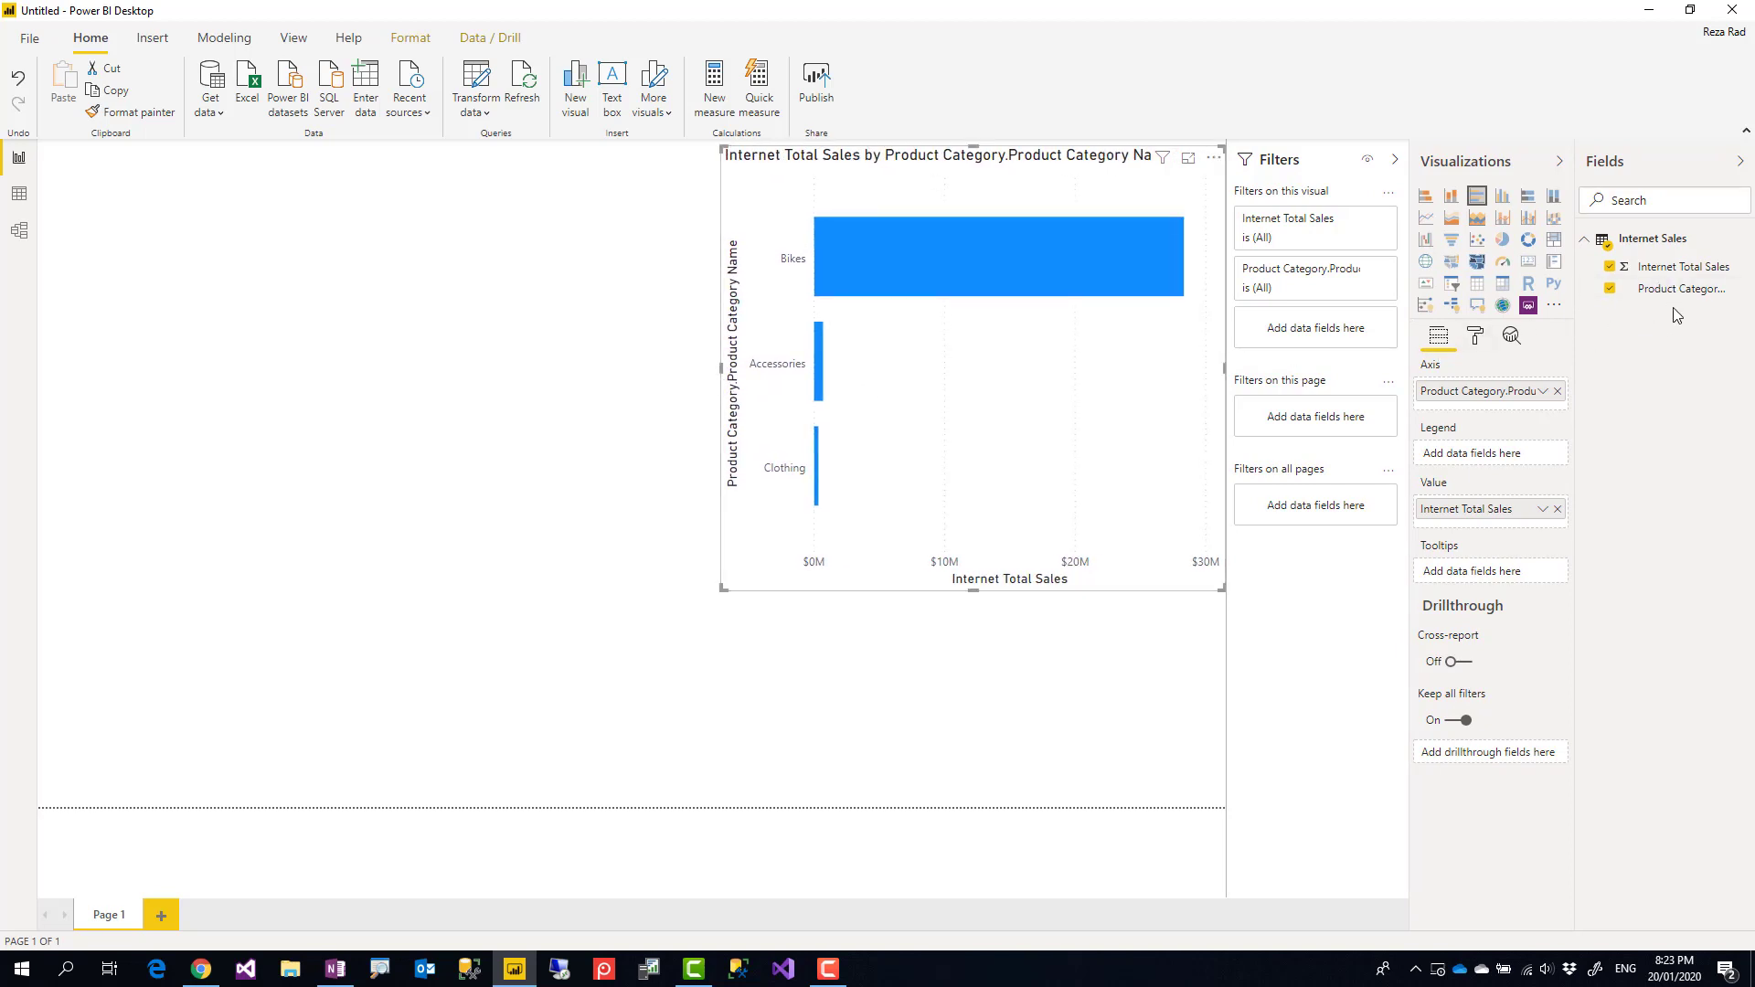
mouse_move(1679, 266)
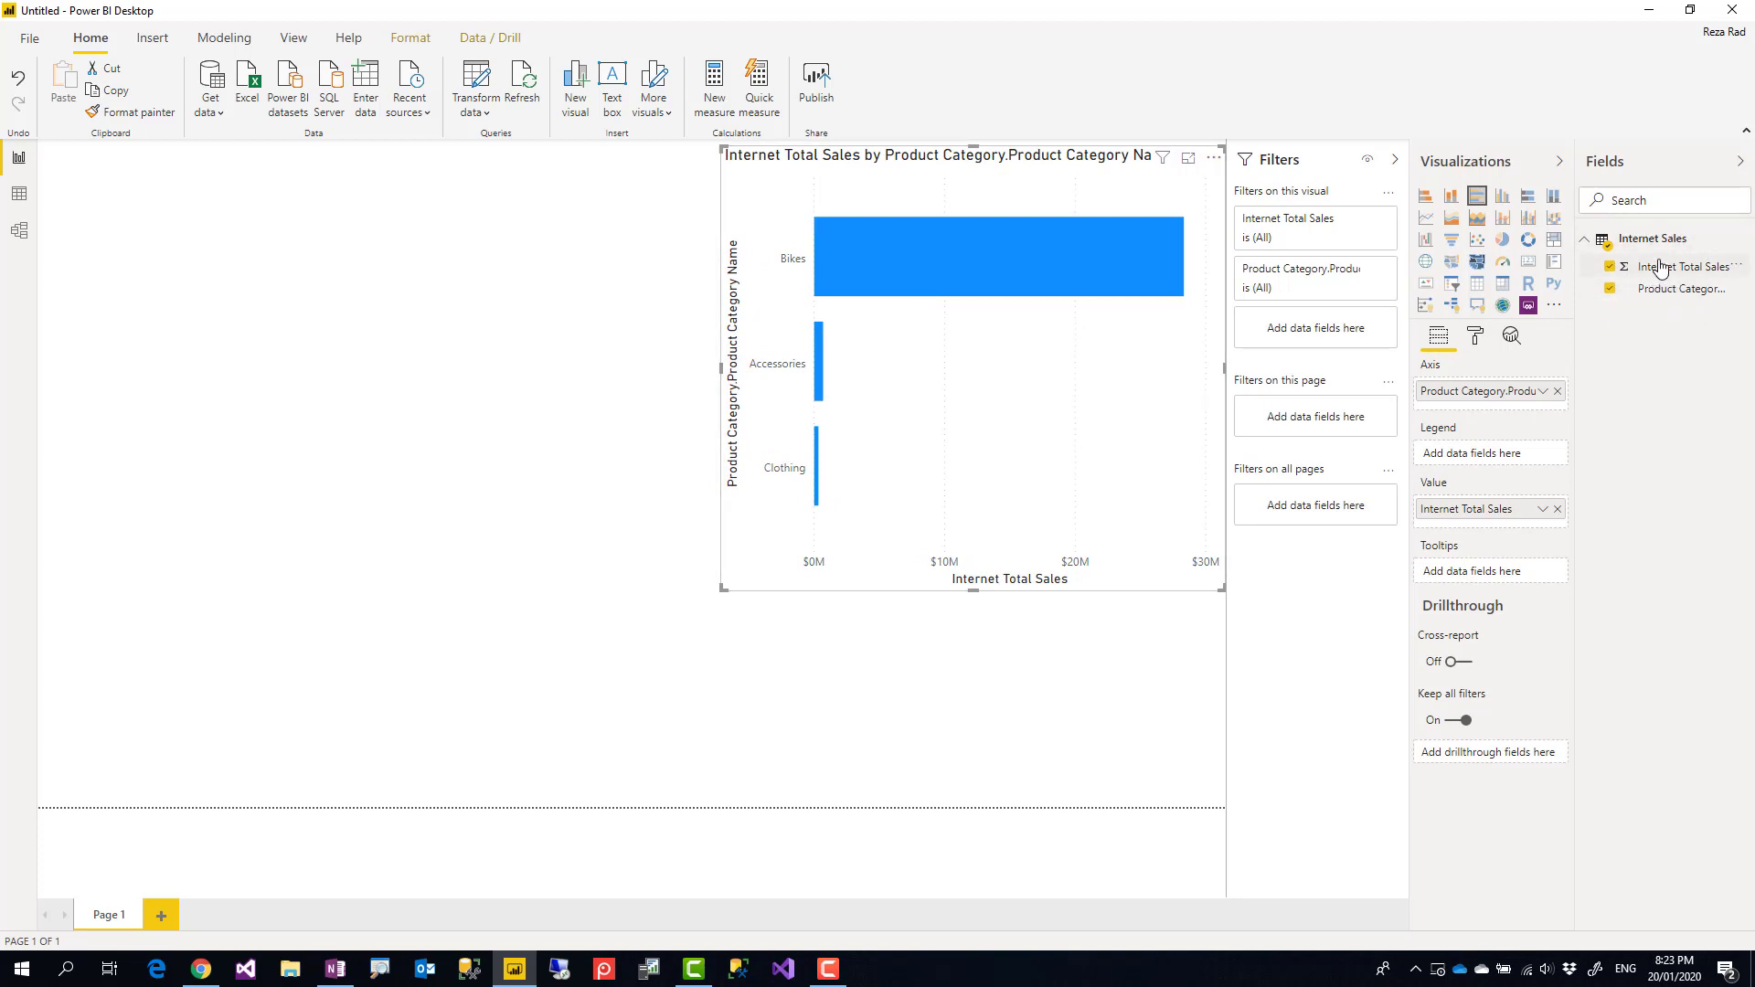
mouse_move(977, 272)
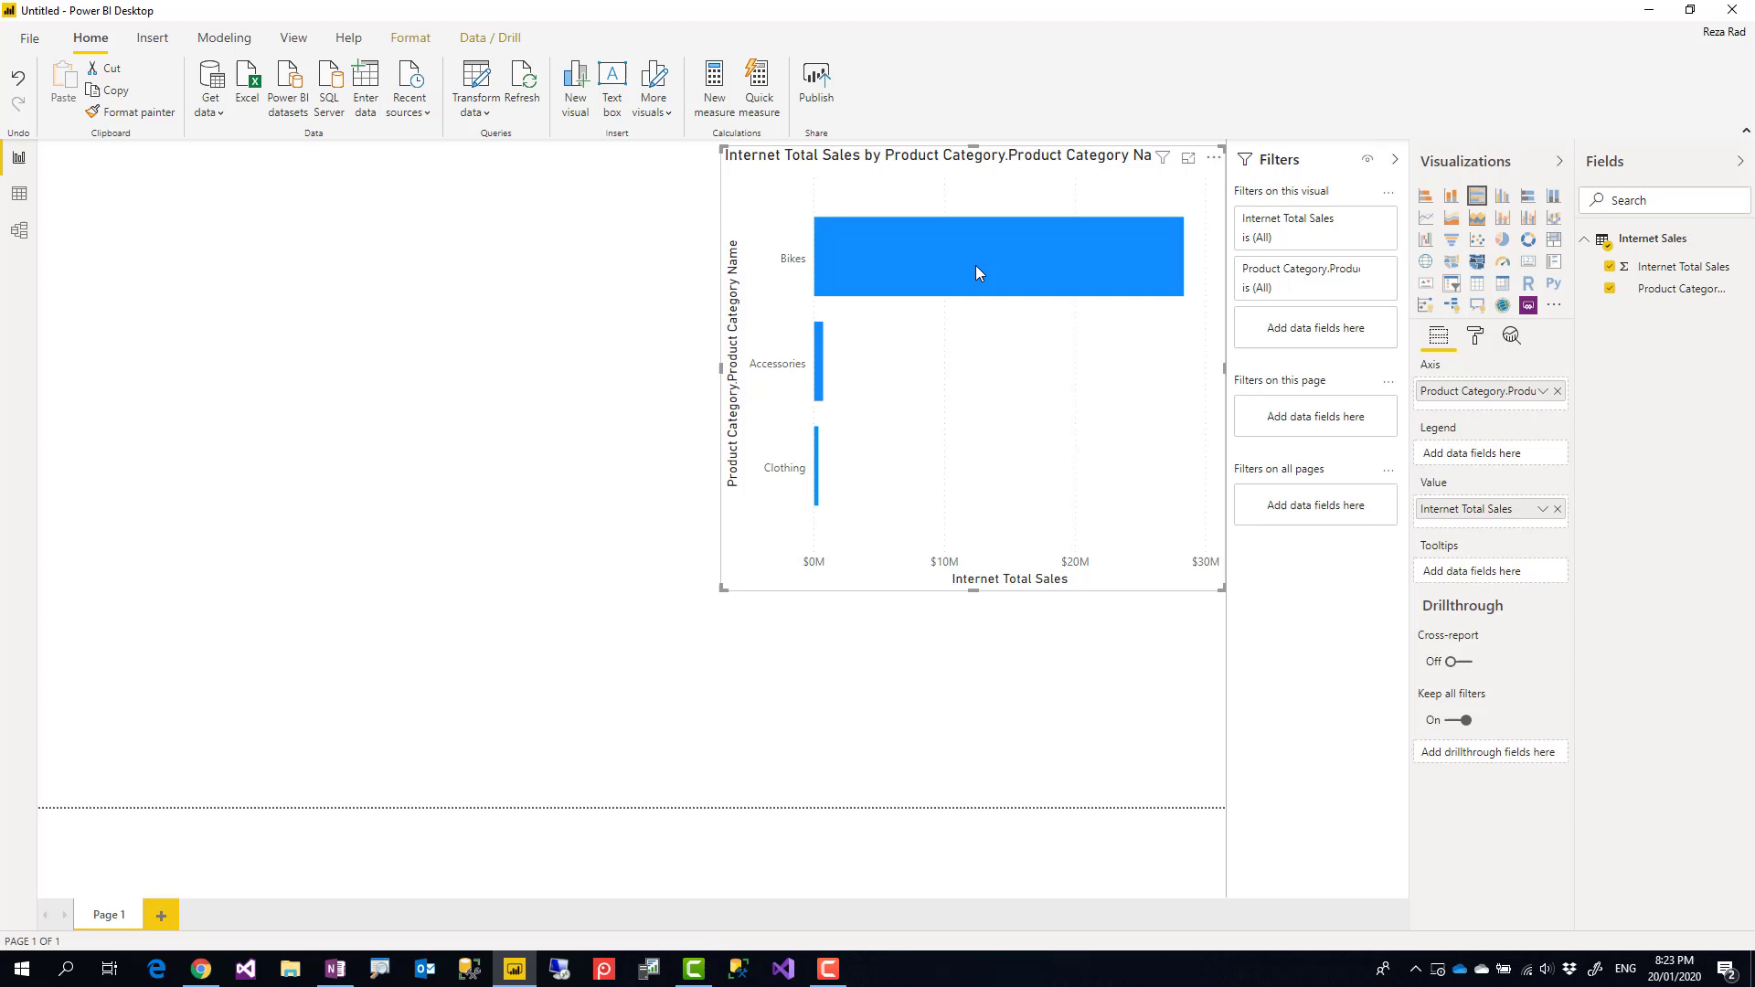
mouse_move(1591, 304)
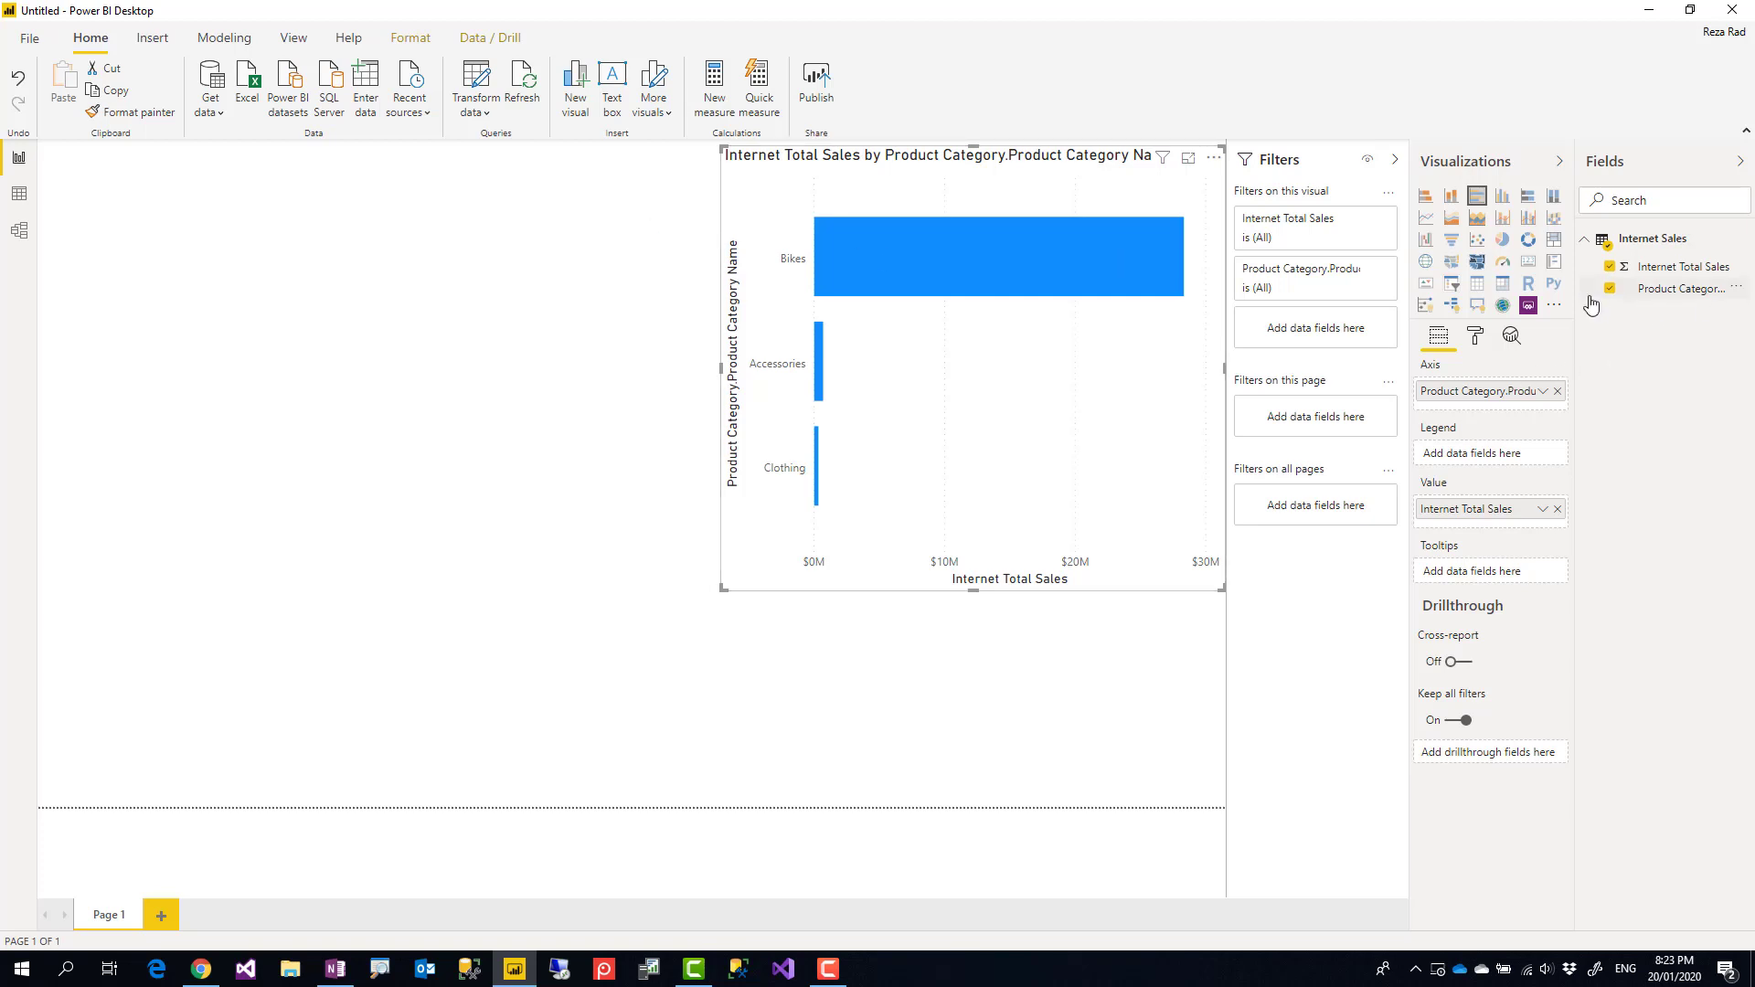
mouse_move(608, 145)
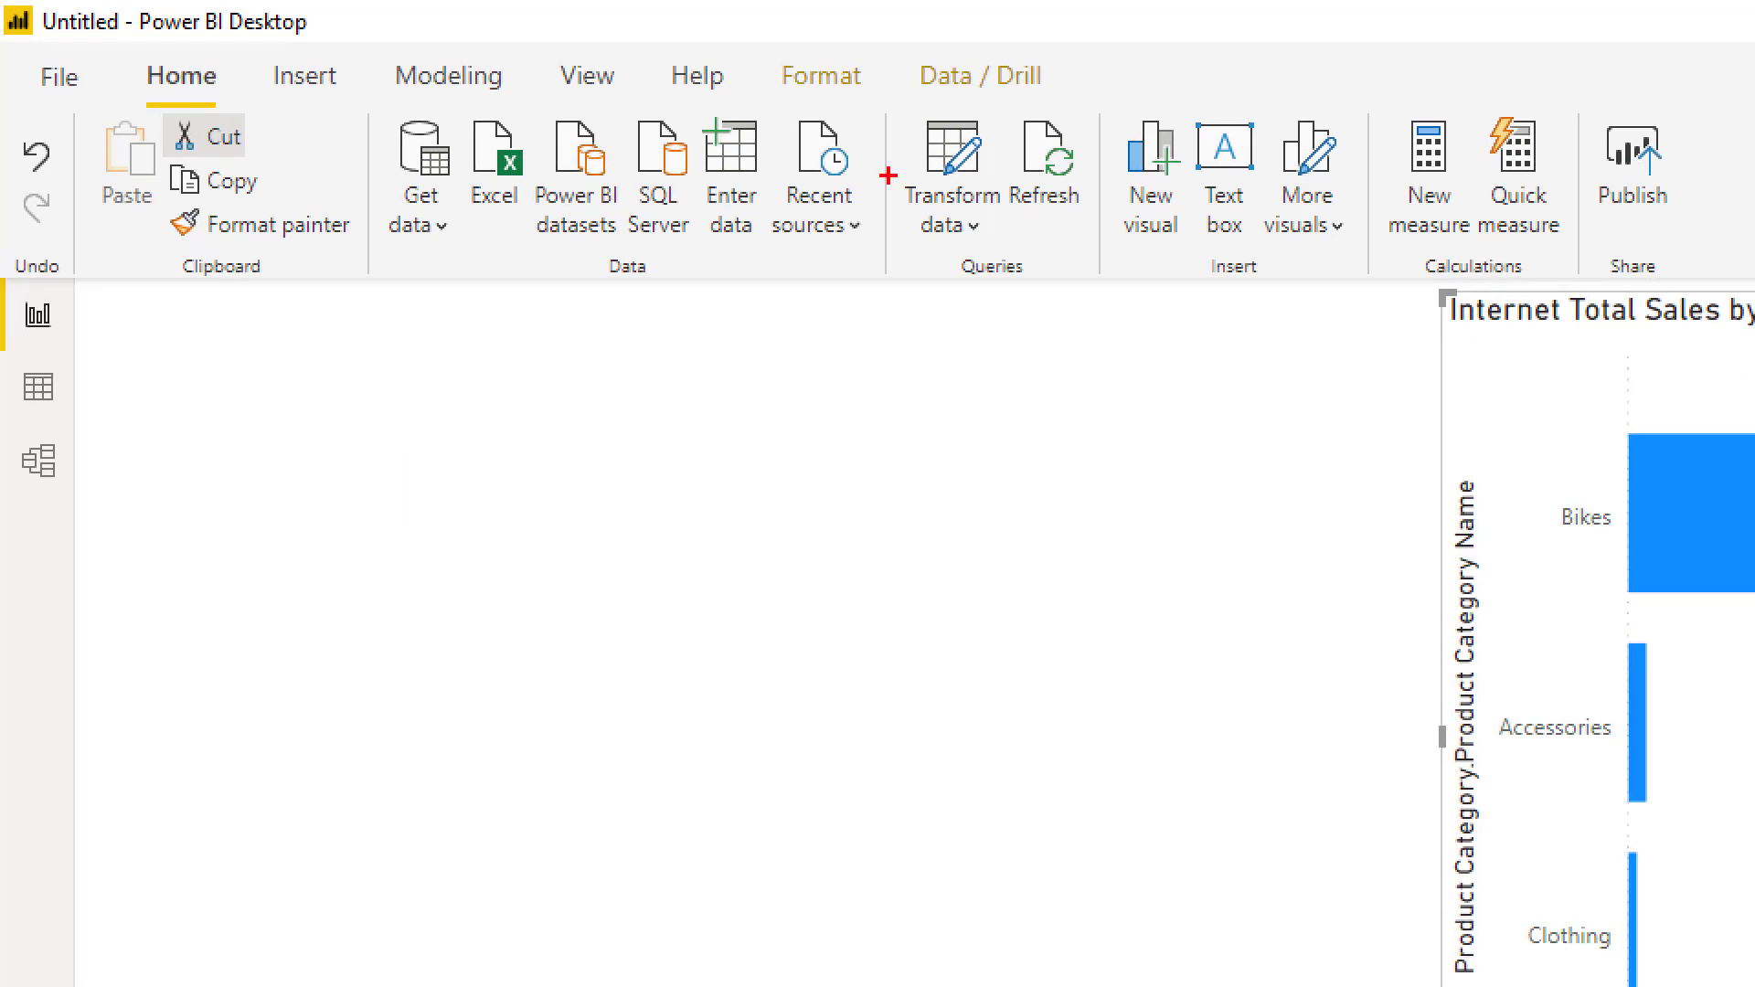
mouse_move(944, 176)
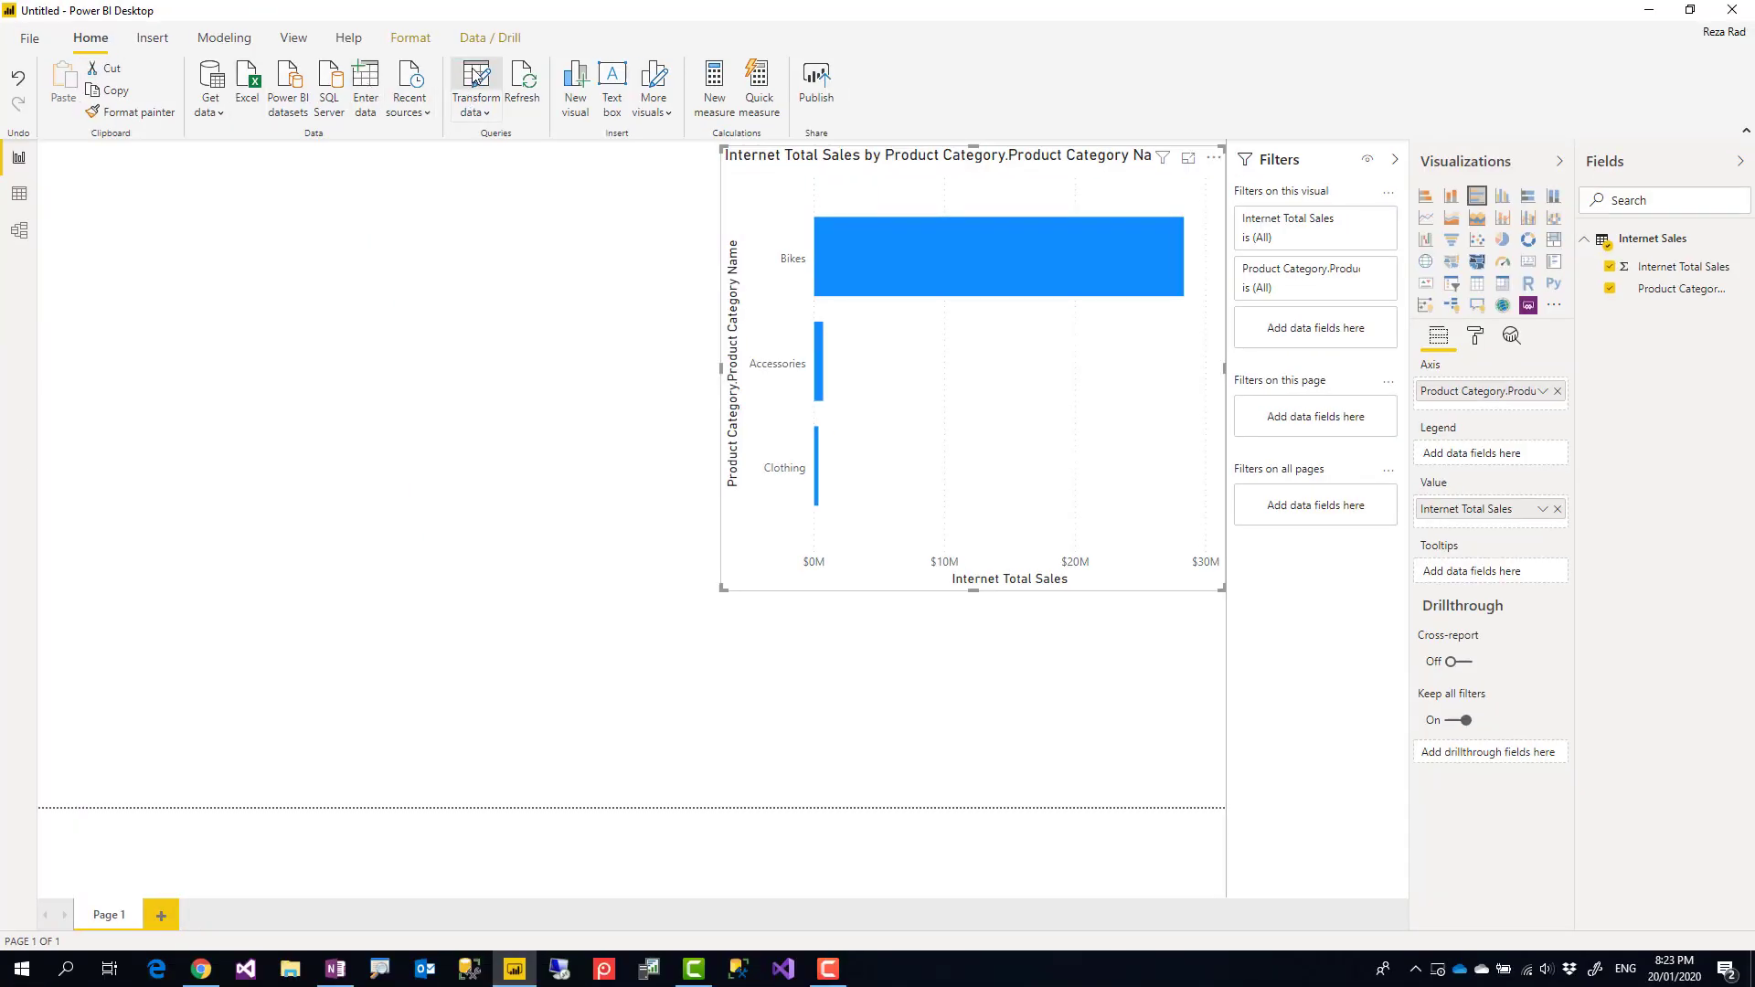
Step: In the query's Added Items step, add Product Subcategory Name from the Product Subcategory dimension
left_click(474, 84)
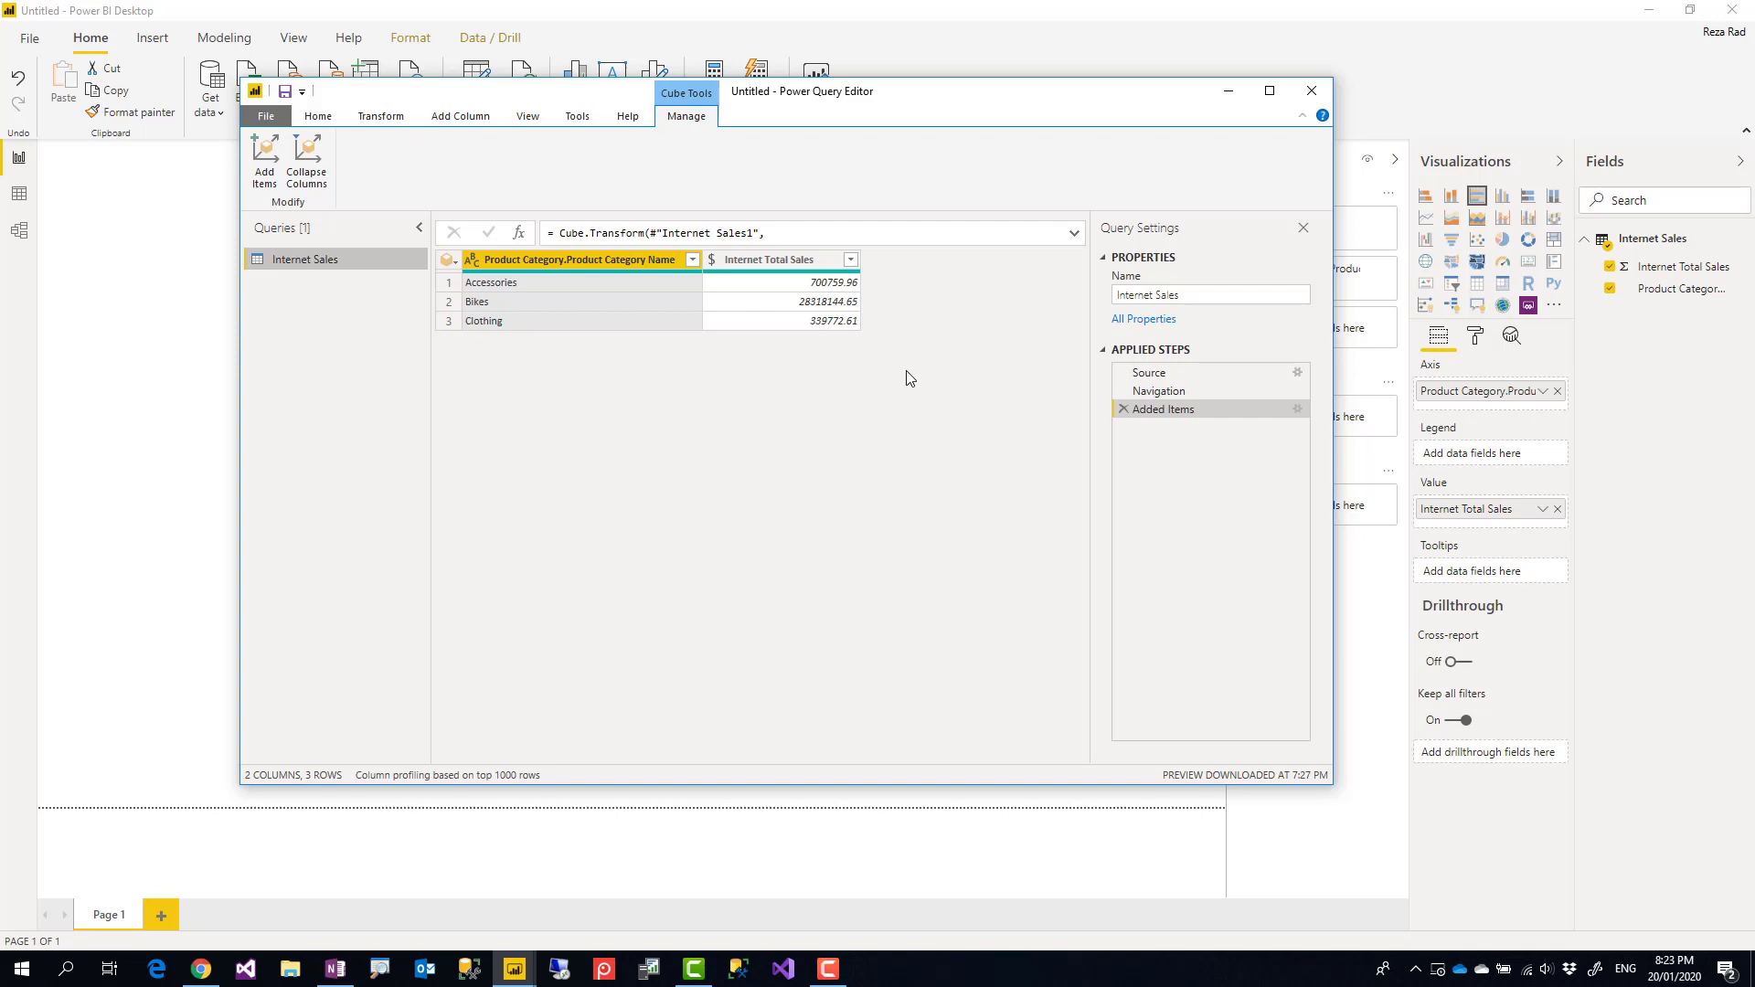
mouse_move(868, 451)
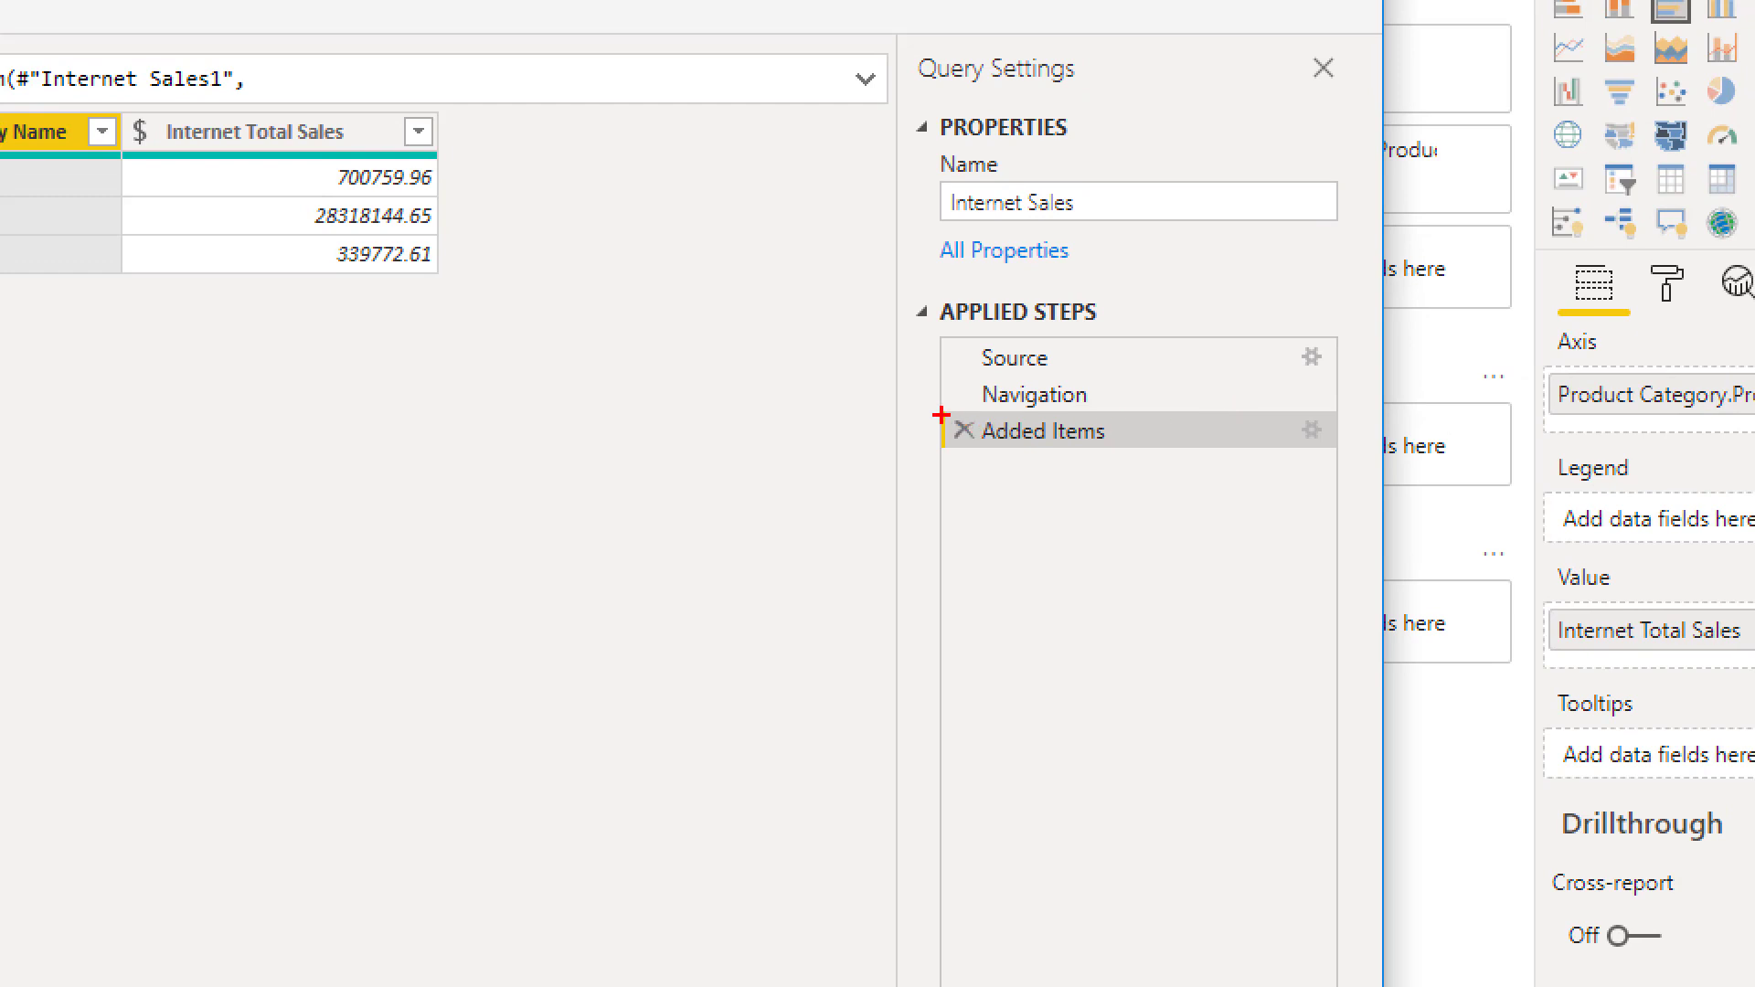
left_click(1042, 431)
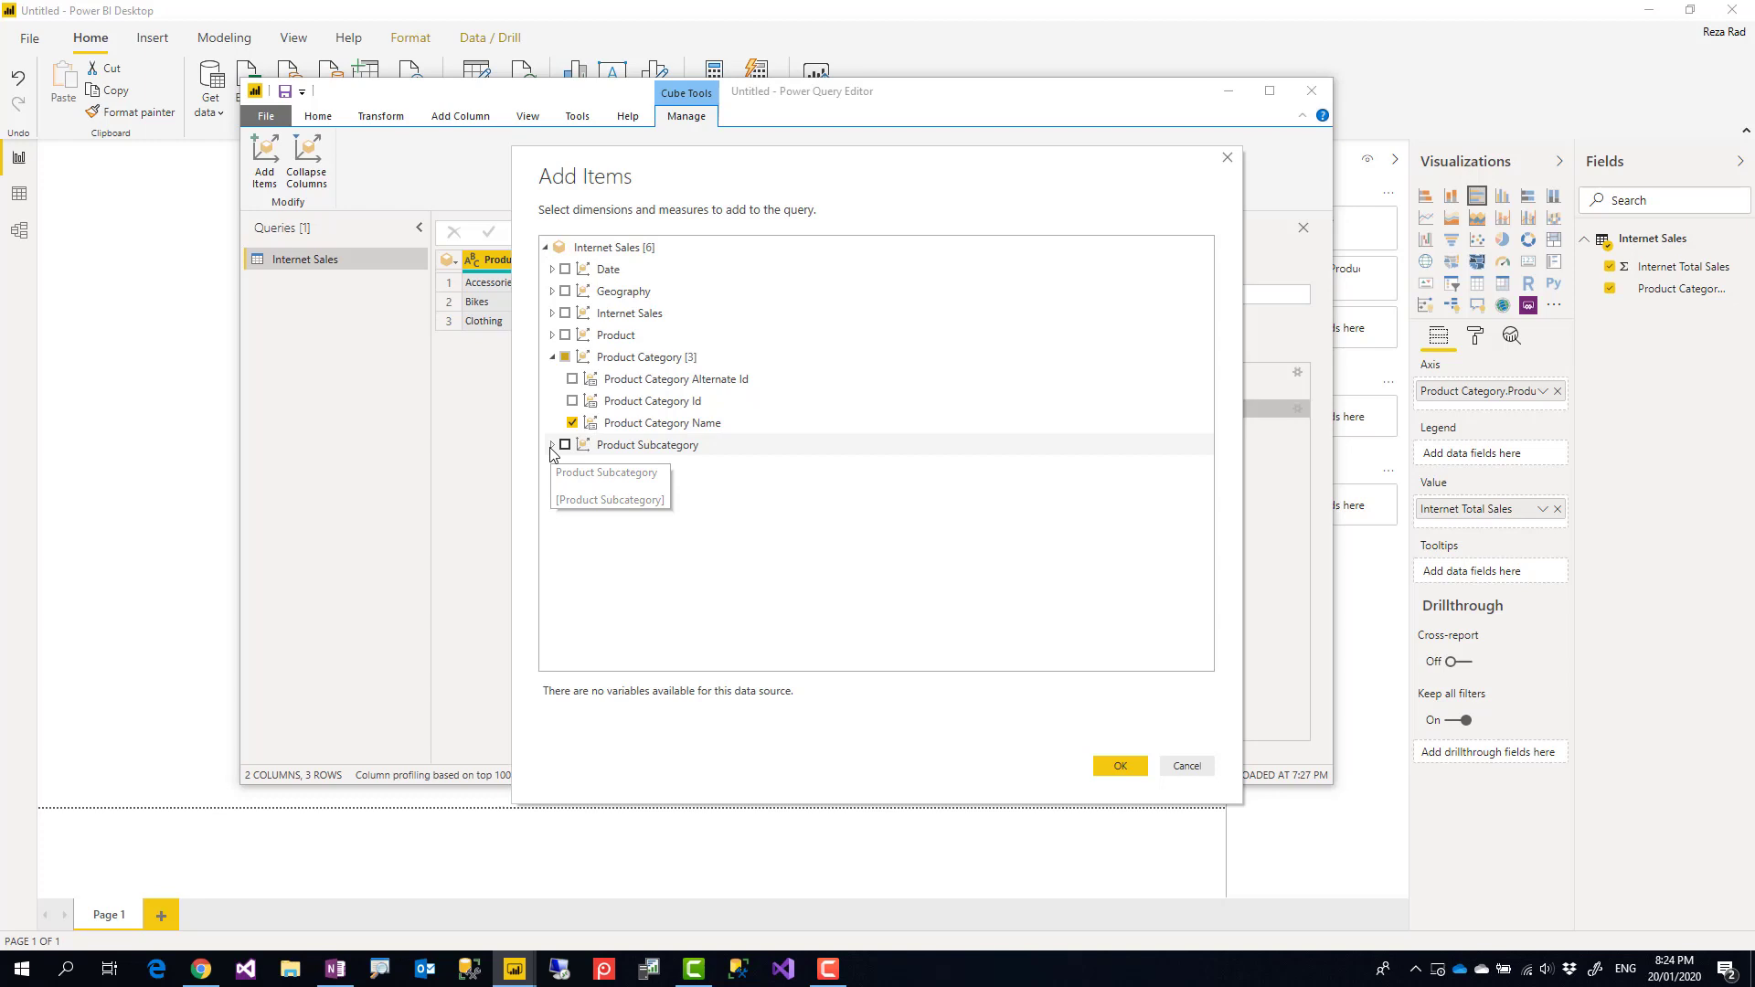
left_click(552, 444)
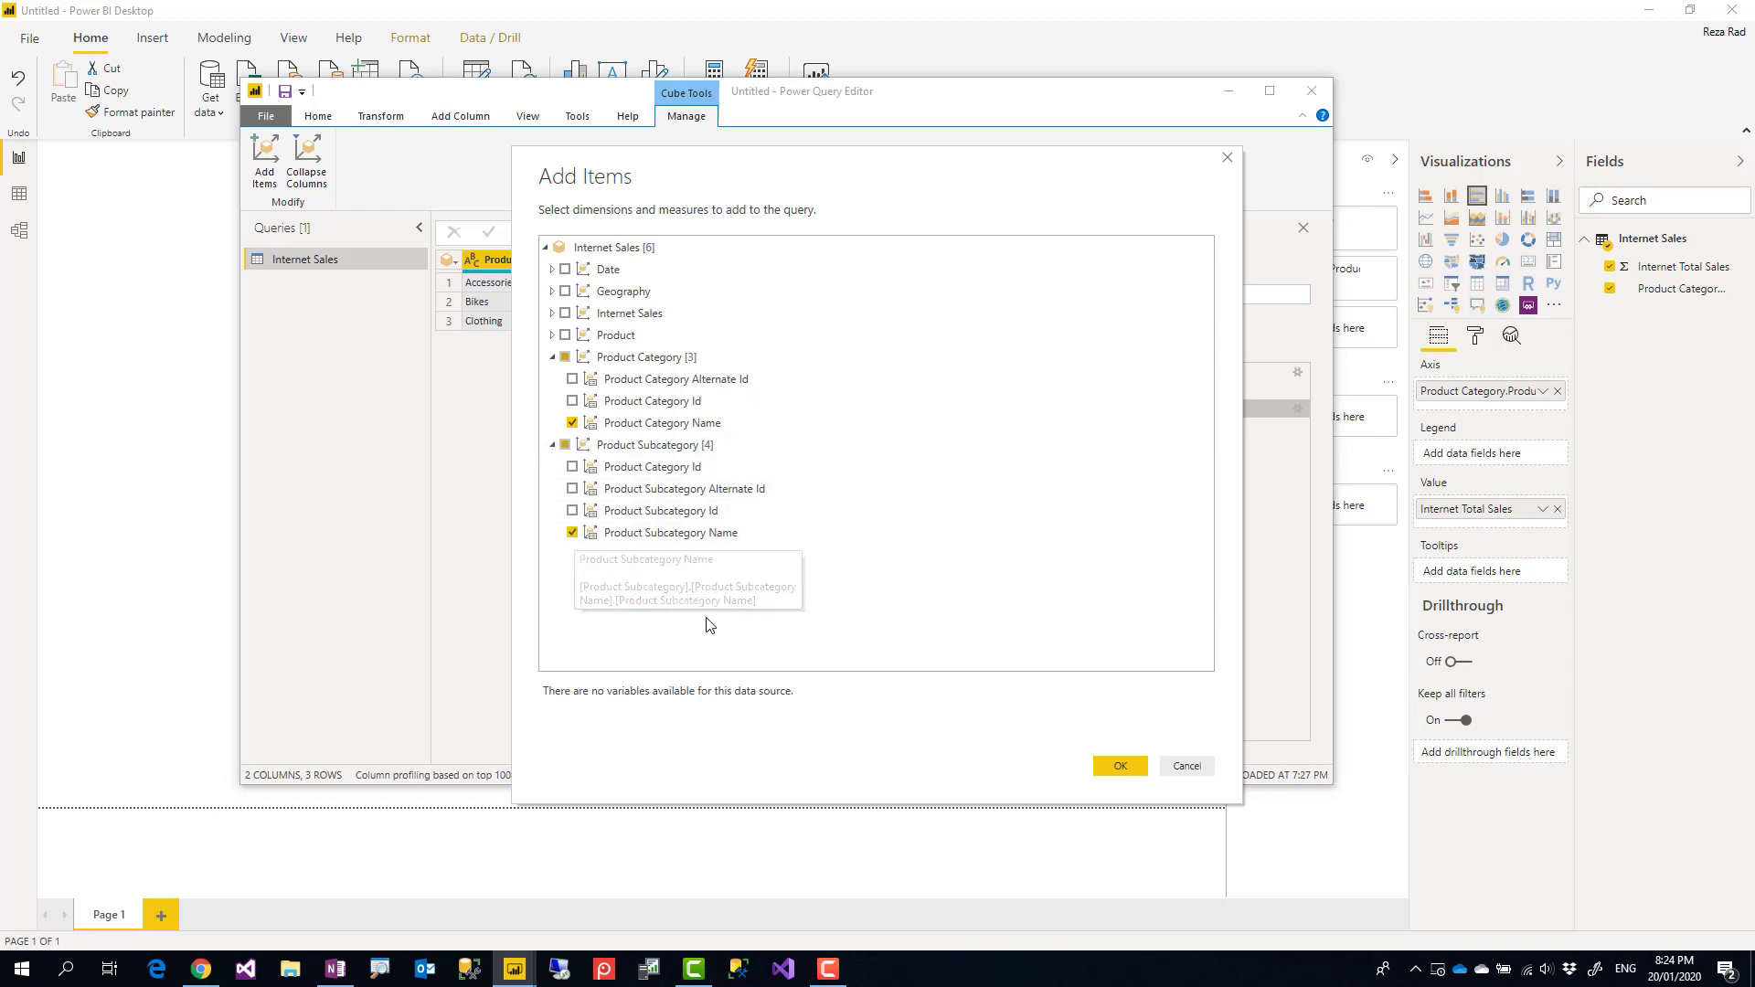
left_click(1117, 766)
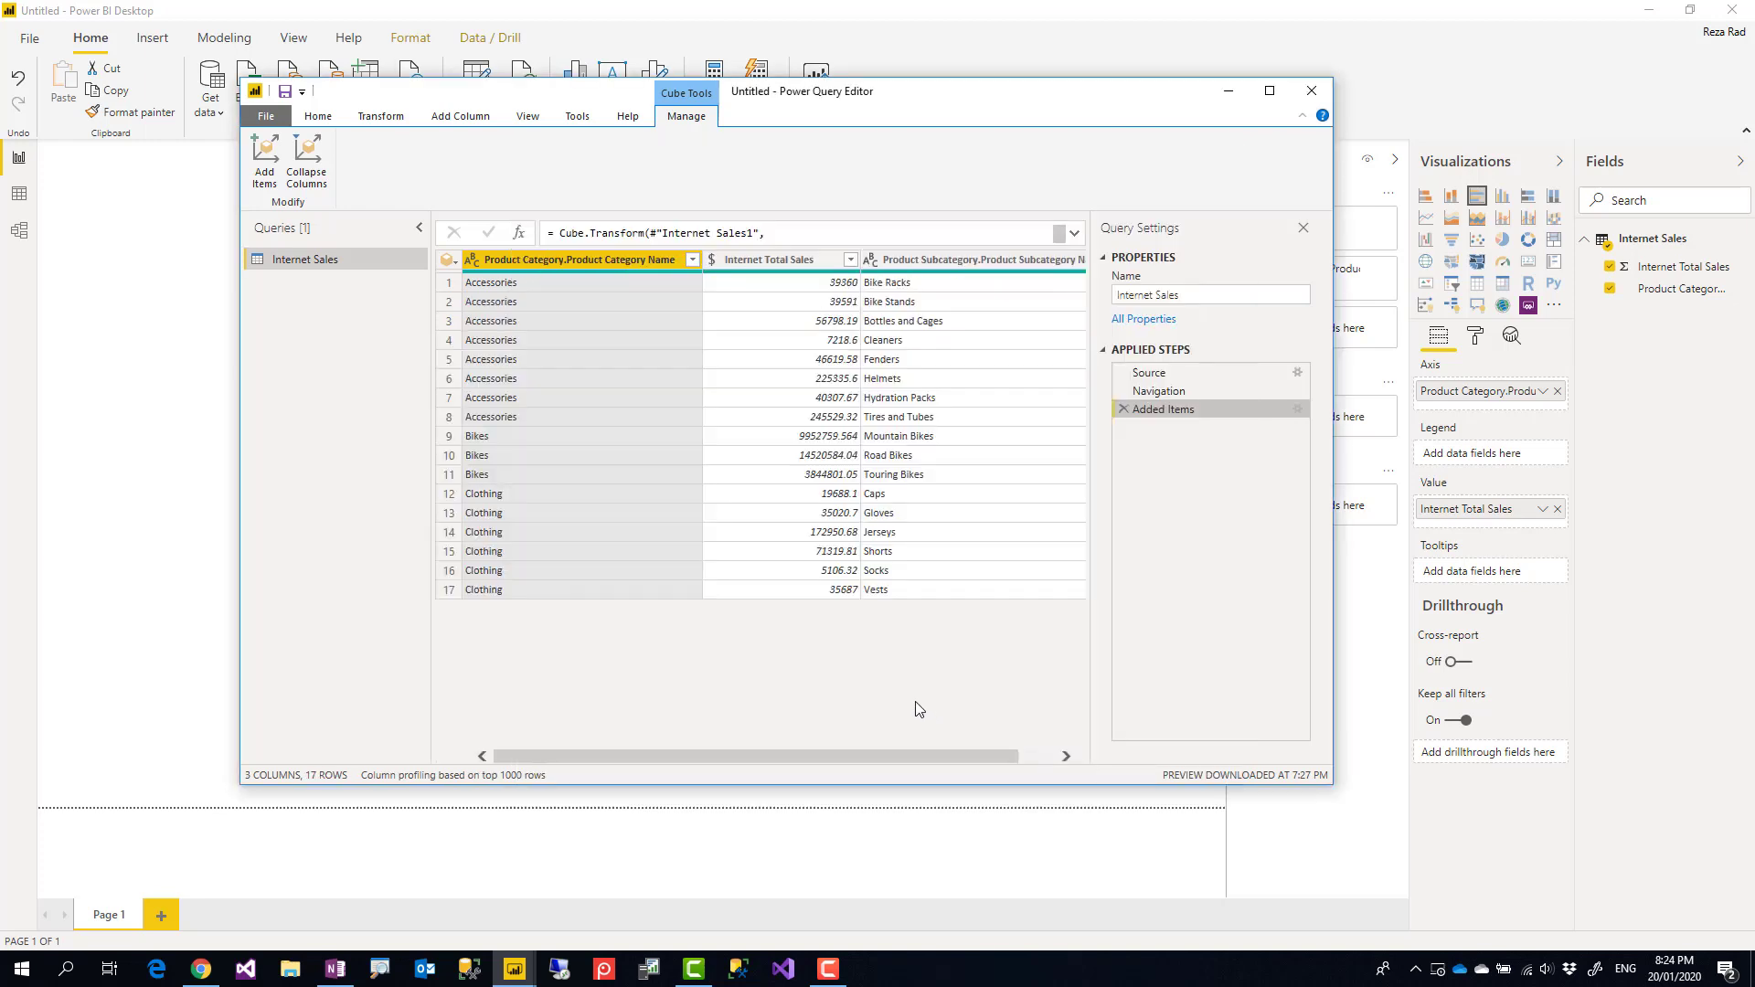
mouse_move(590, 329)
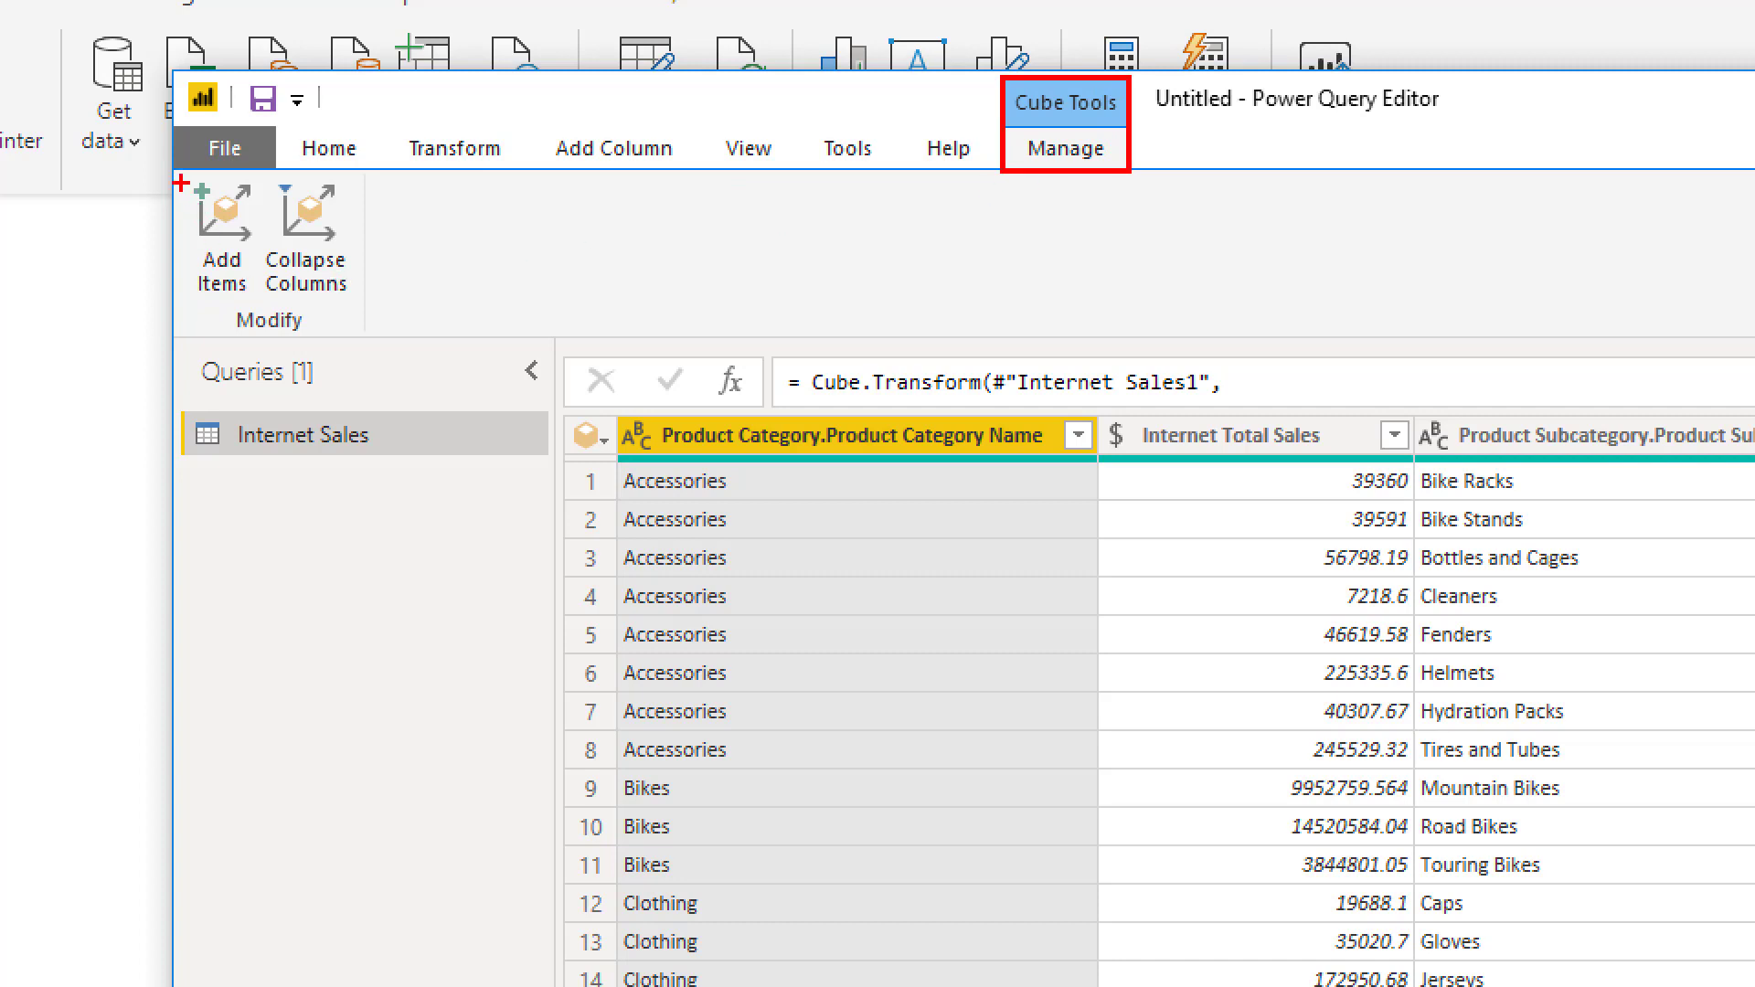
mouse_move(220, 234)
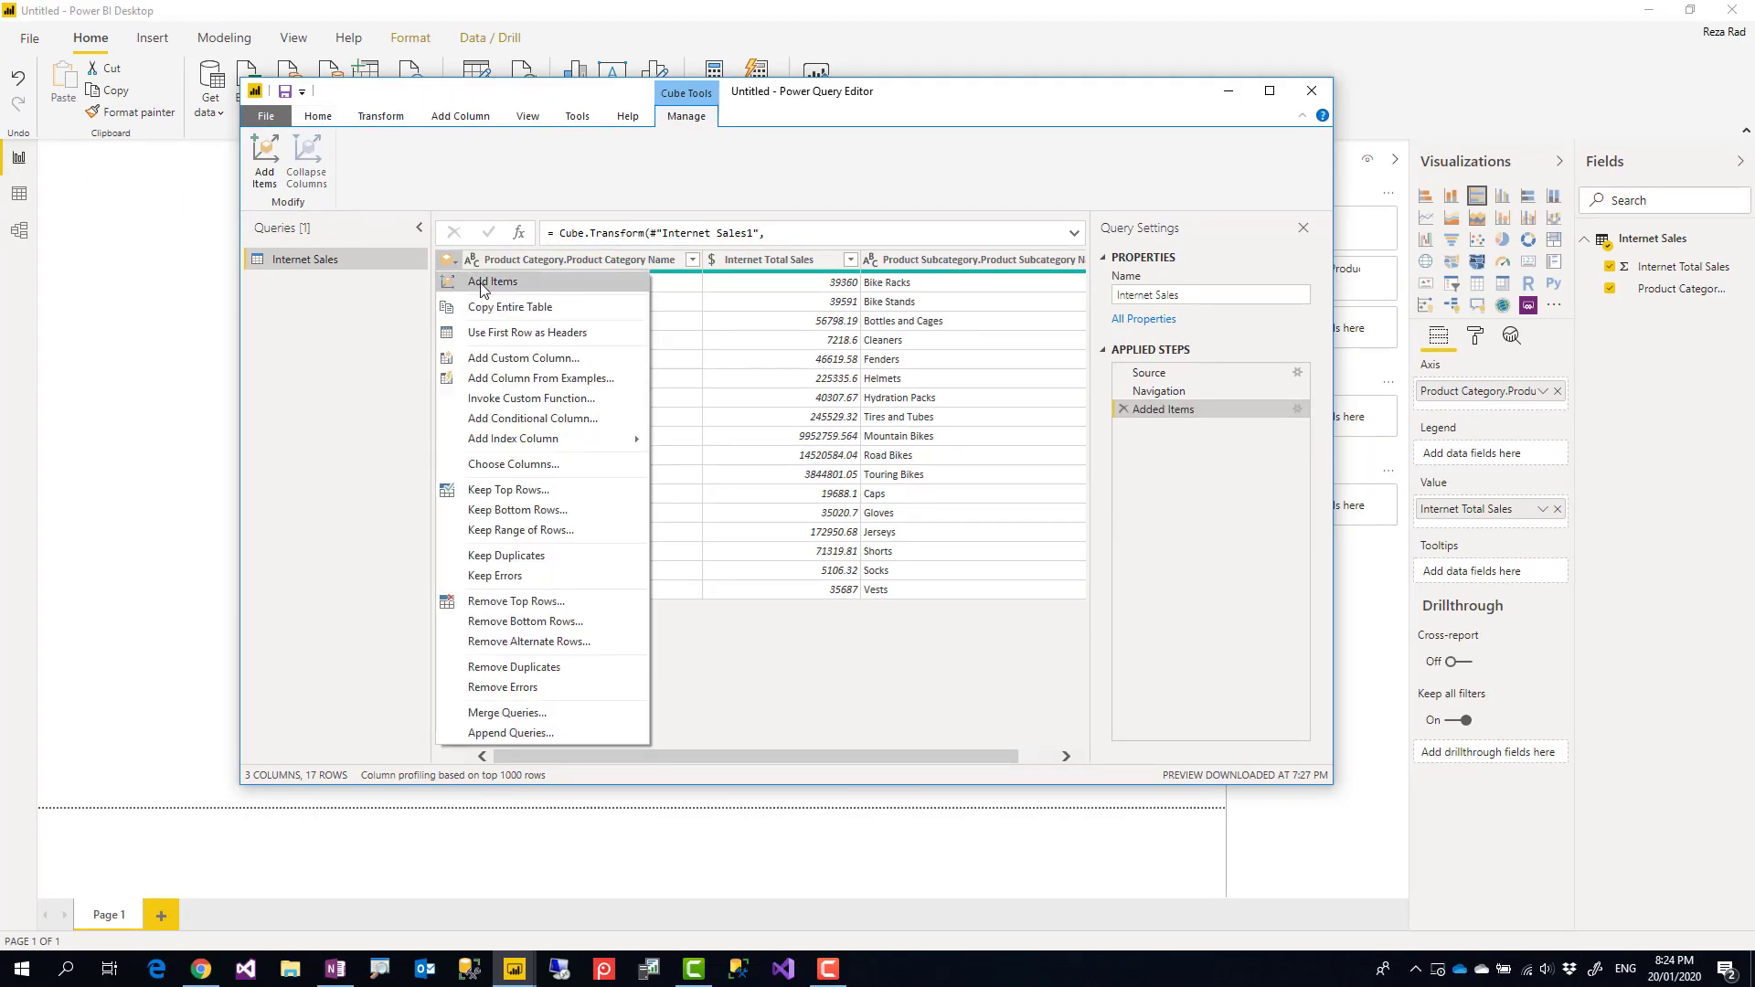
mouse_move(783, 608)
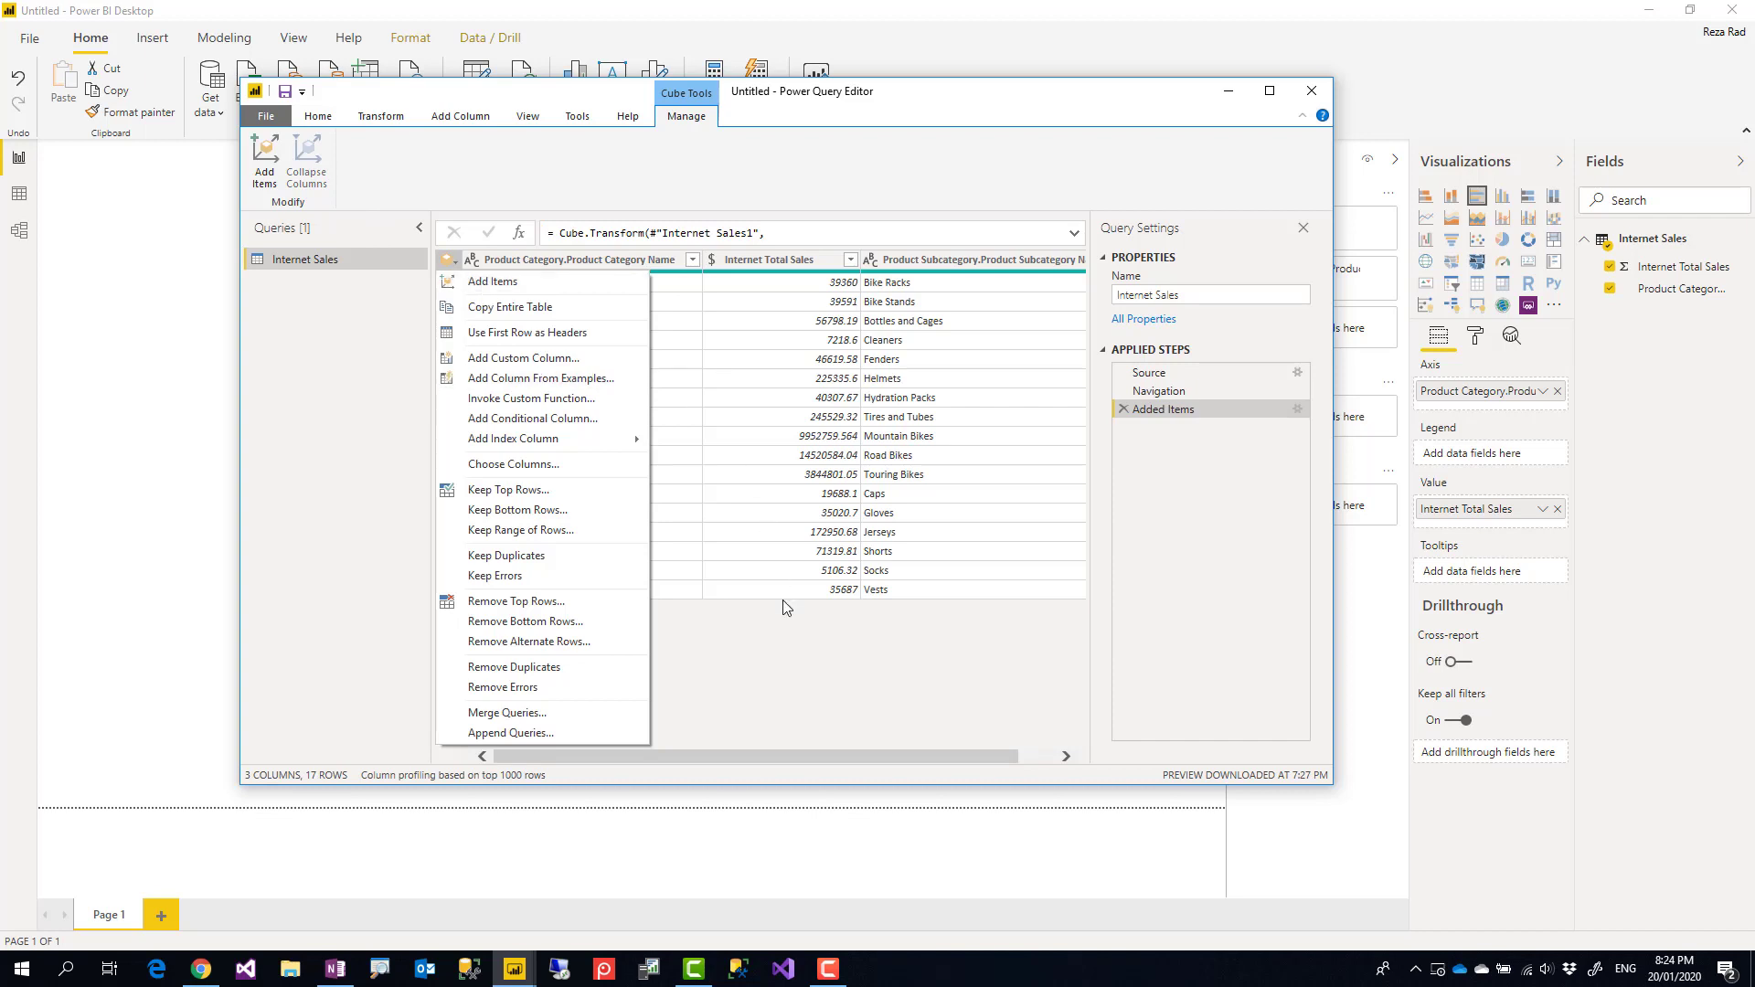
left_click(784, 608)
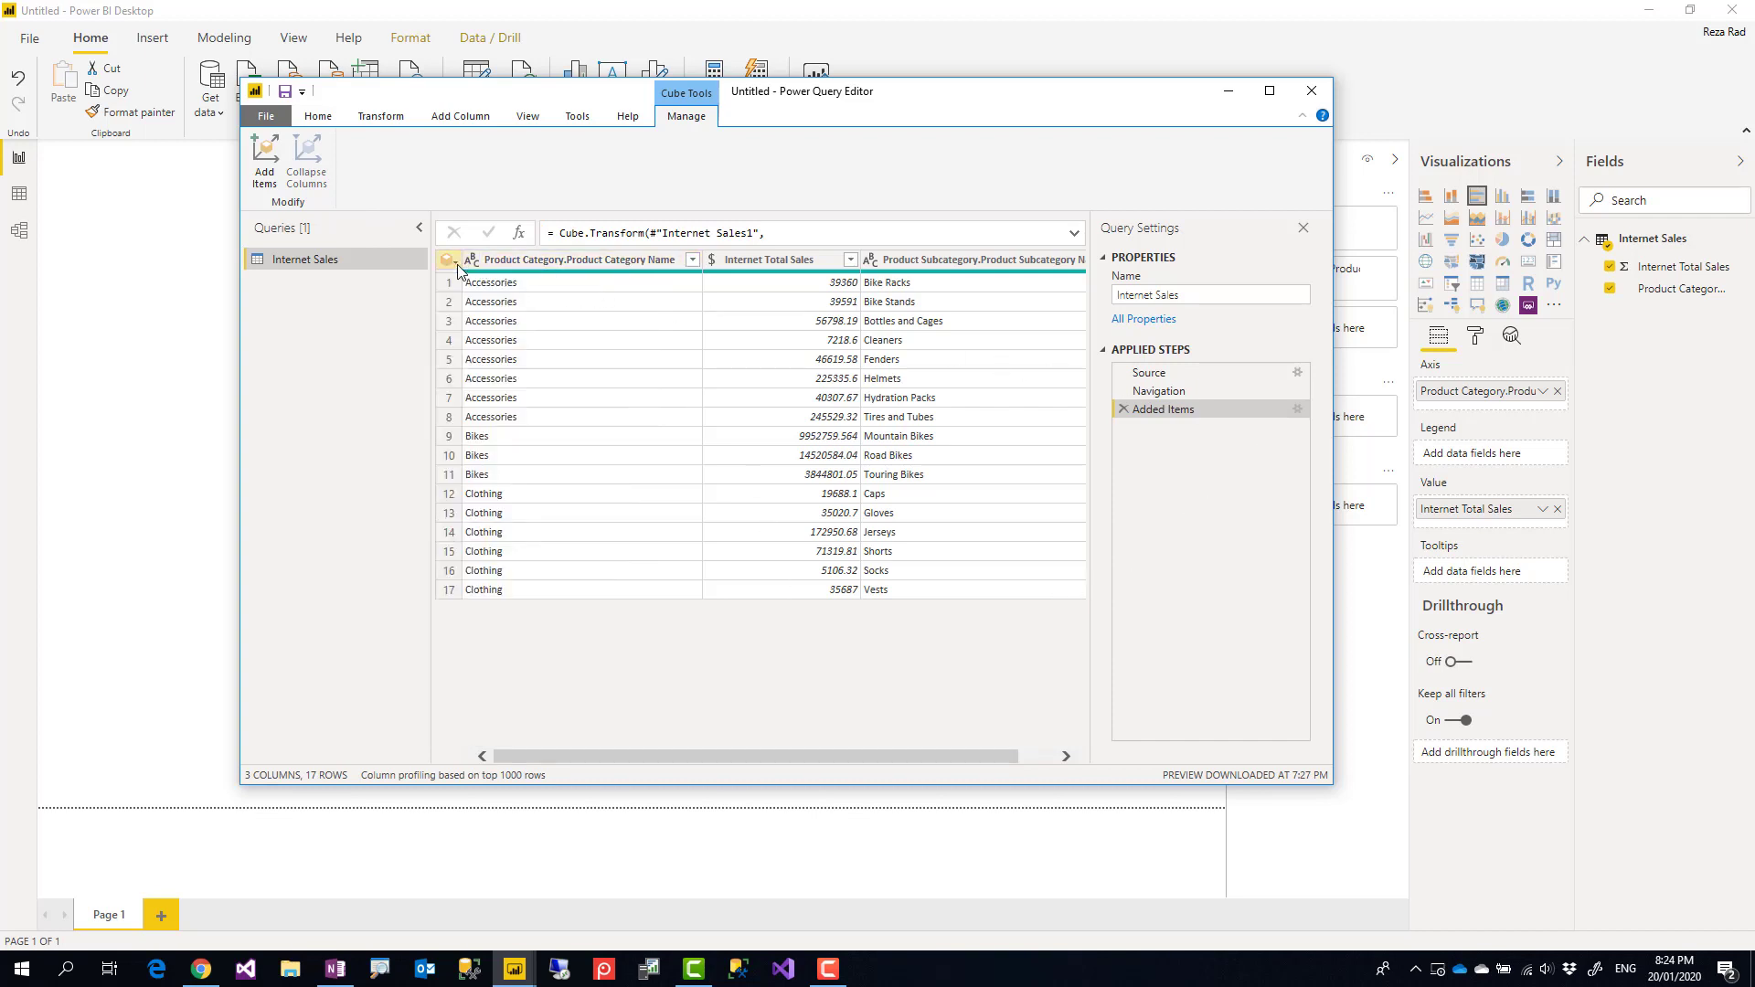
left_click(264, 156)
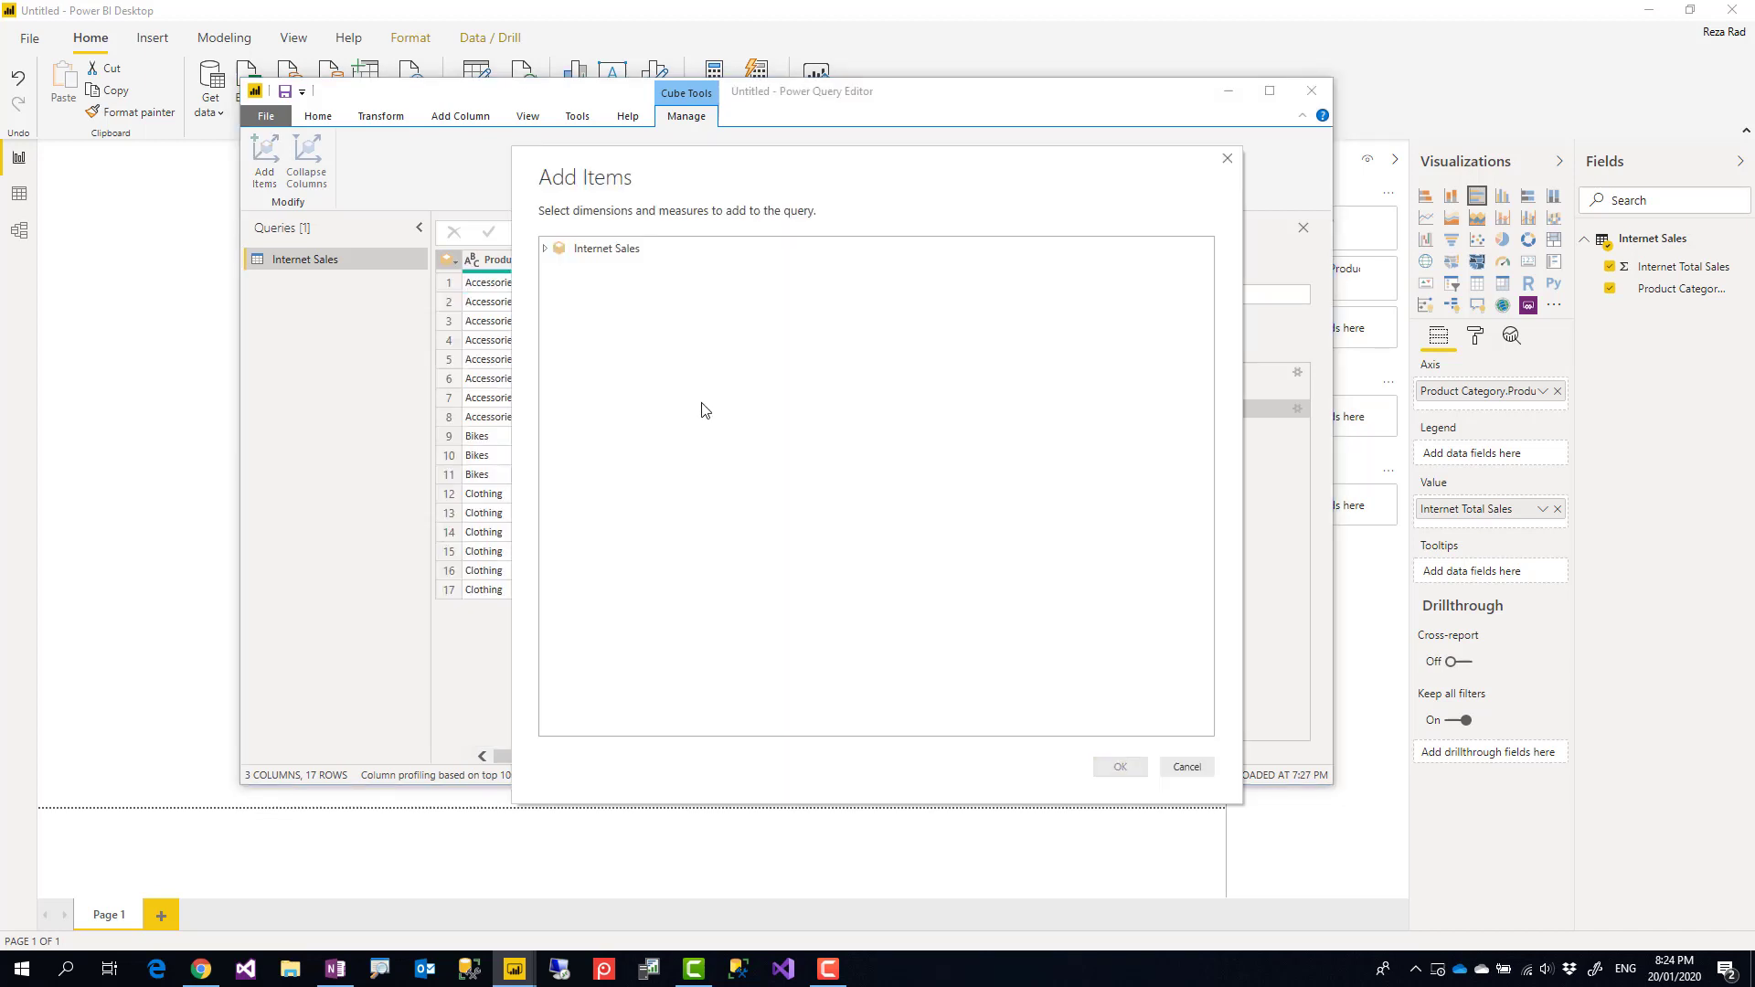
left_click(1118, 767)
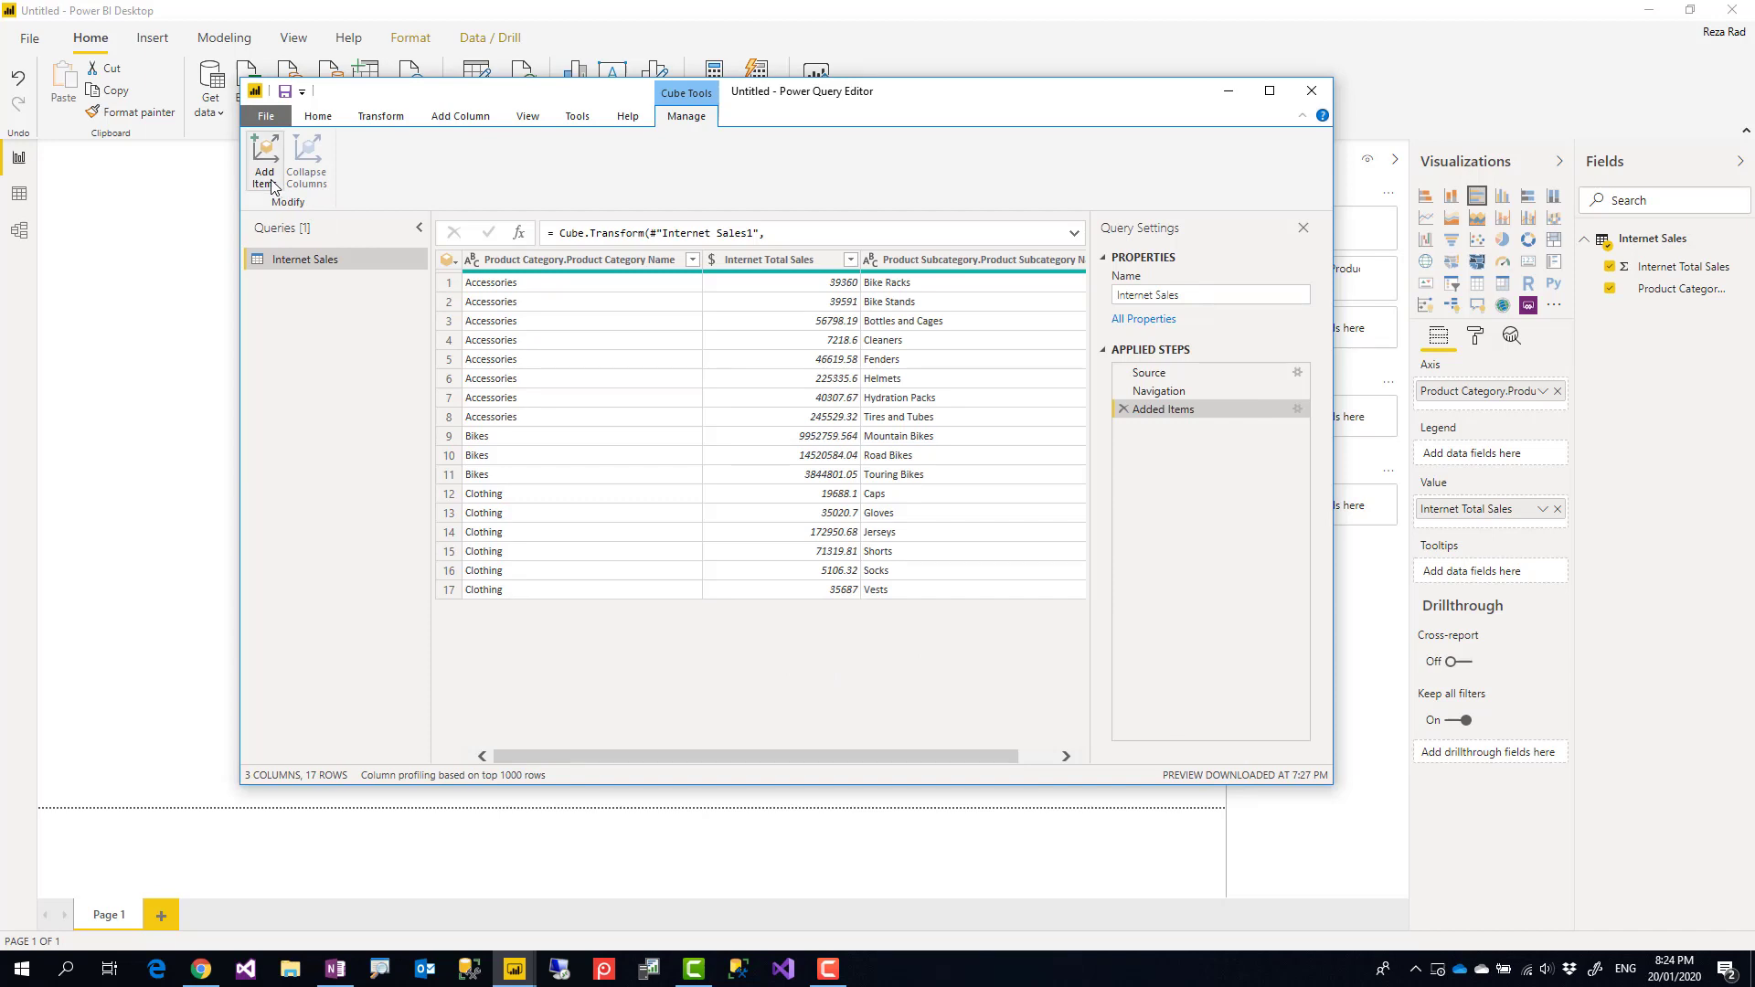
left_click(265, 162)
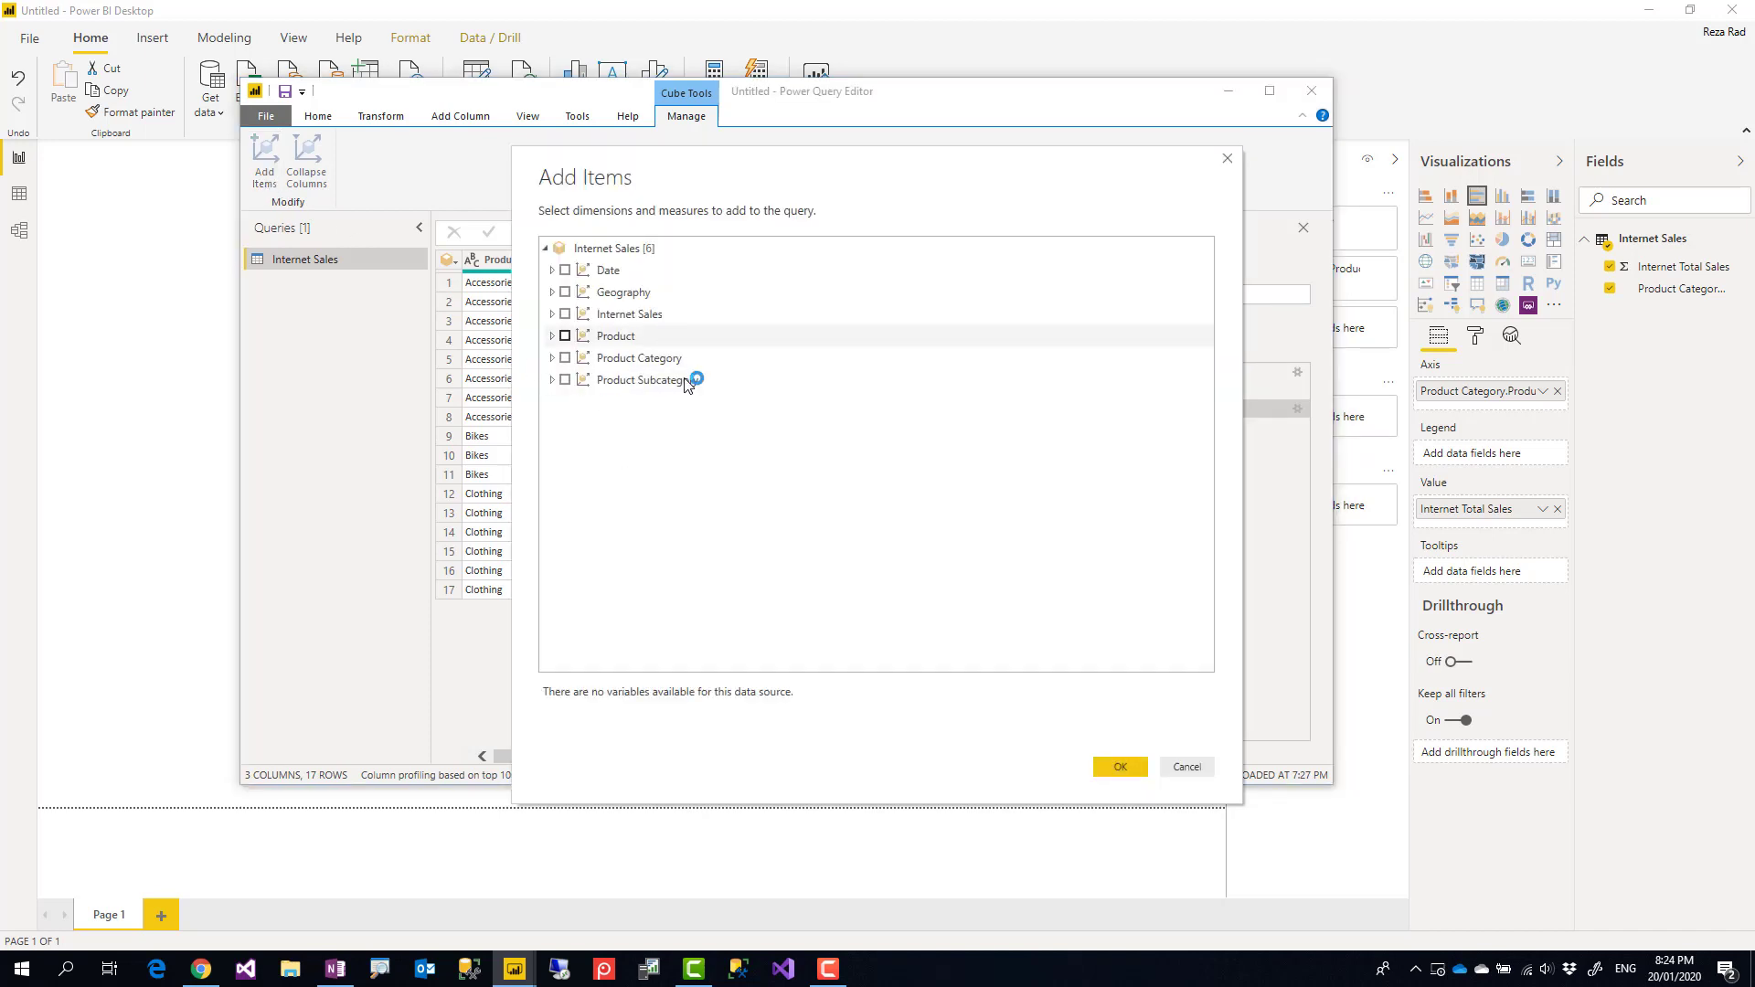
mouse_move(1057, 717)
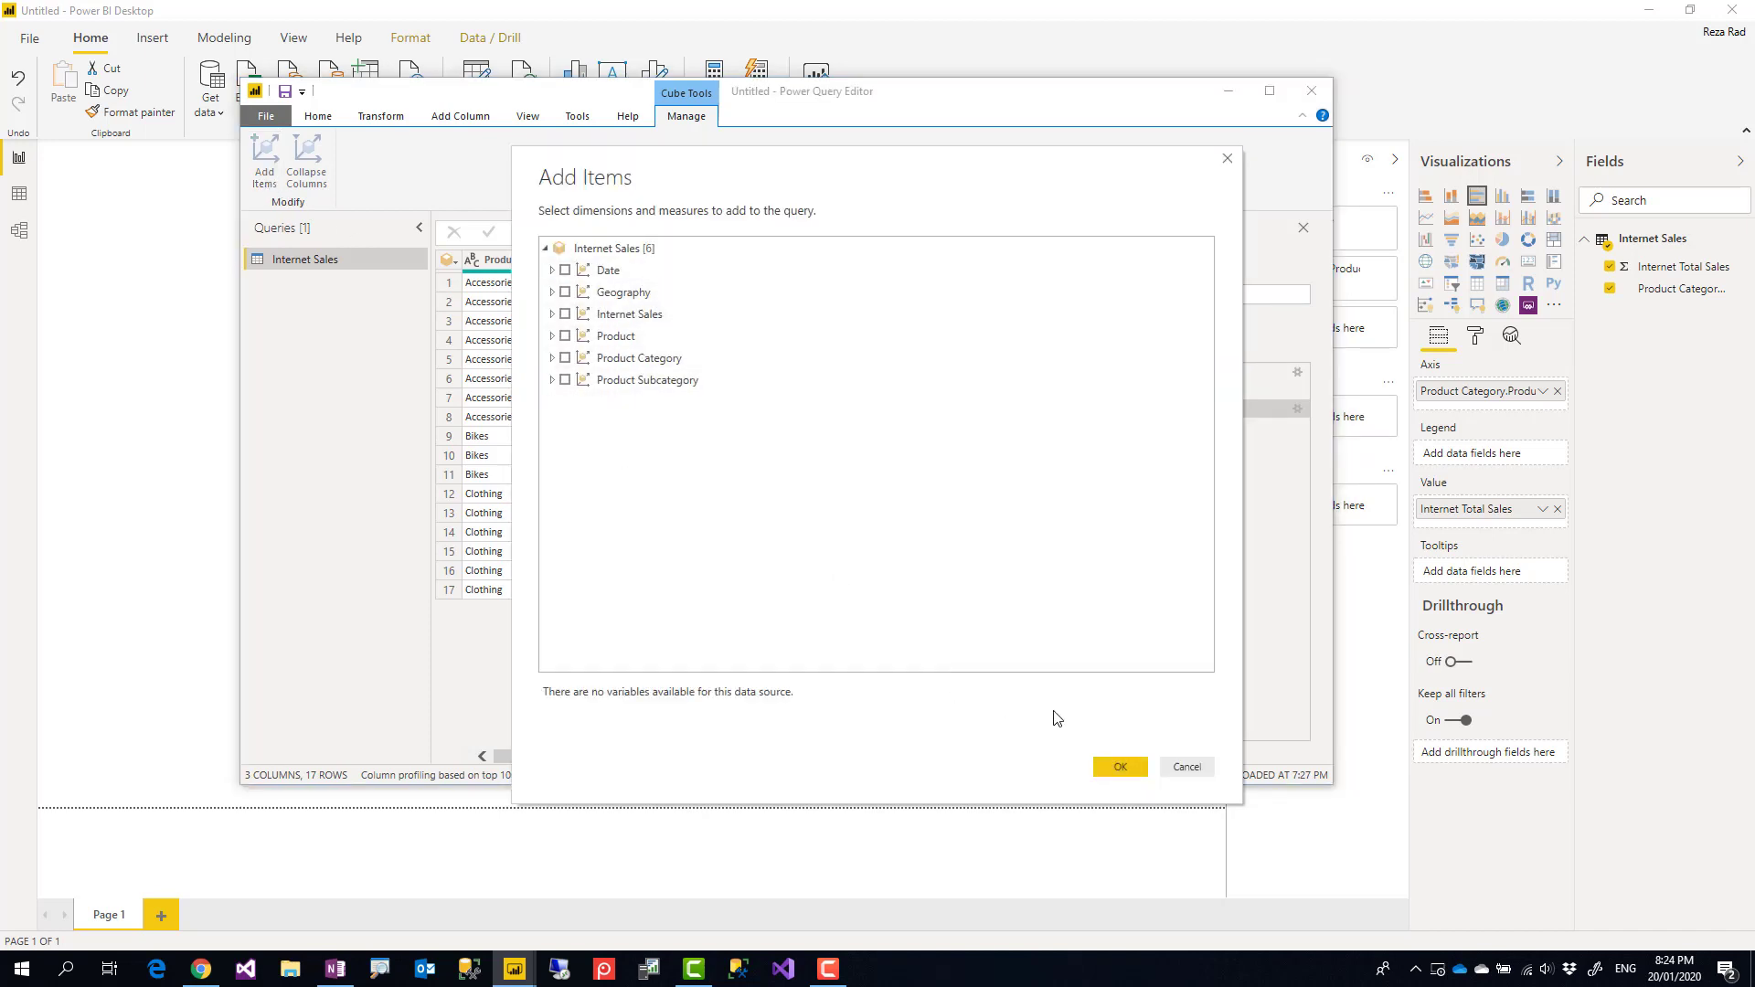
mouse_move(1184, 767)
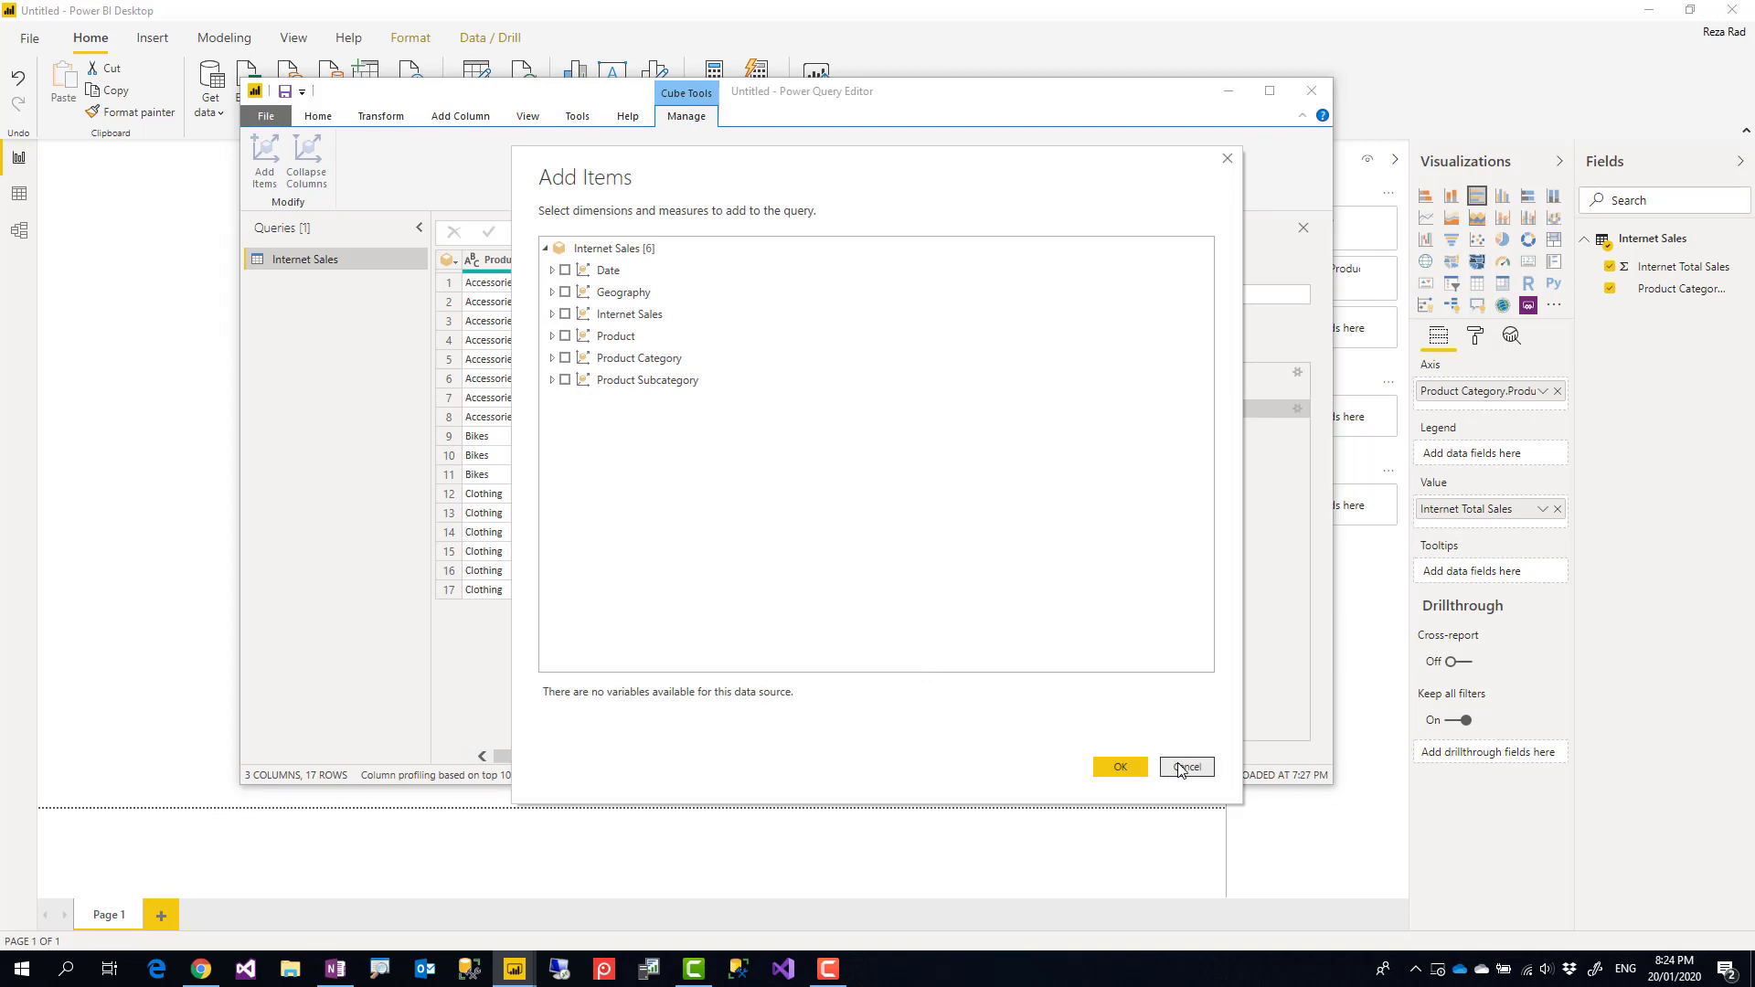
left_click(1118, 767)
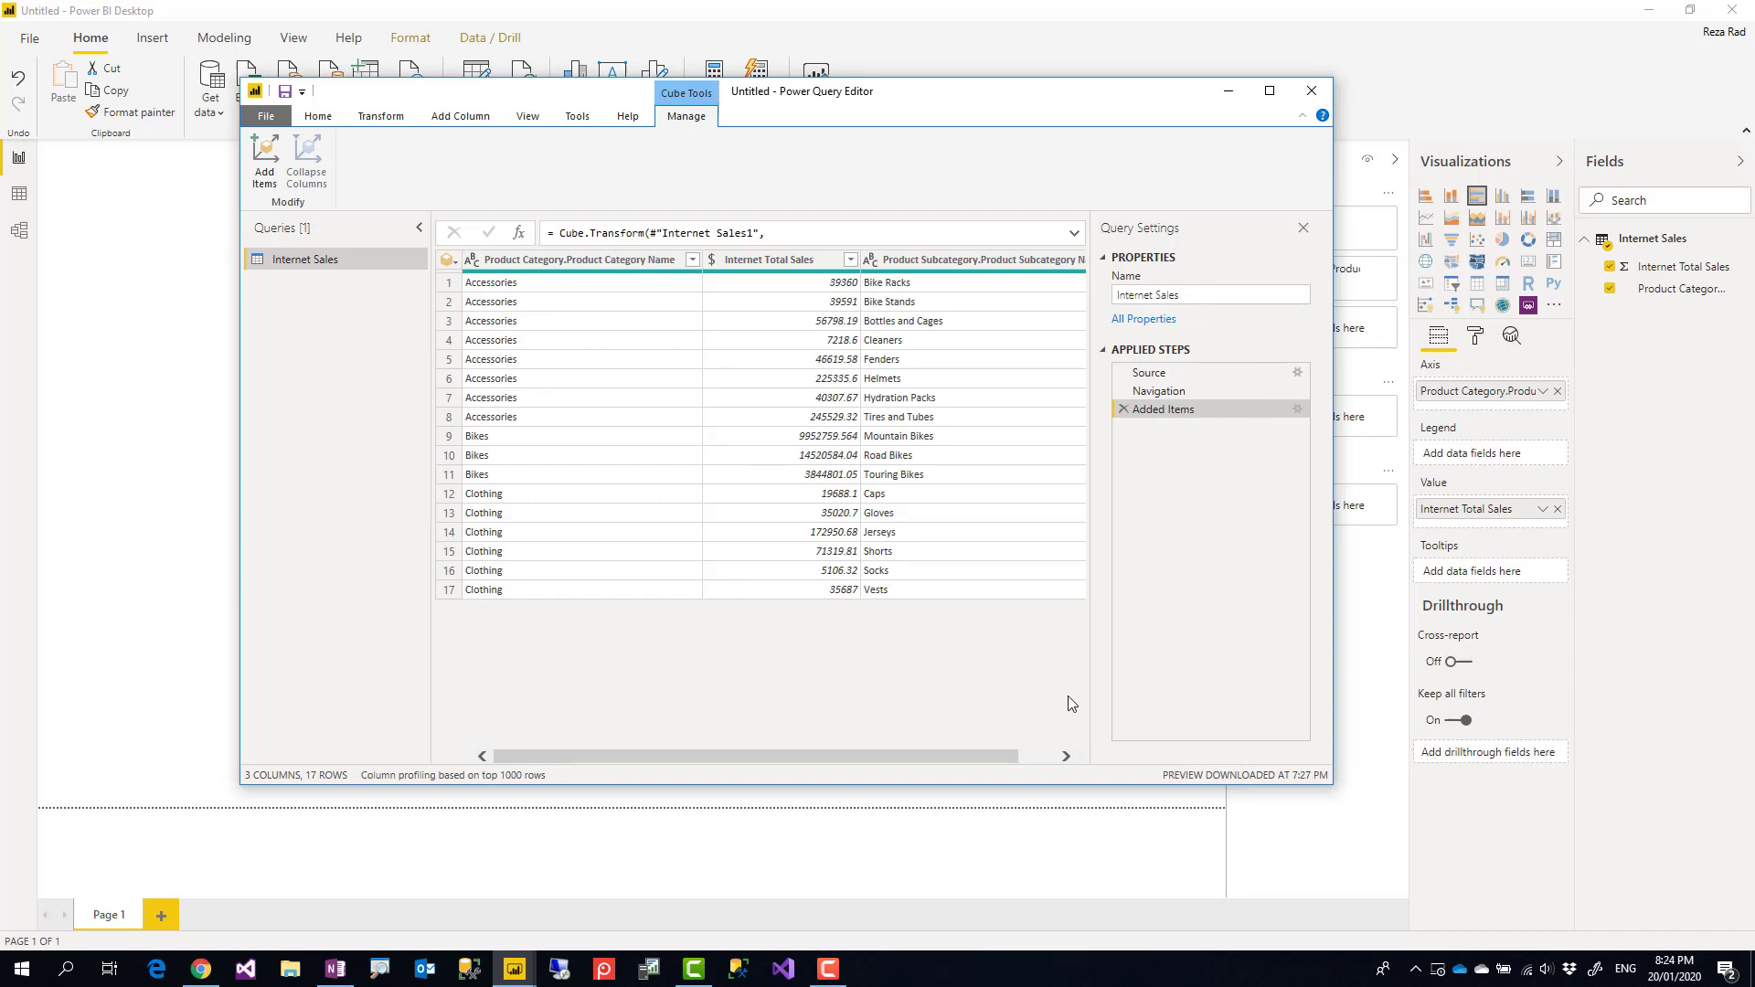
mouse_move(837, 443)
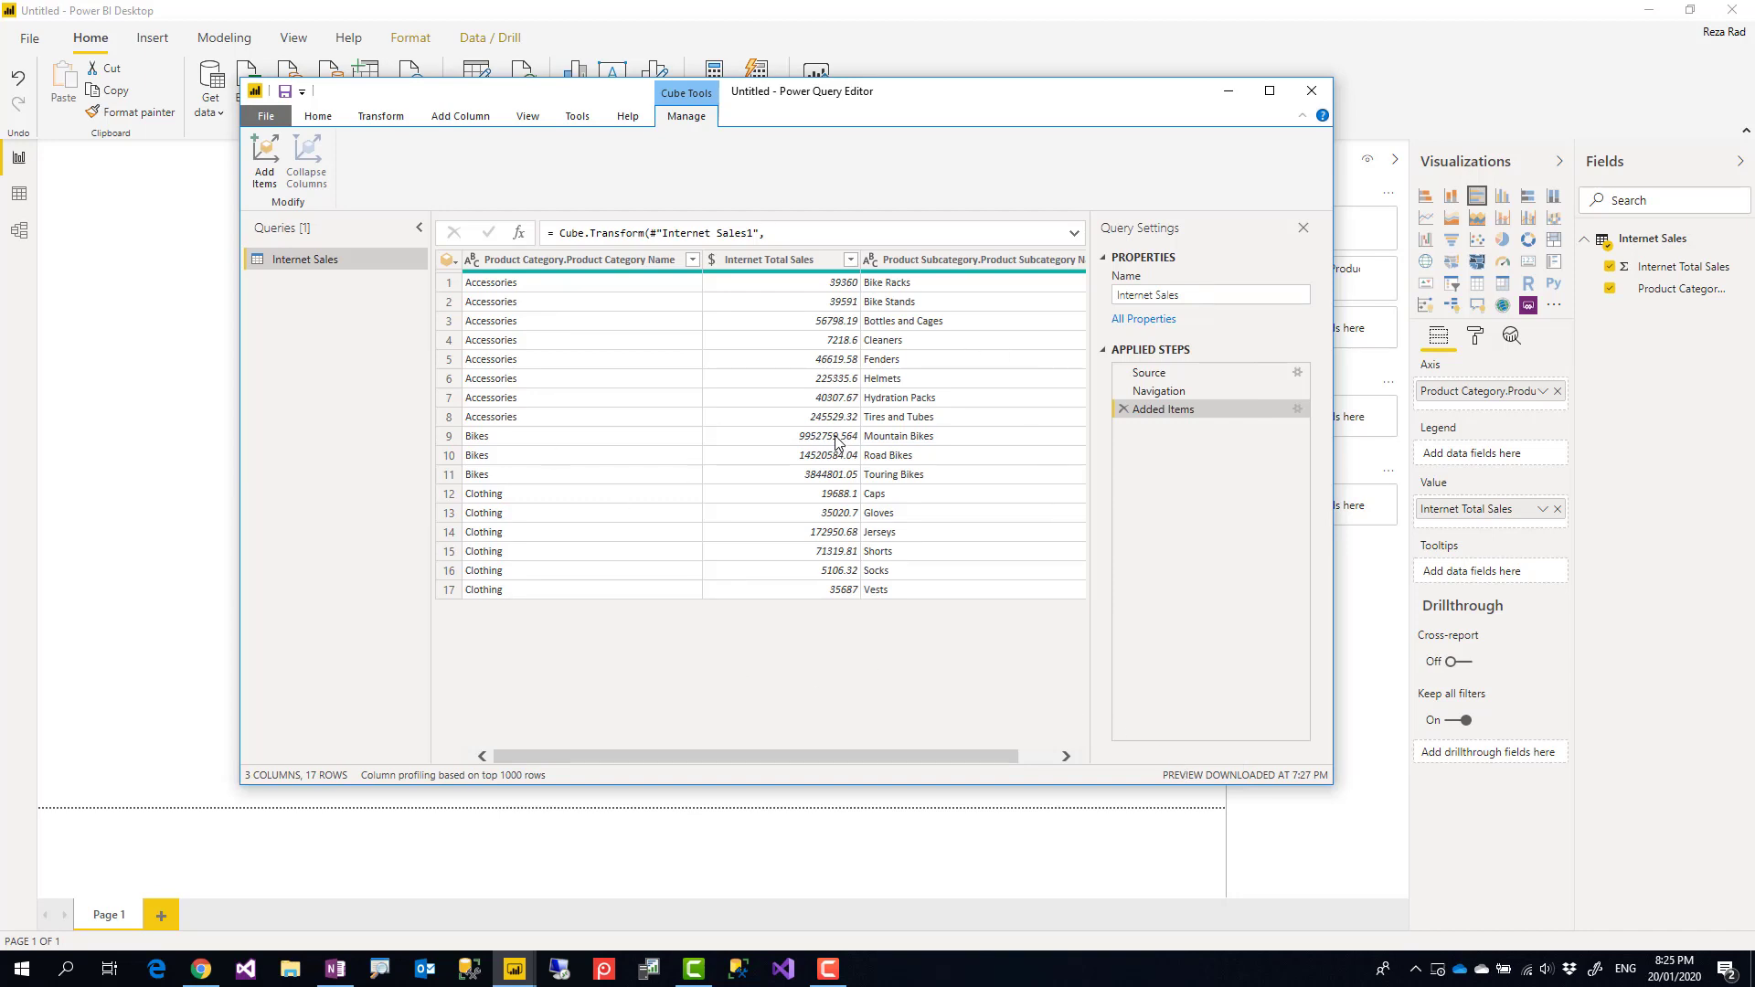
Step: Close & Apply the Power Query changes to return to the report
left_click(318, 115)
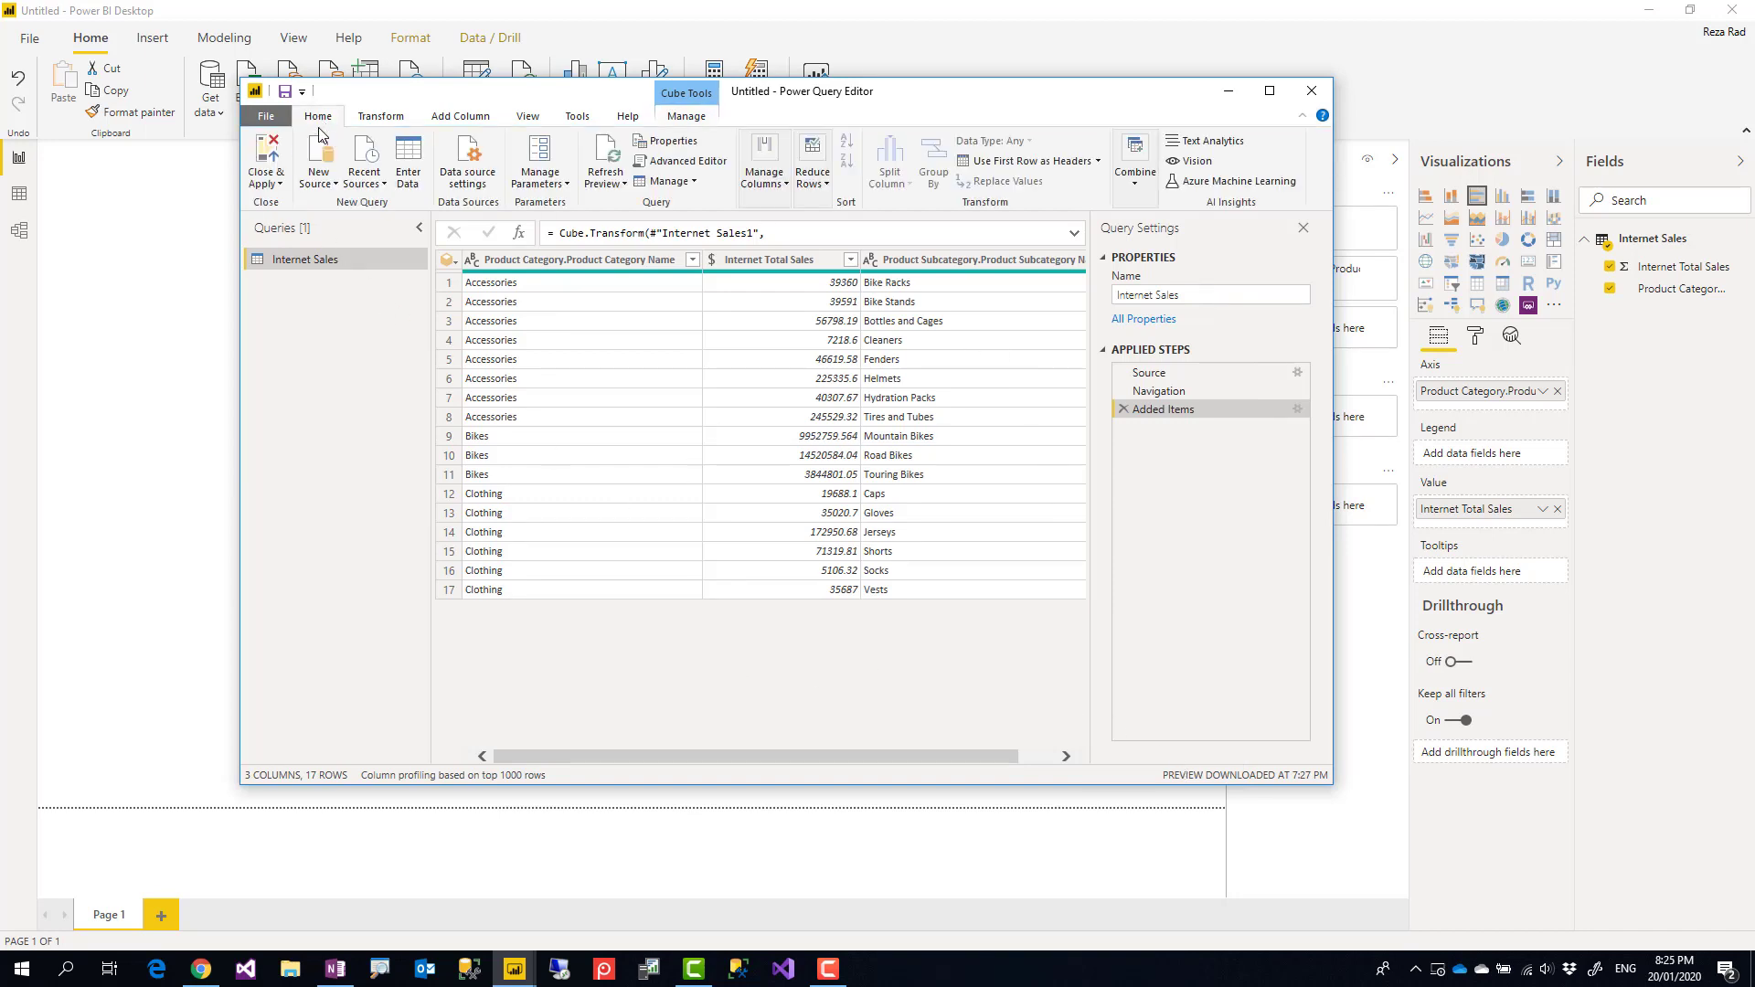
left_click(265, 156)
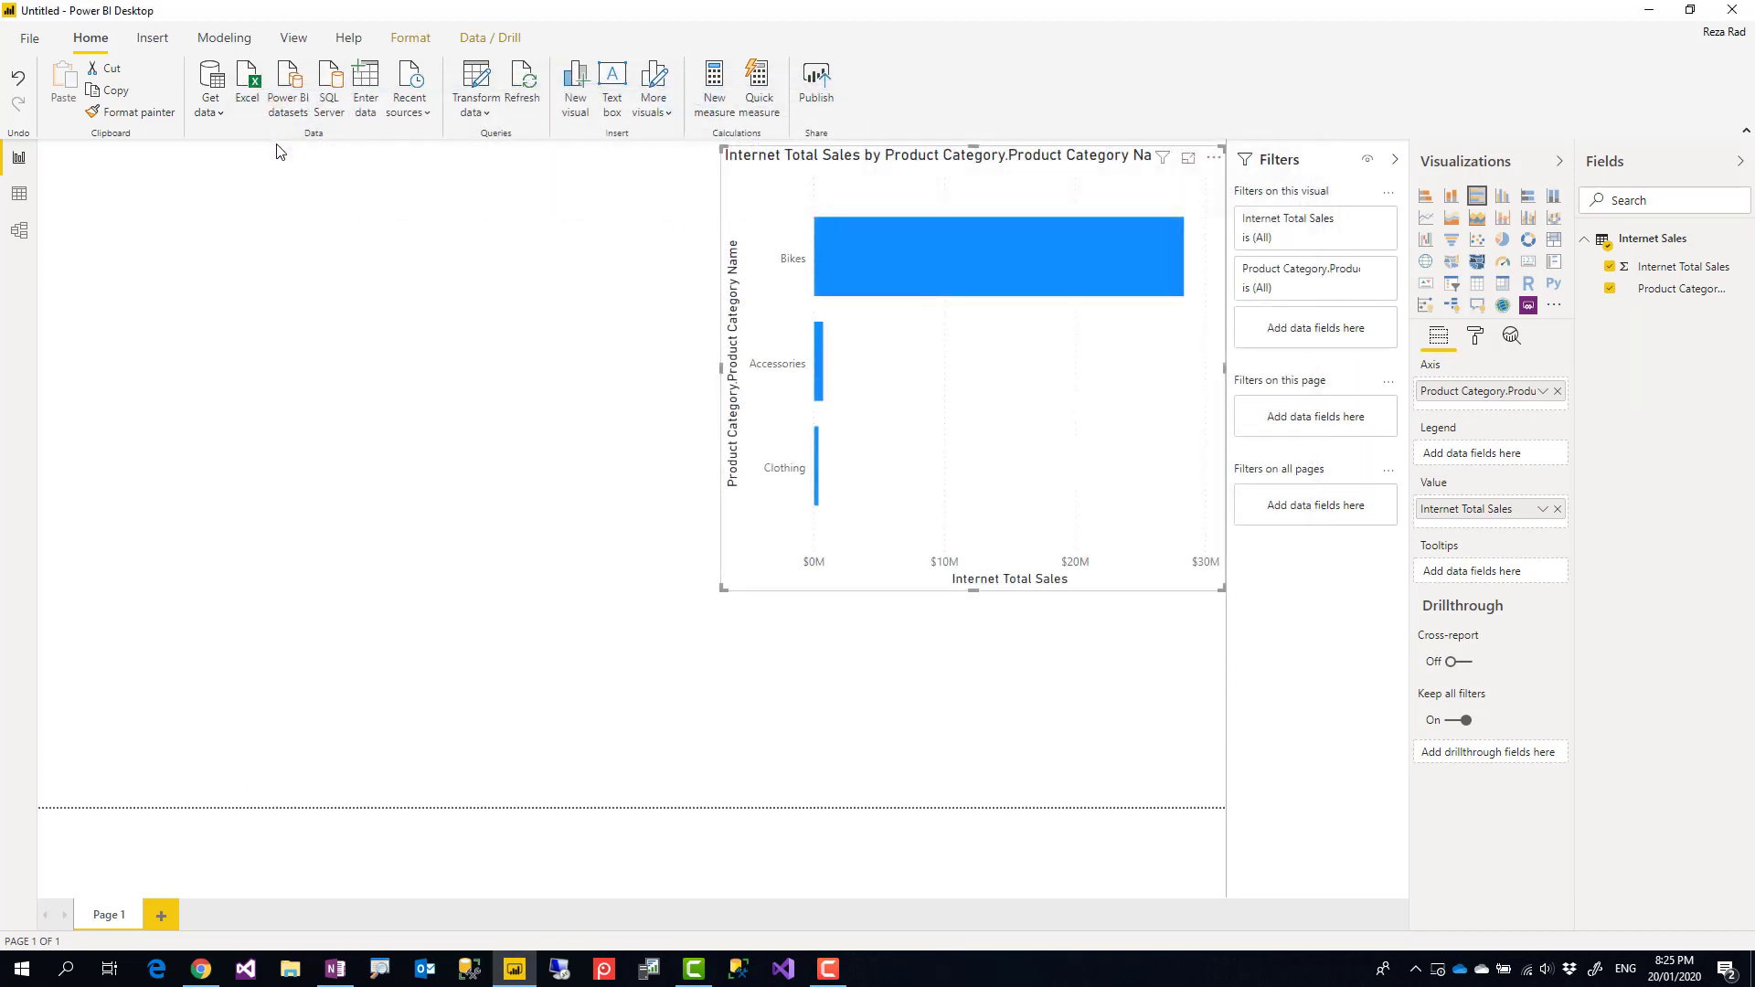
left_click(1325, 155)
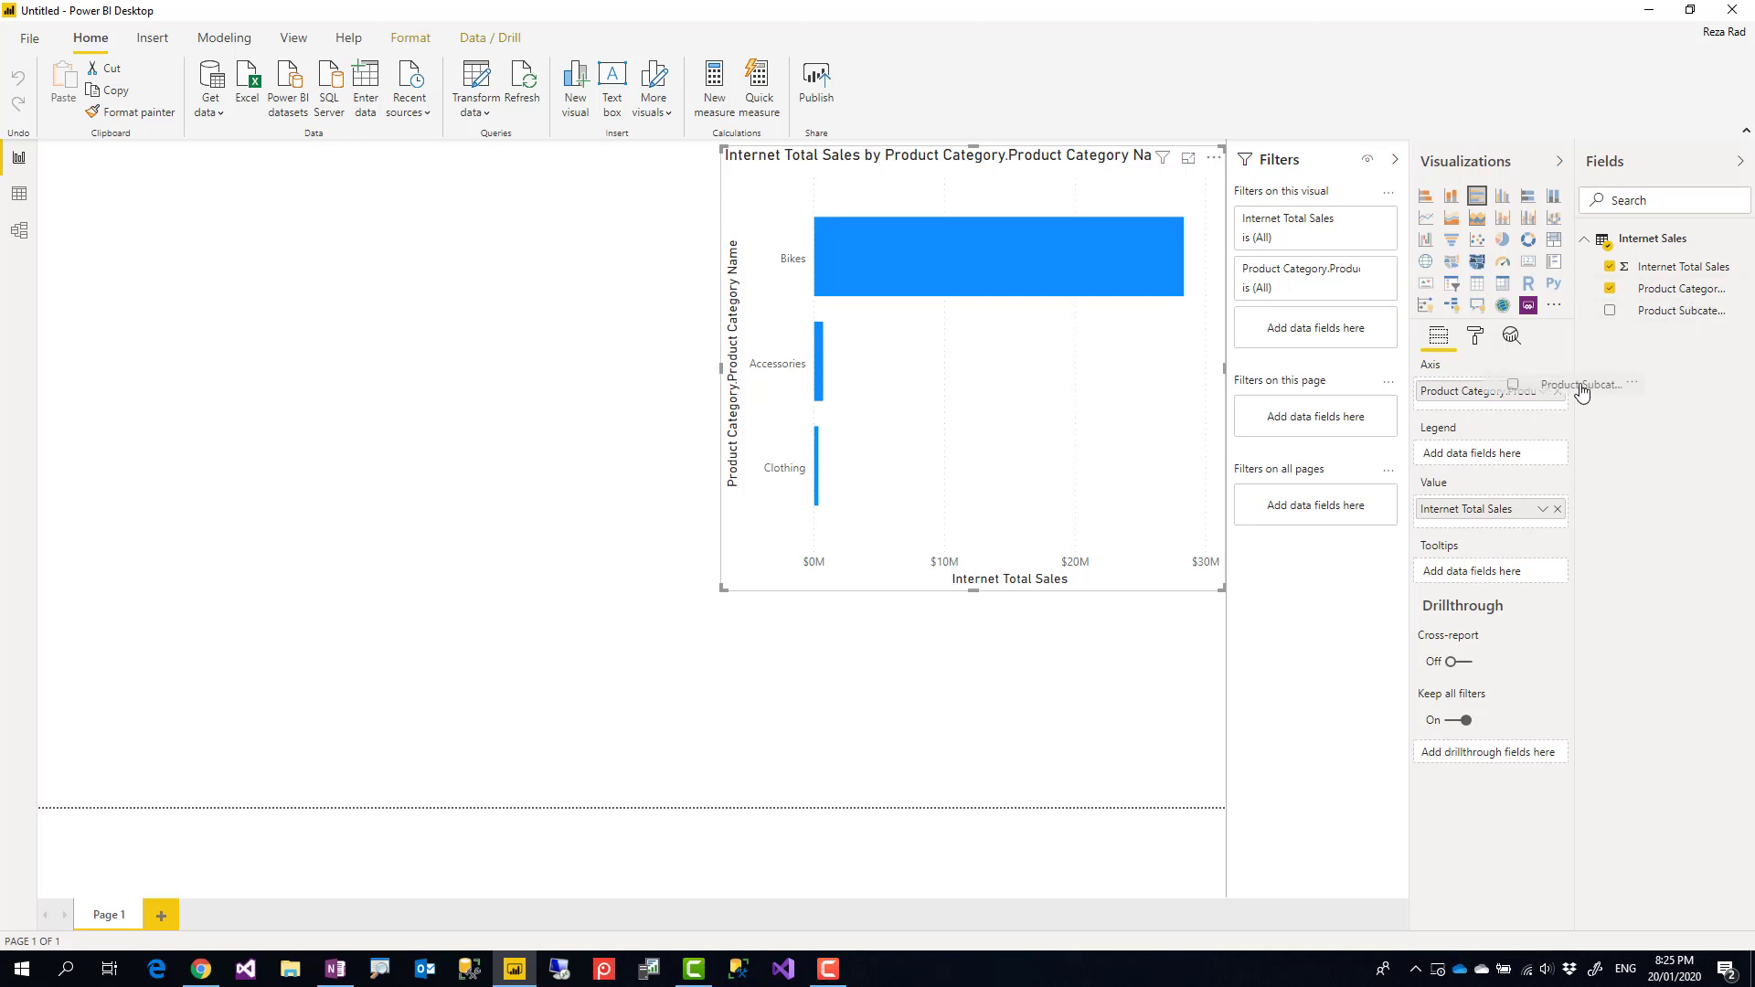
Step: Put Product Subcategory under Product Category on the axis and drill into Accessories
left_click(1610, 310)
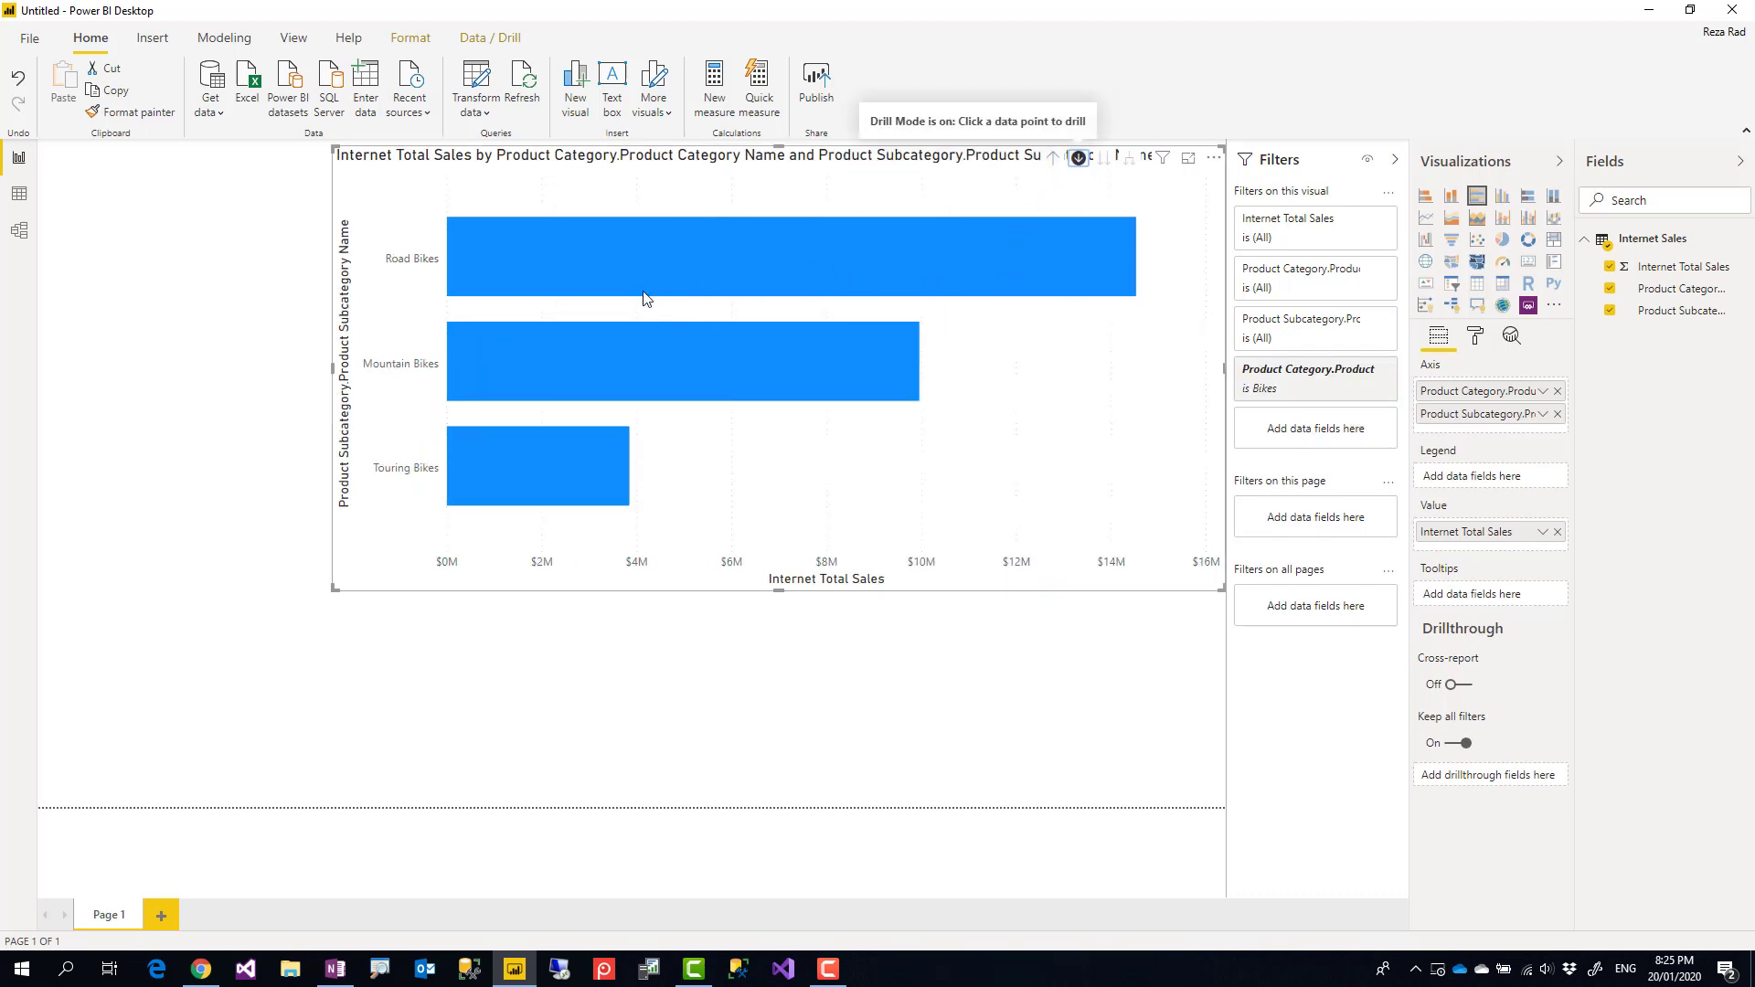
left_click(1077, 157)
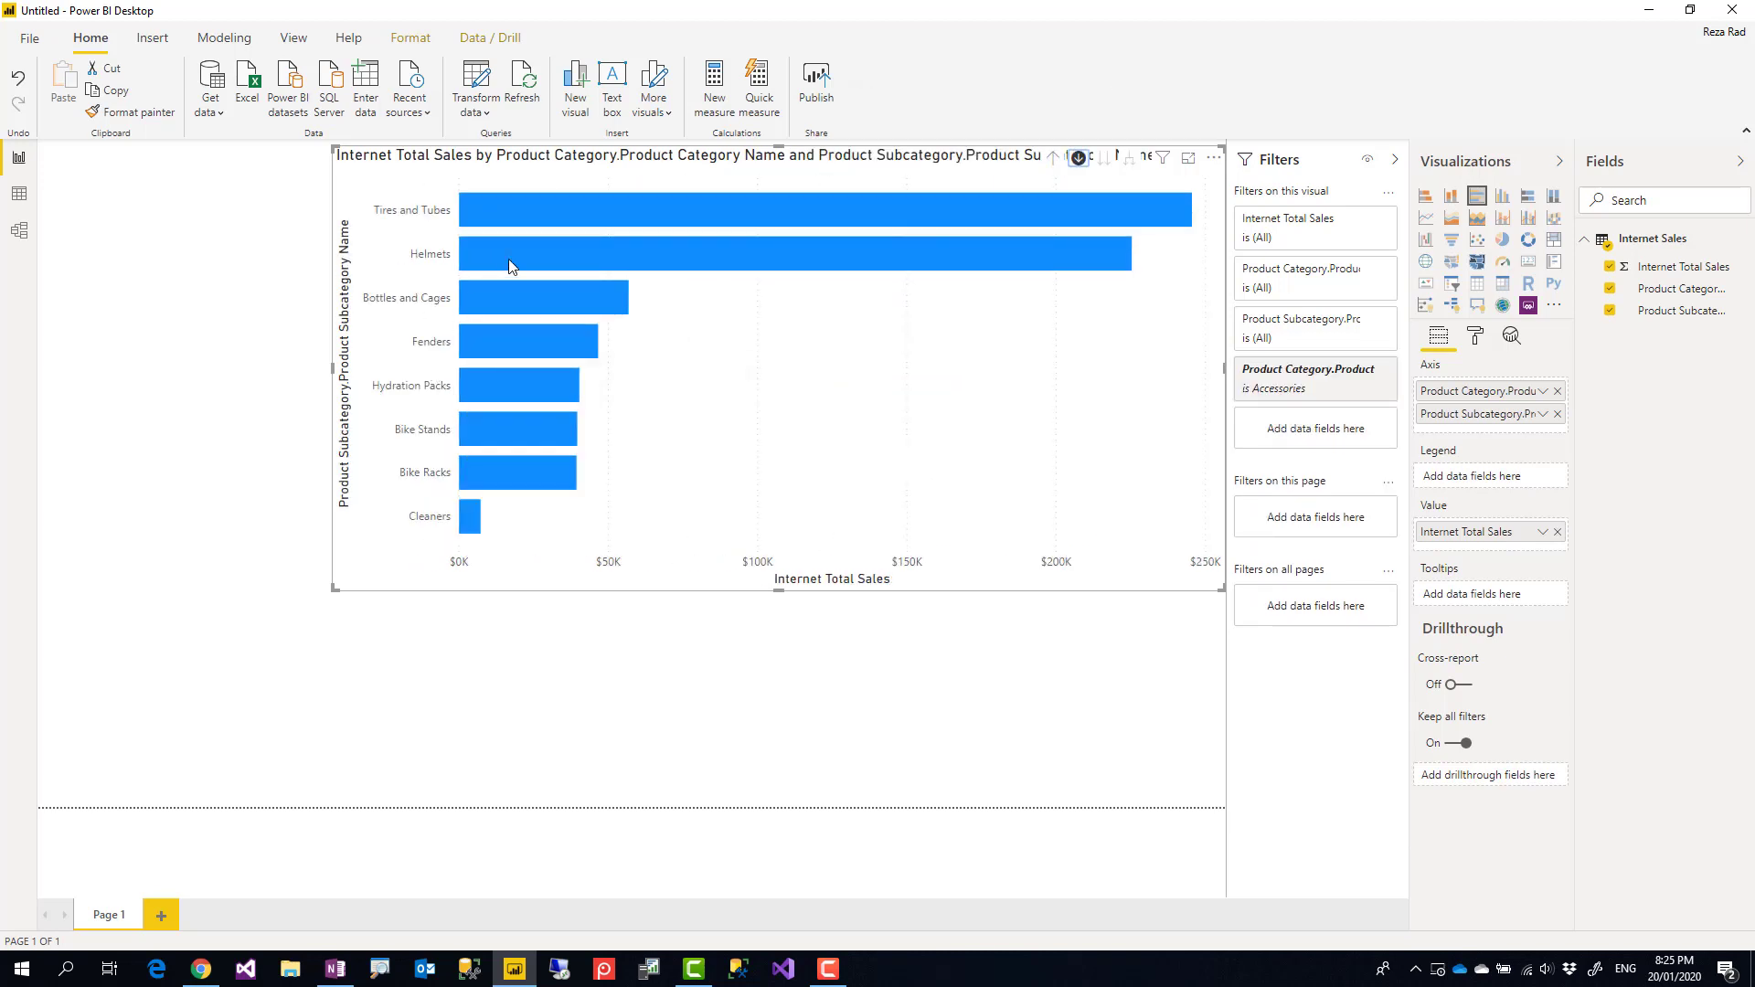
left_click(1052, 156)
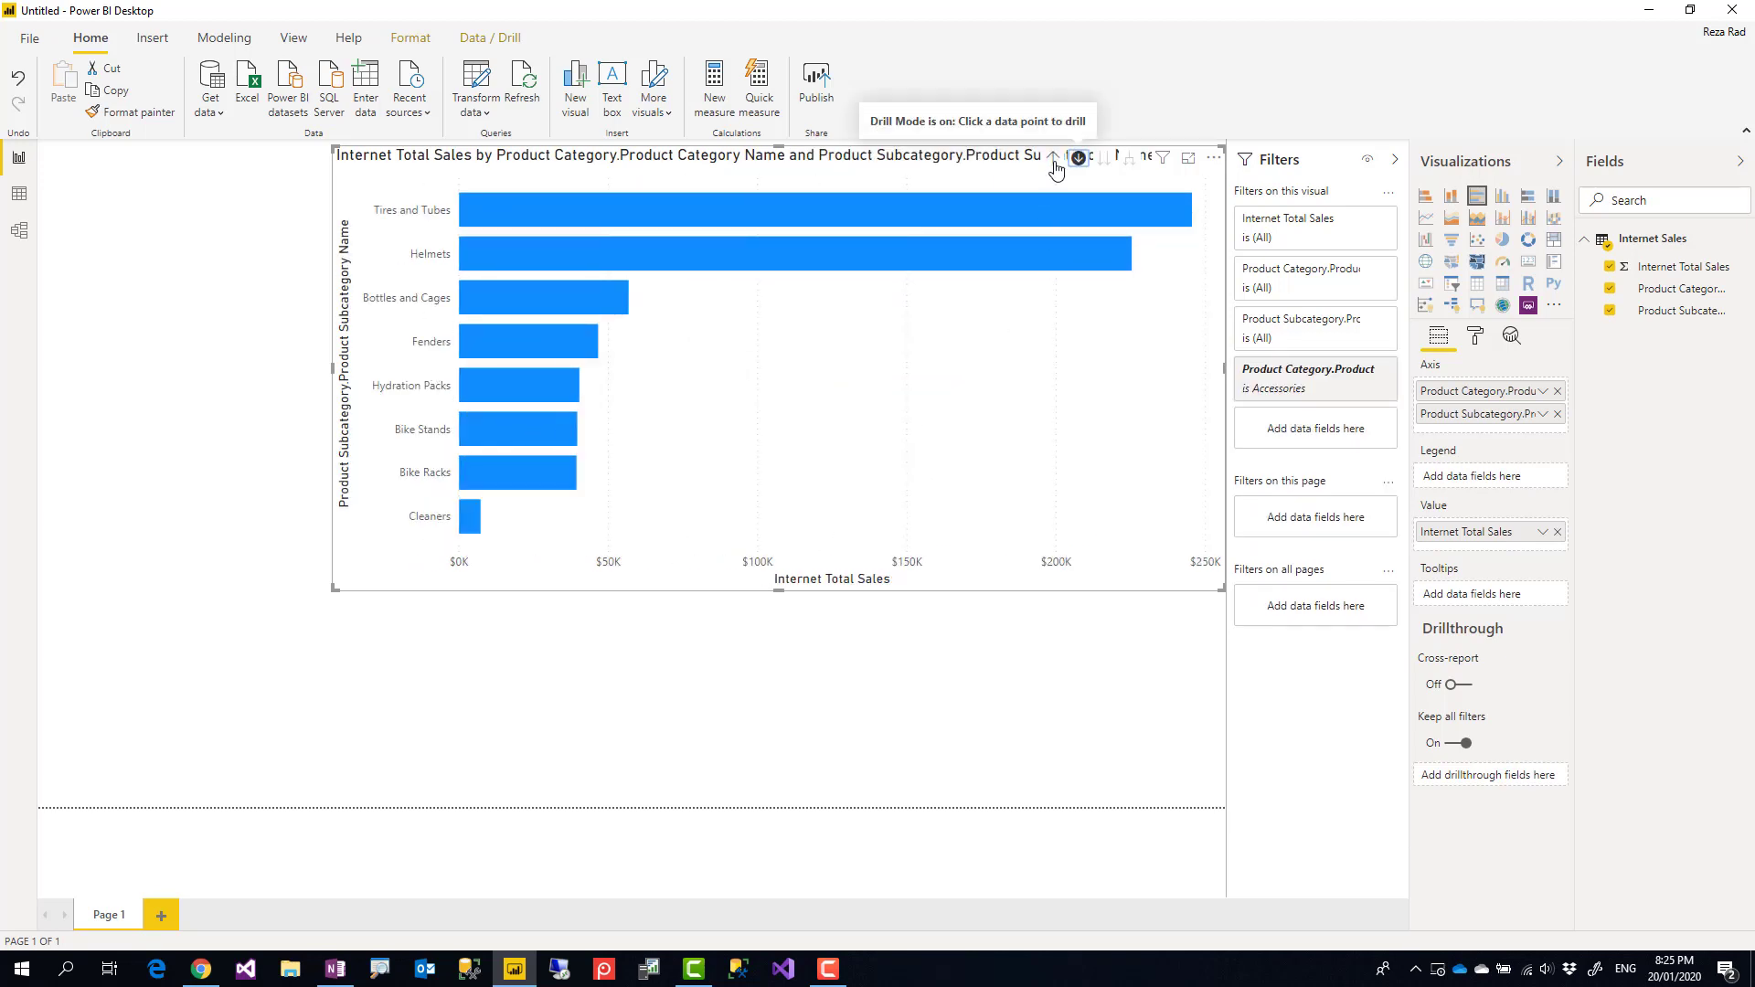
Step: Drill up from Accessories subcategories to the Bikes, Accessories and Clothing totals
left_click(1053, 157)
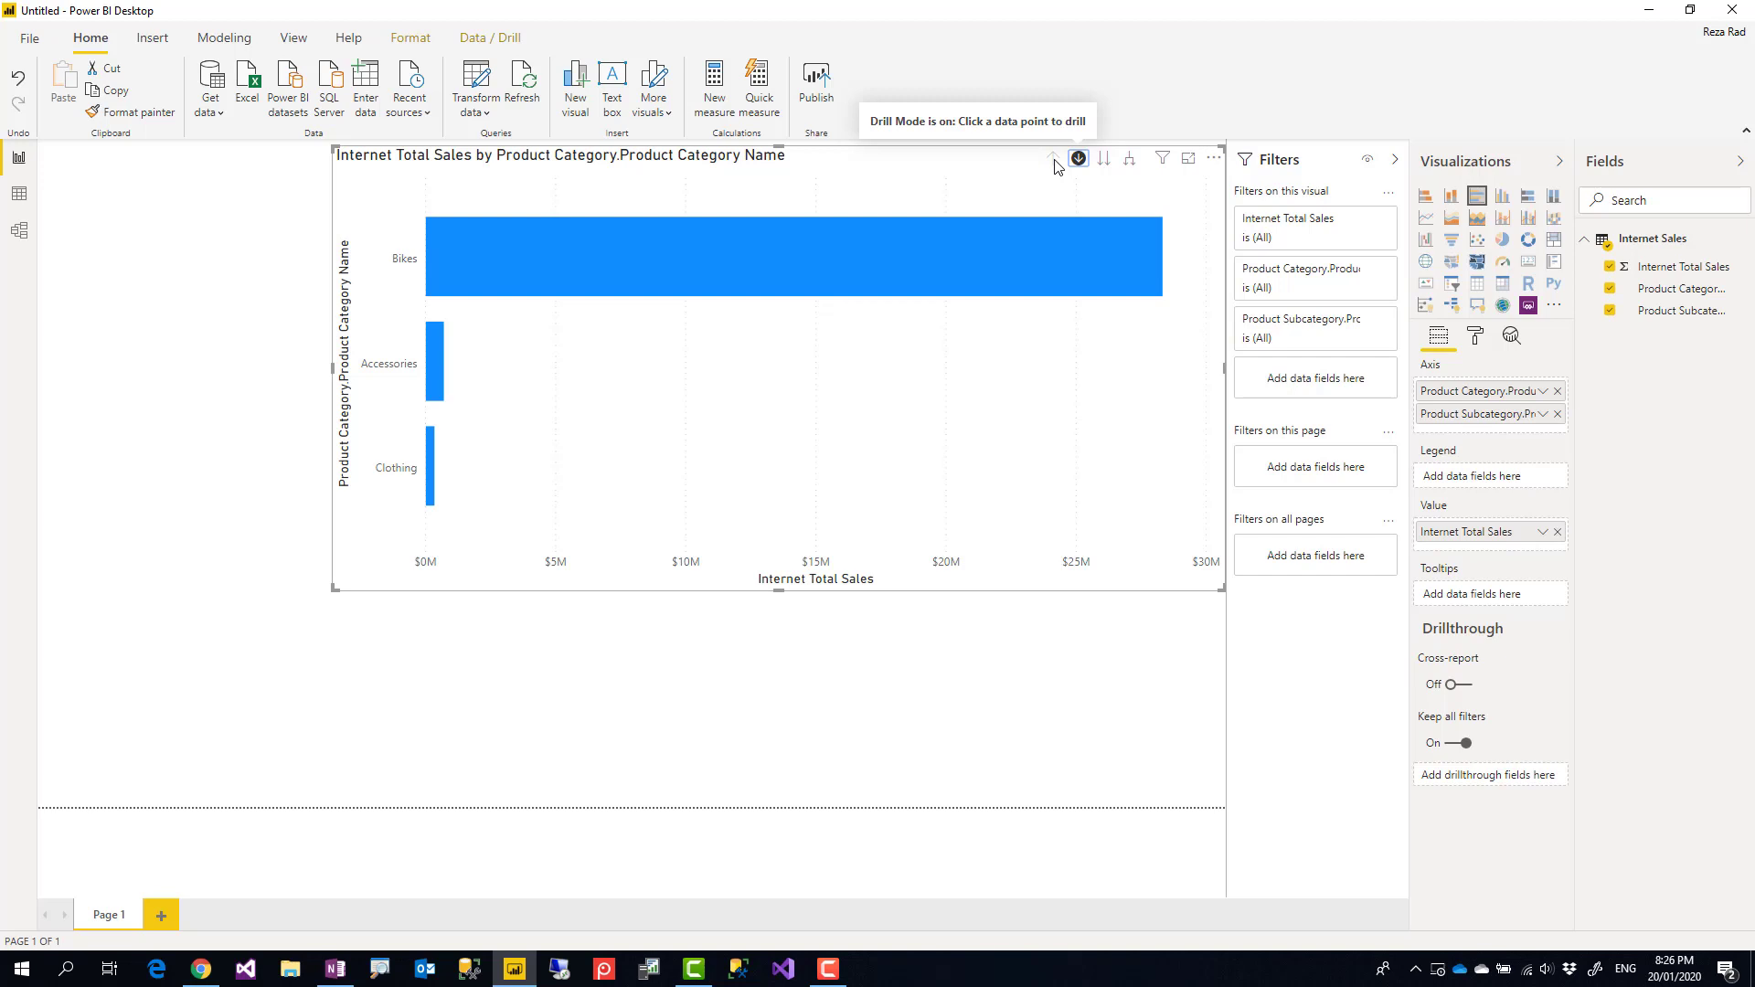
mouse_move(994, 168)
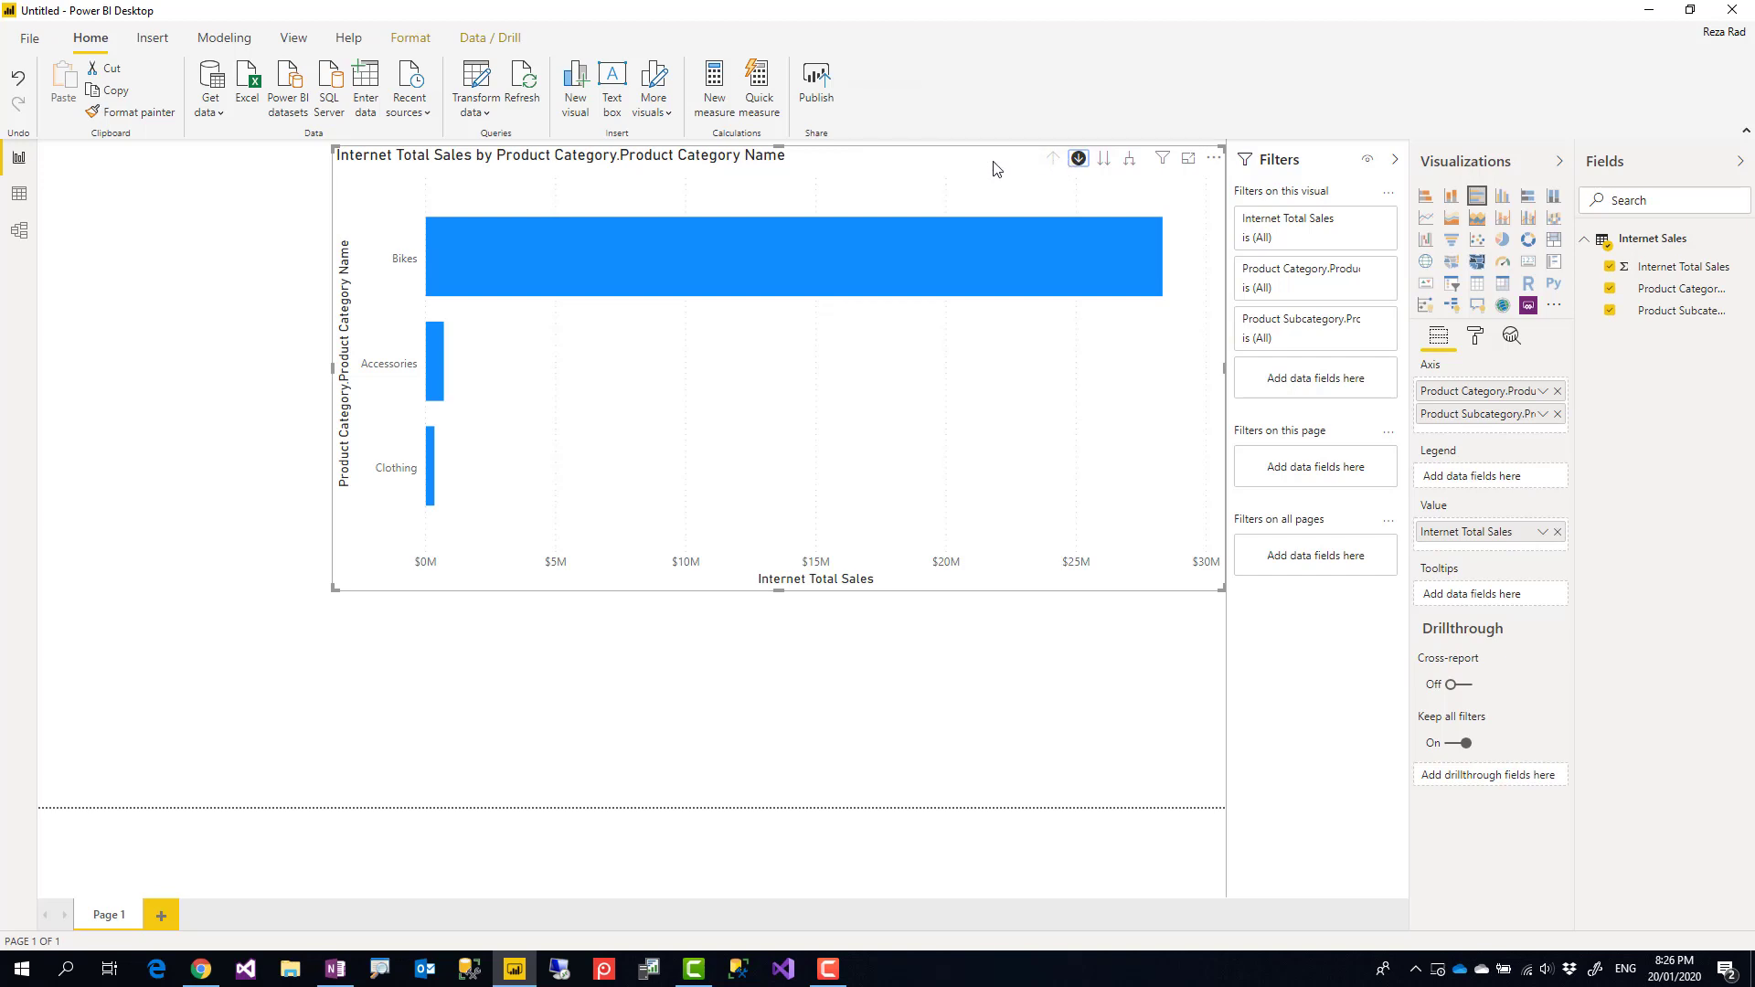
mouse_move(989, 166)
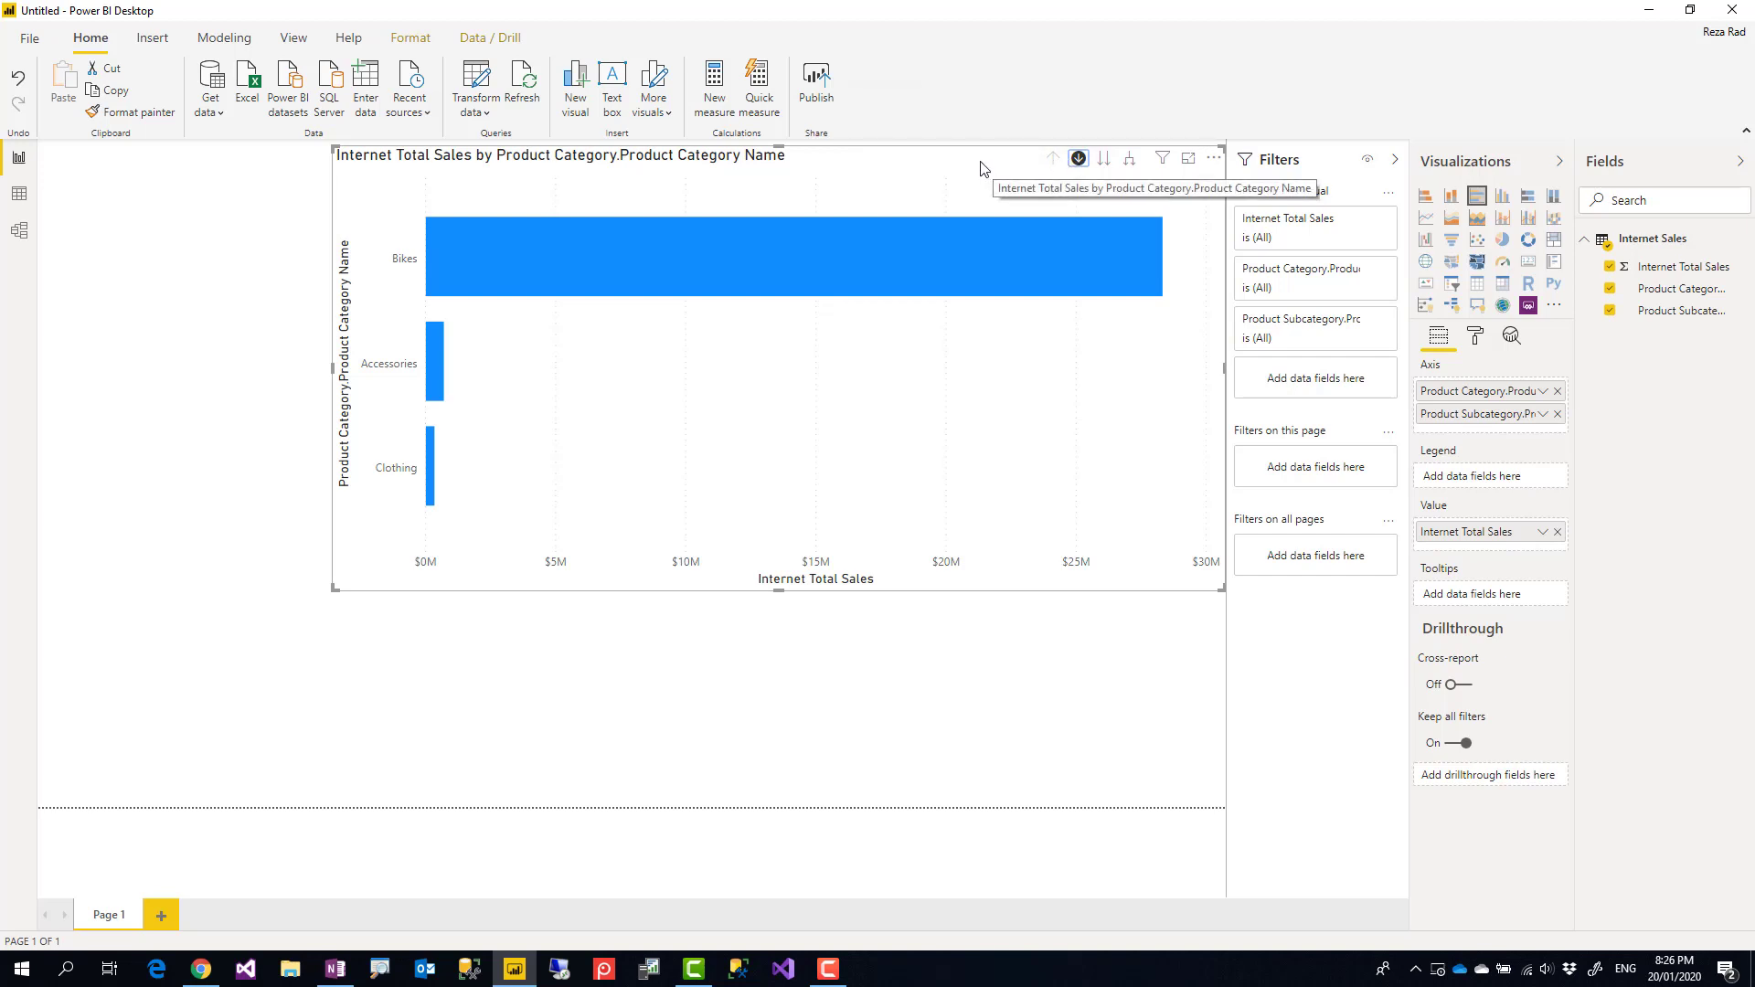